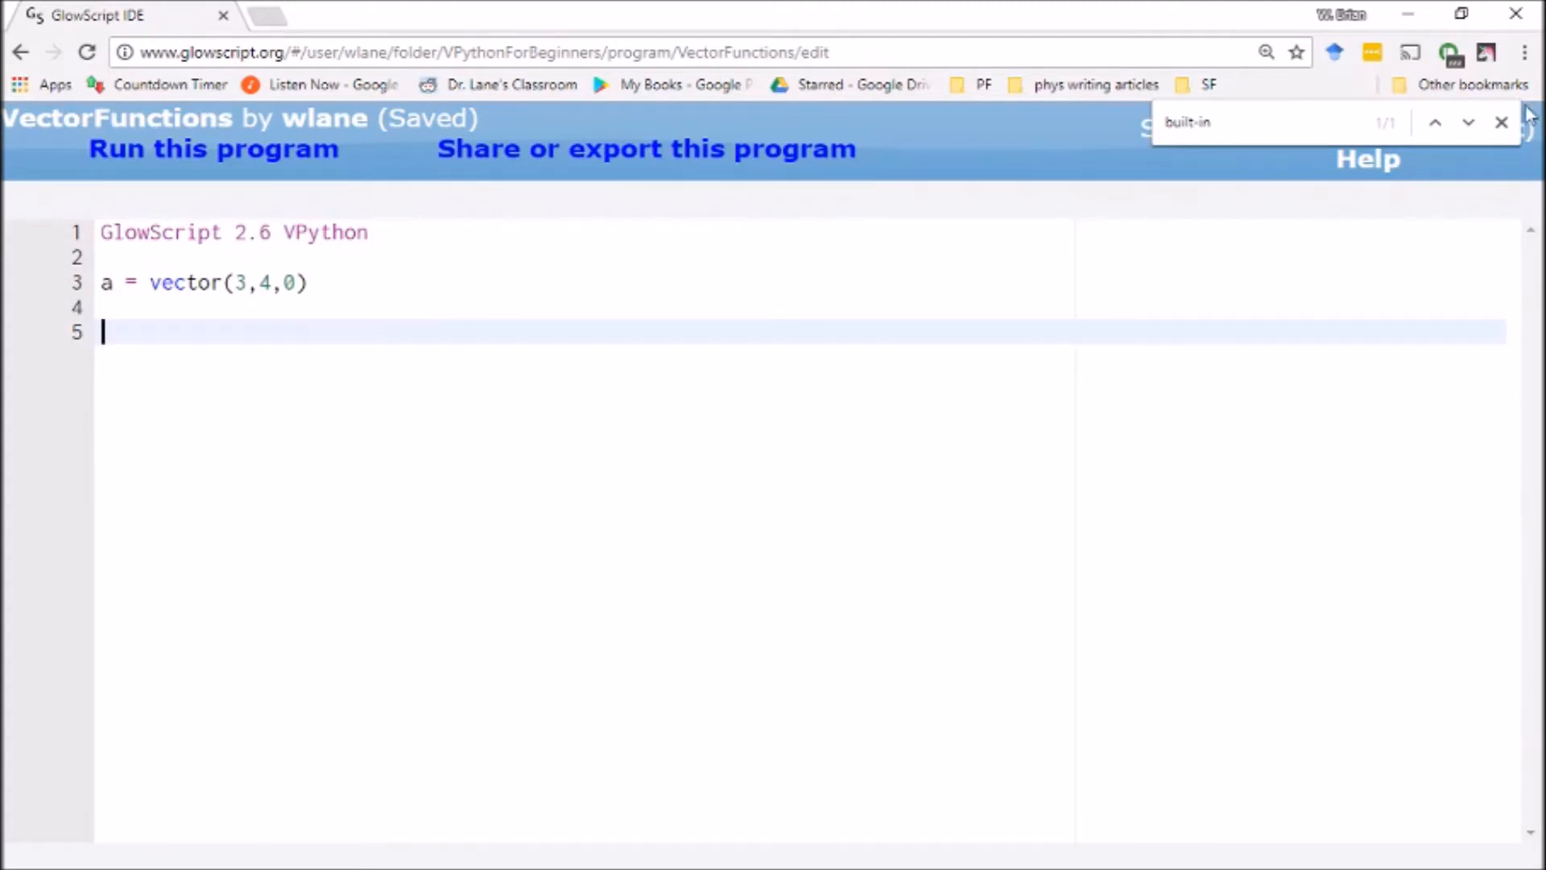
# Close the browser's in-page find bar over the editor
pyautogui.click(1501, 123)
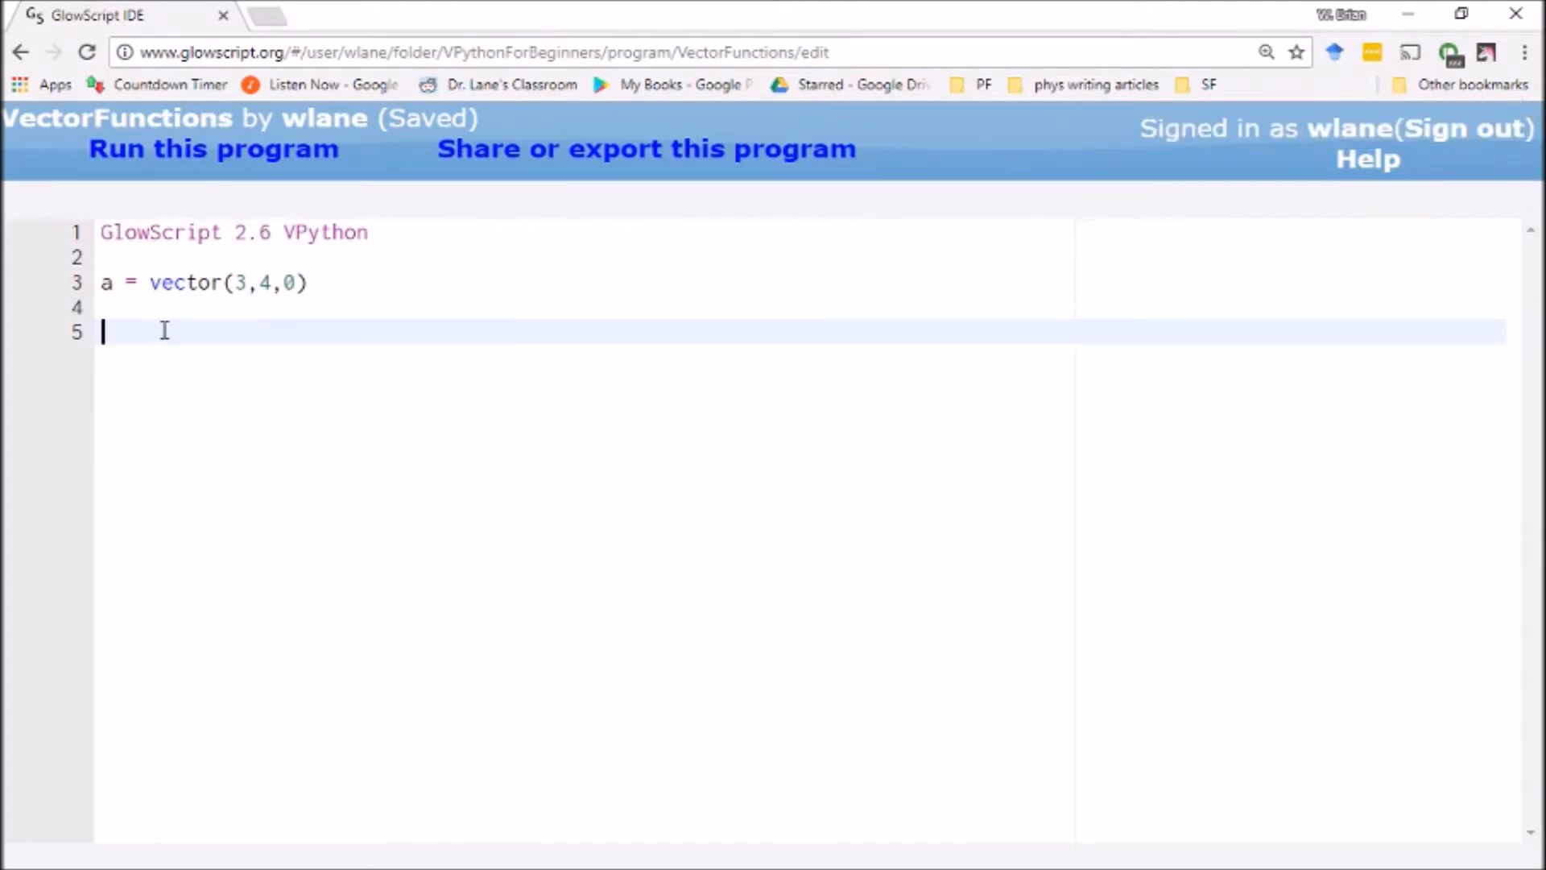
pyautogui.moveTo(115, 301)
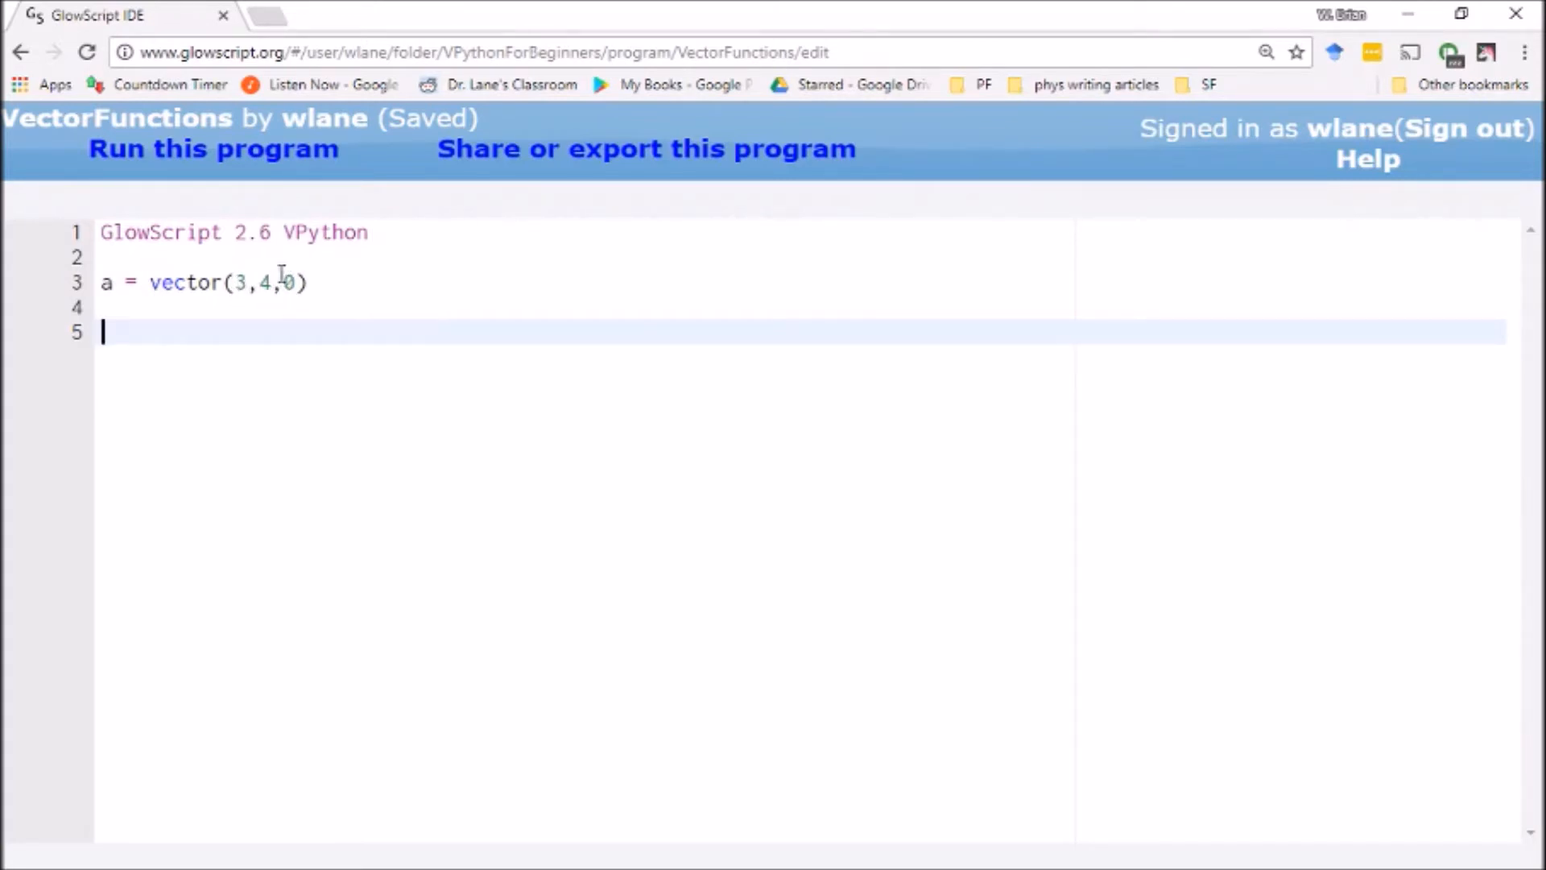
pyautogui.moveTo(413, 210)
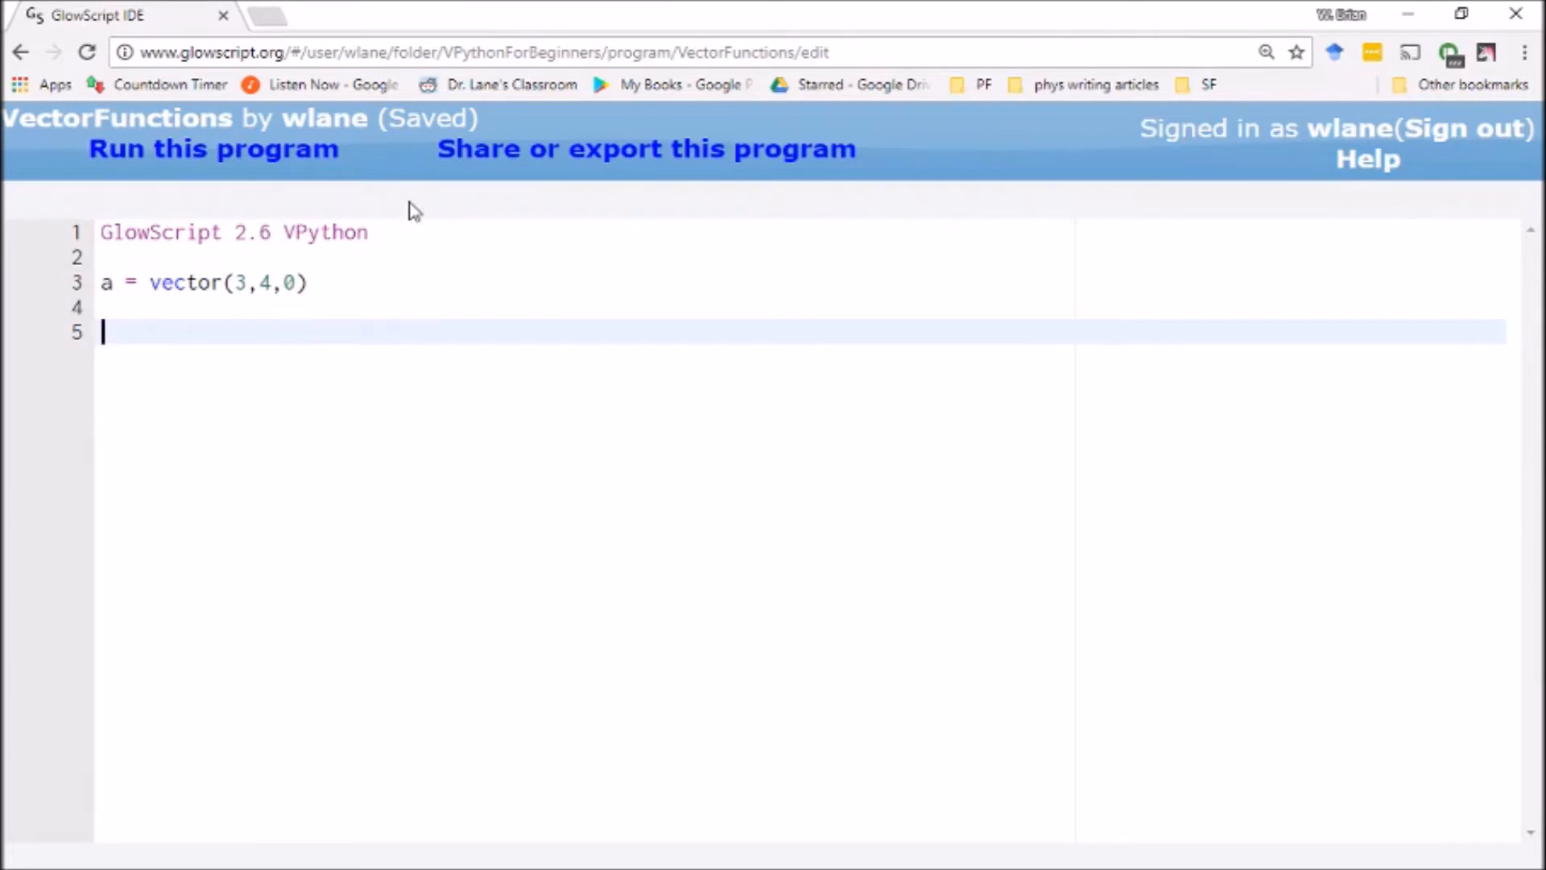
pyautogui.moveTo(264, 294)
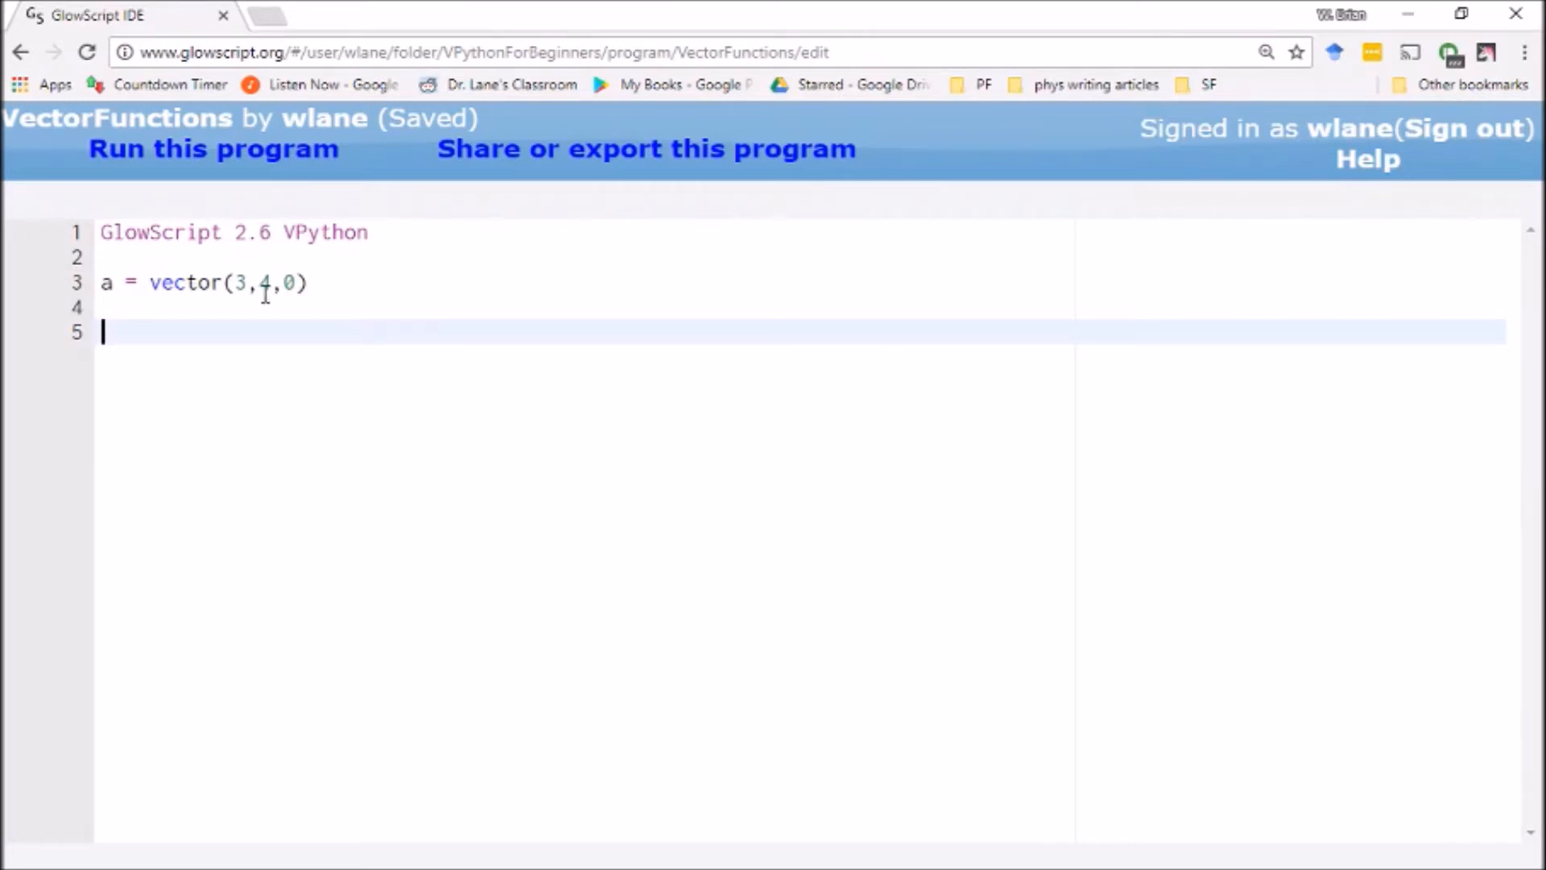
pyautogui.moveTo(271, 264)
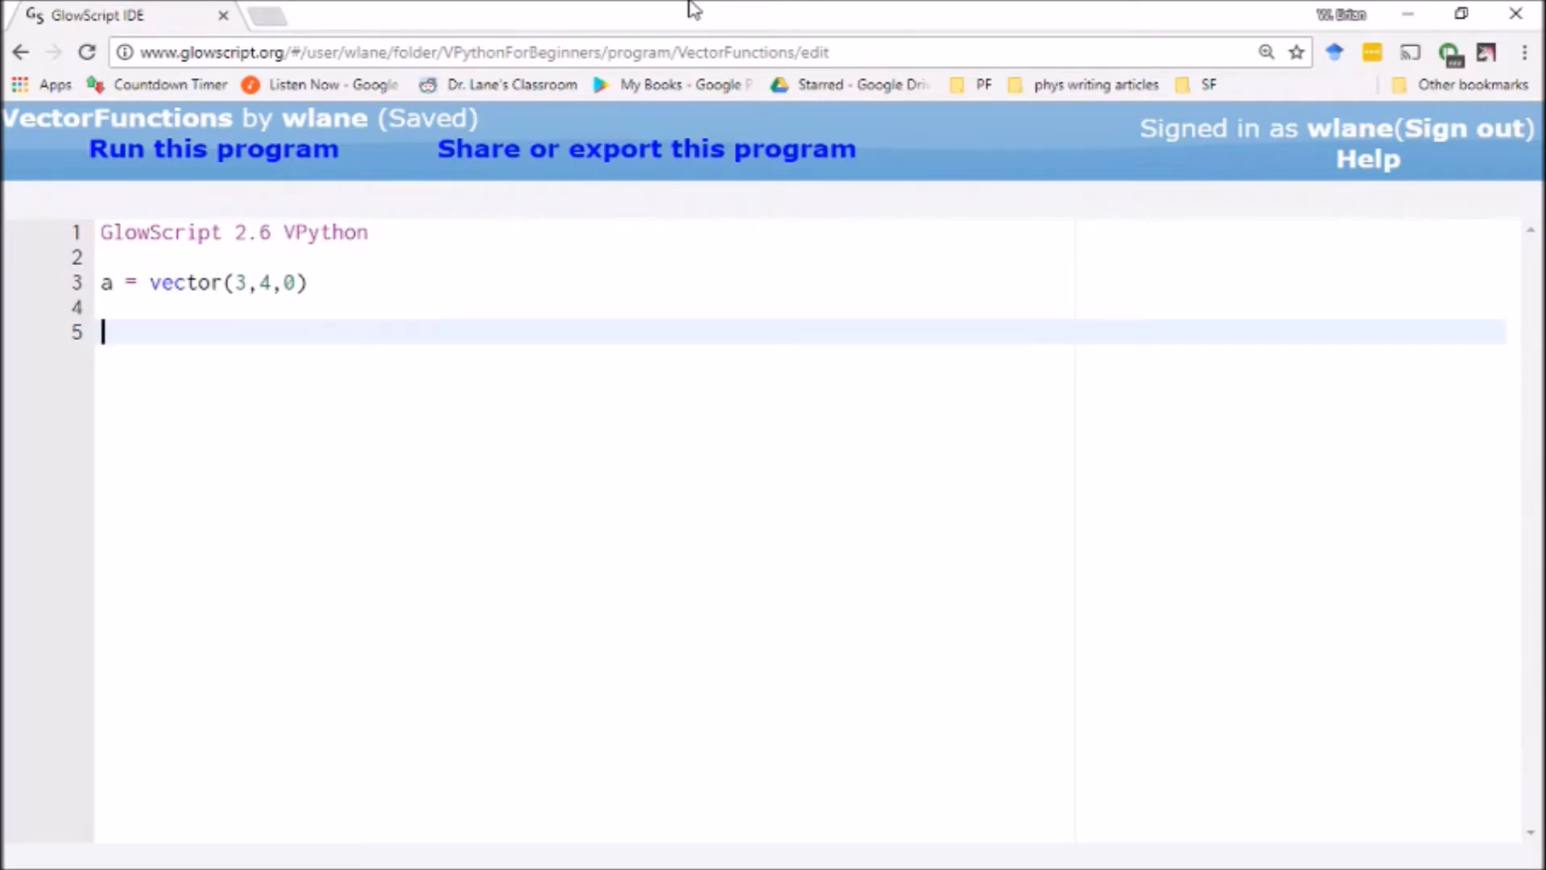
# Print sqrt(a.x**2 + a.y**2 + a.z**2) on line 5, run it to show 5, and resume editing
pyautogui.write('print')
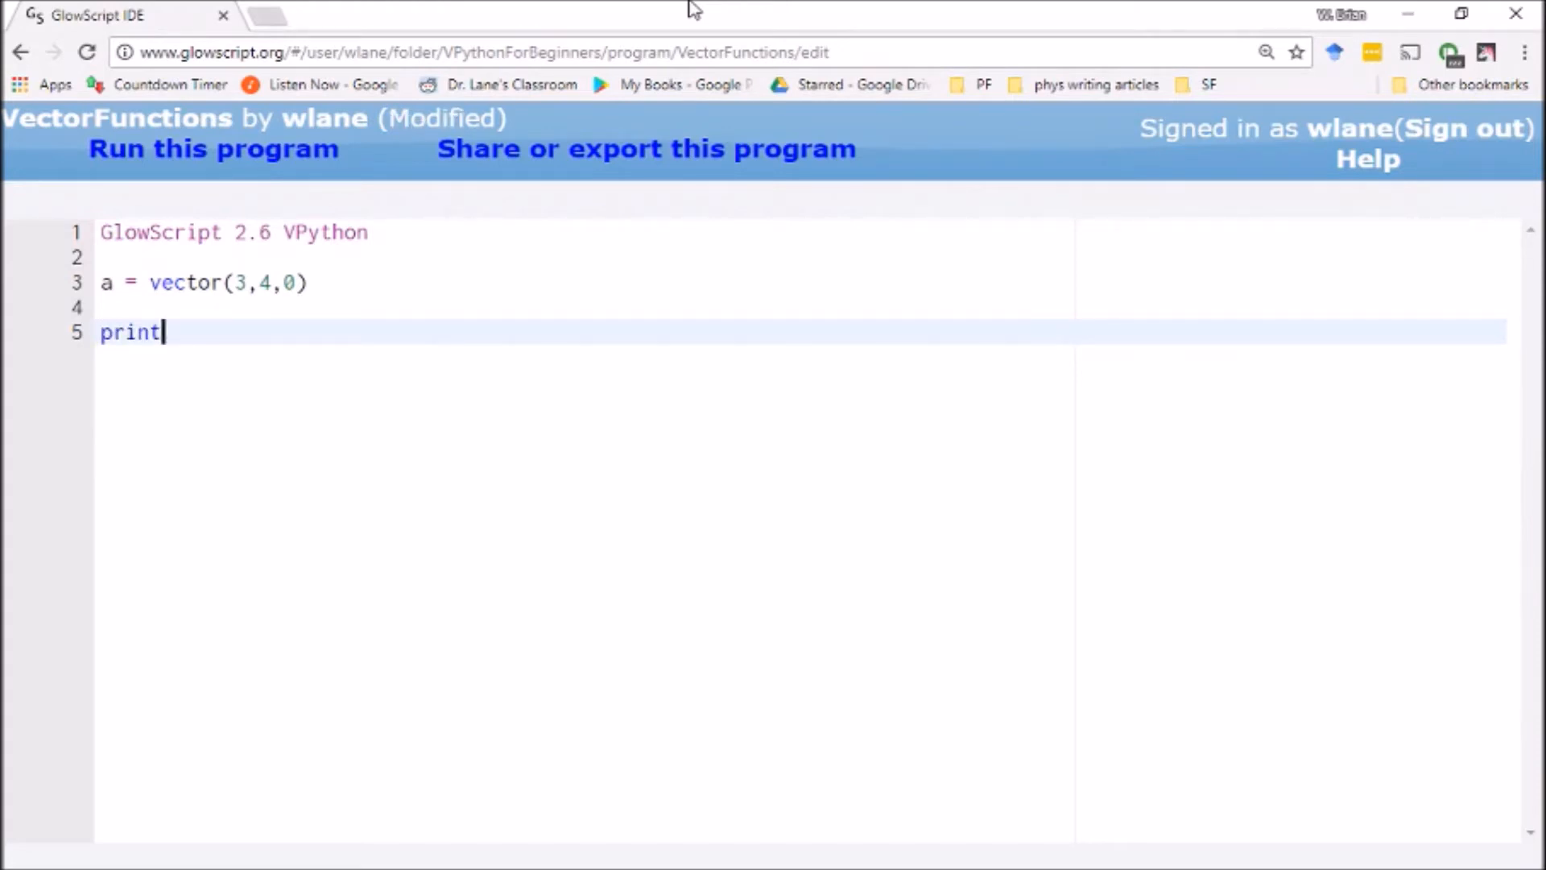
pyautogui.write('(')
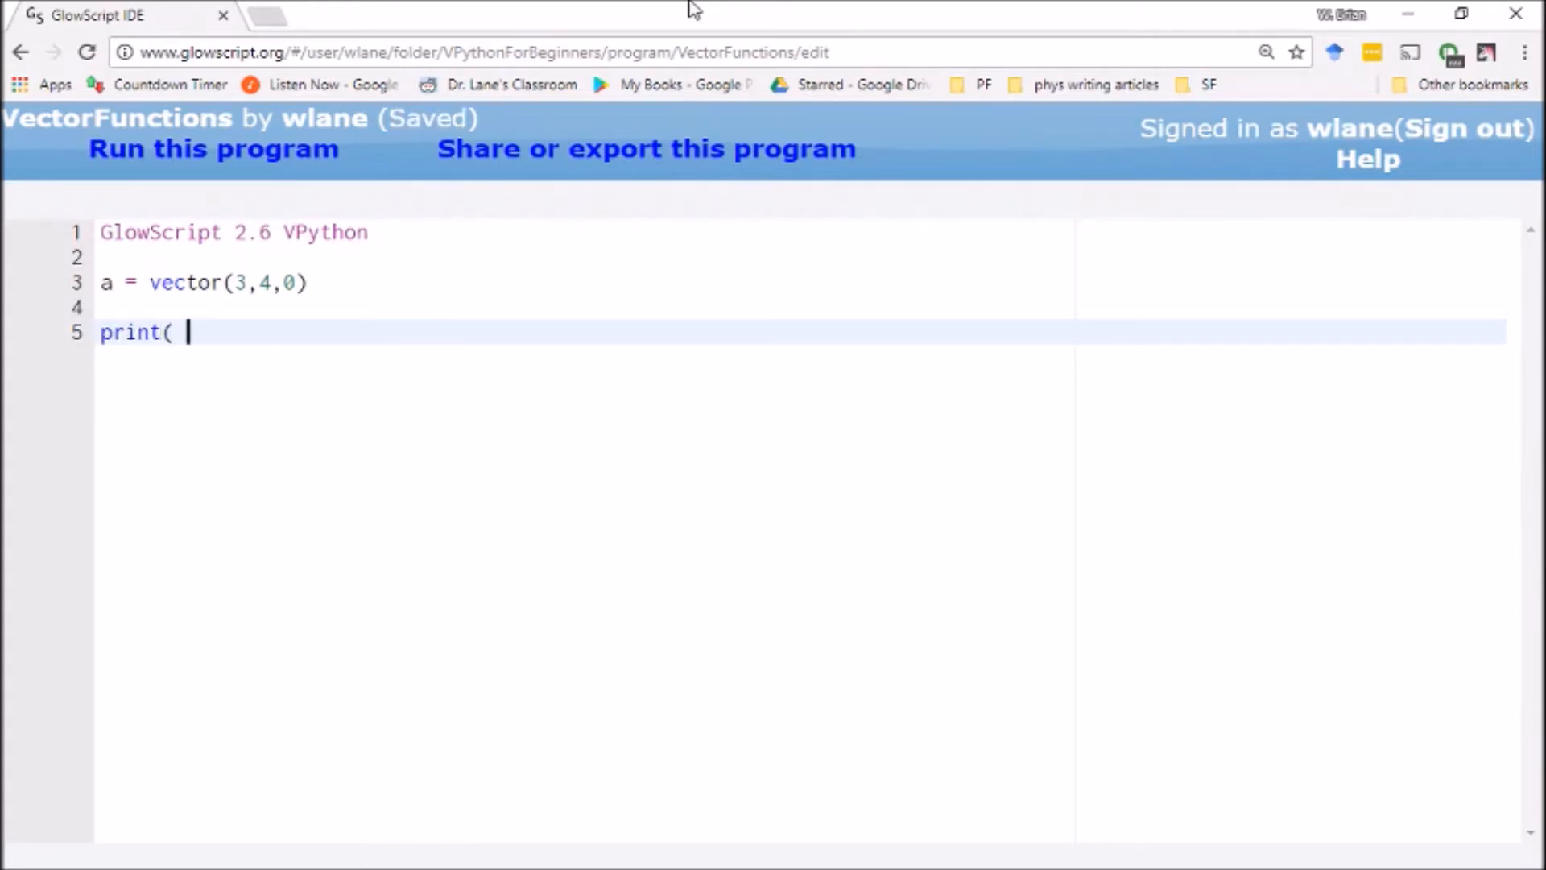
pyautogui.write('sqrt(')
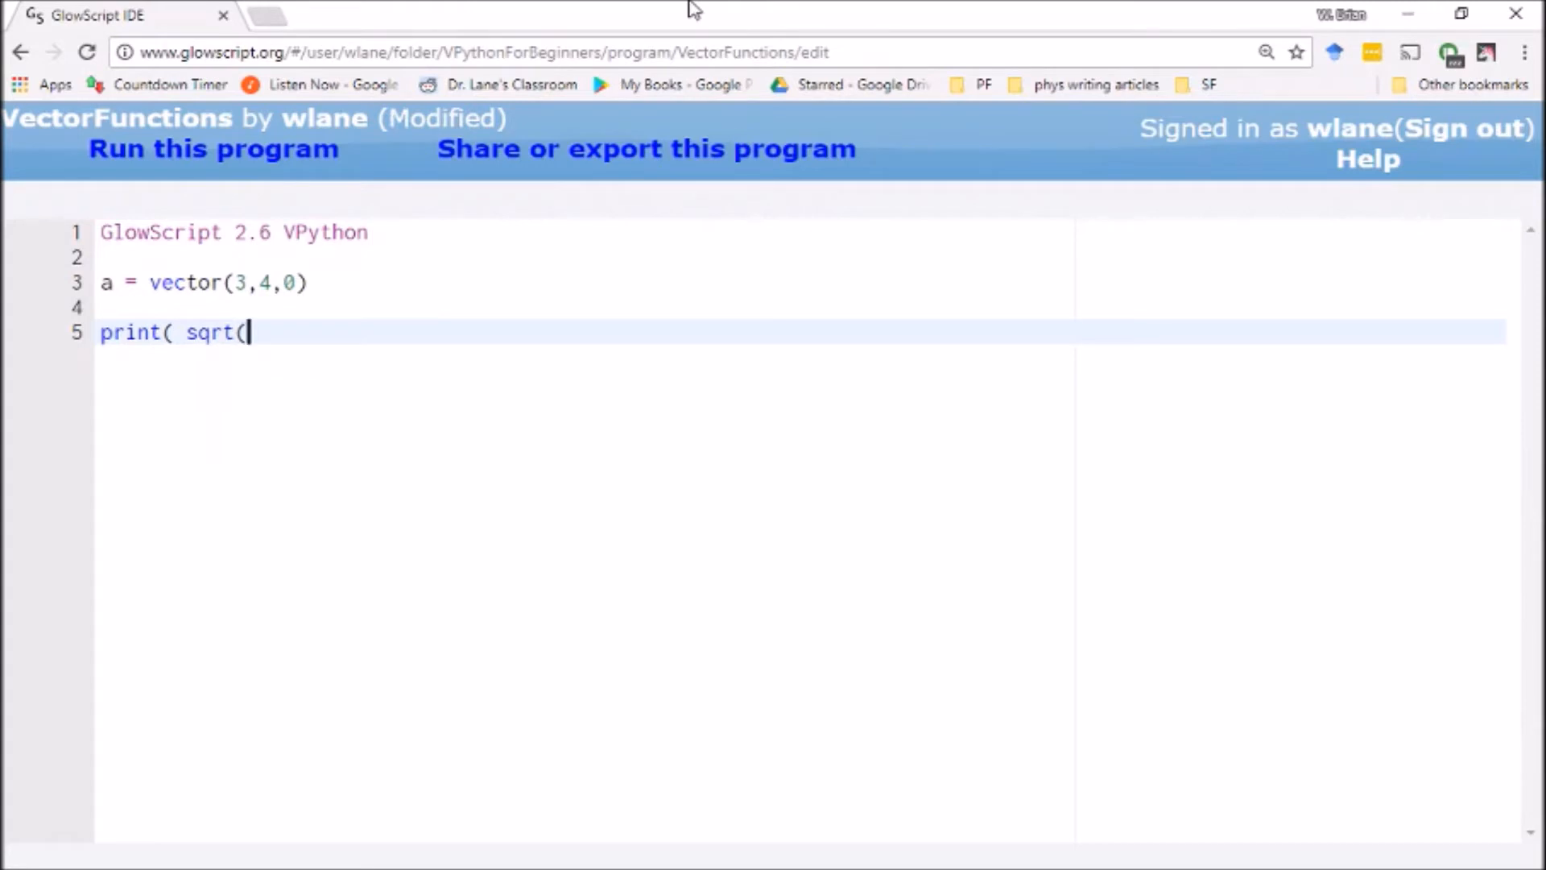
pyautogui.write('a.x**2 + a,')
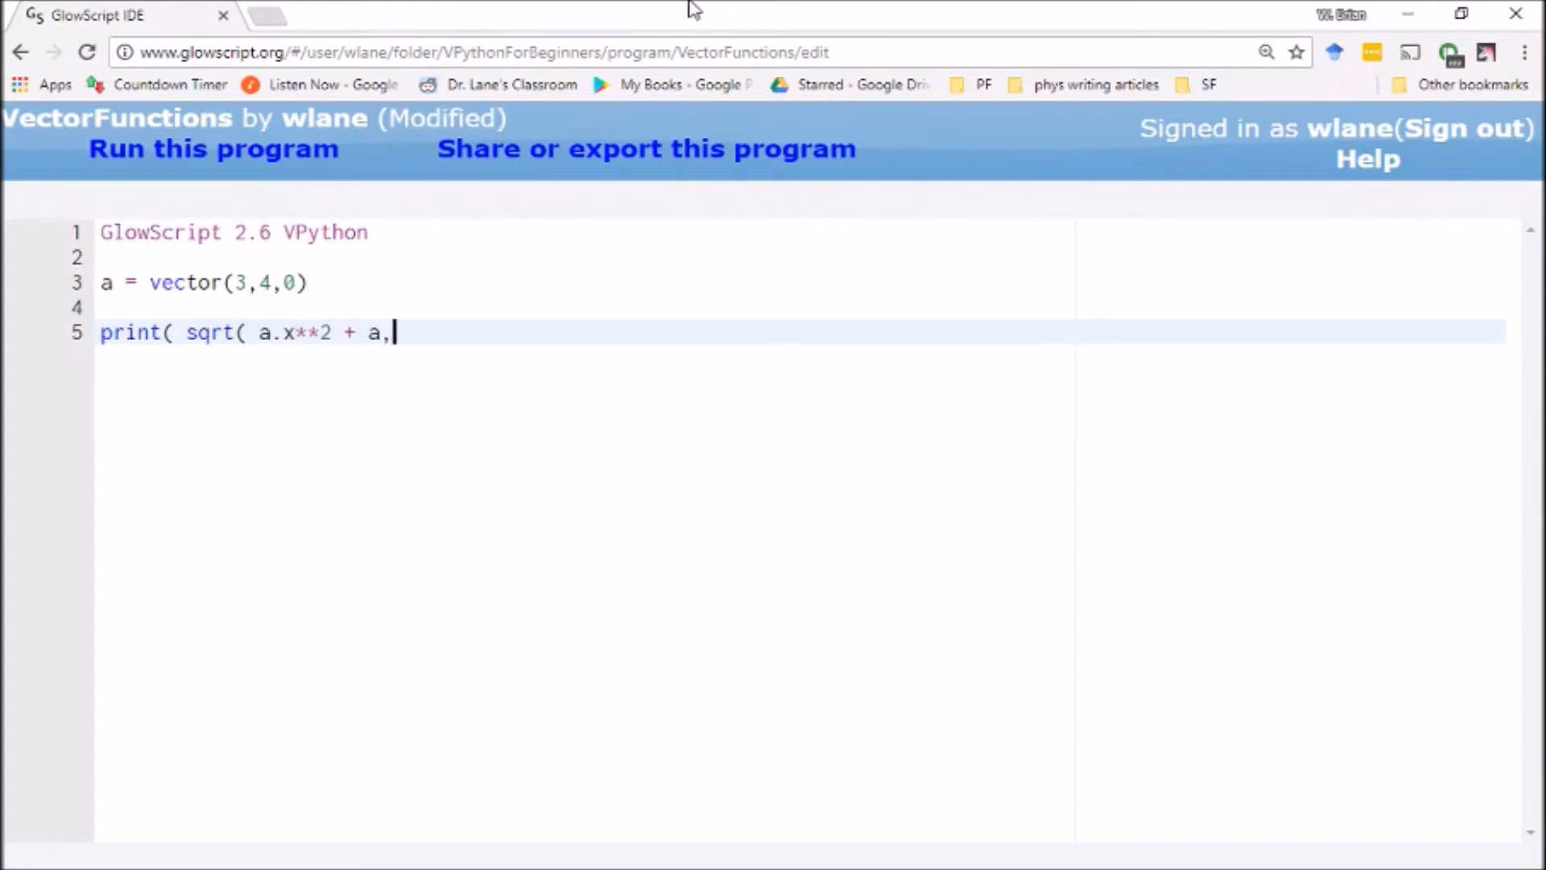
pyautogui.write('y**')
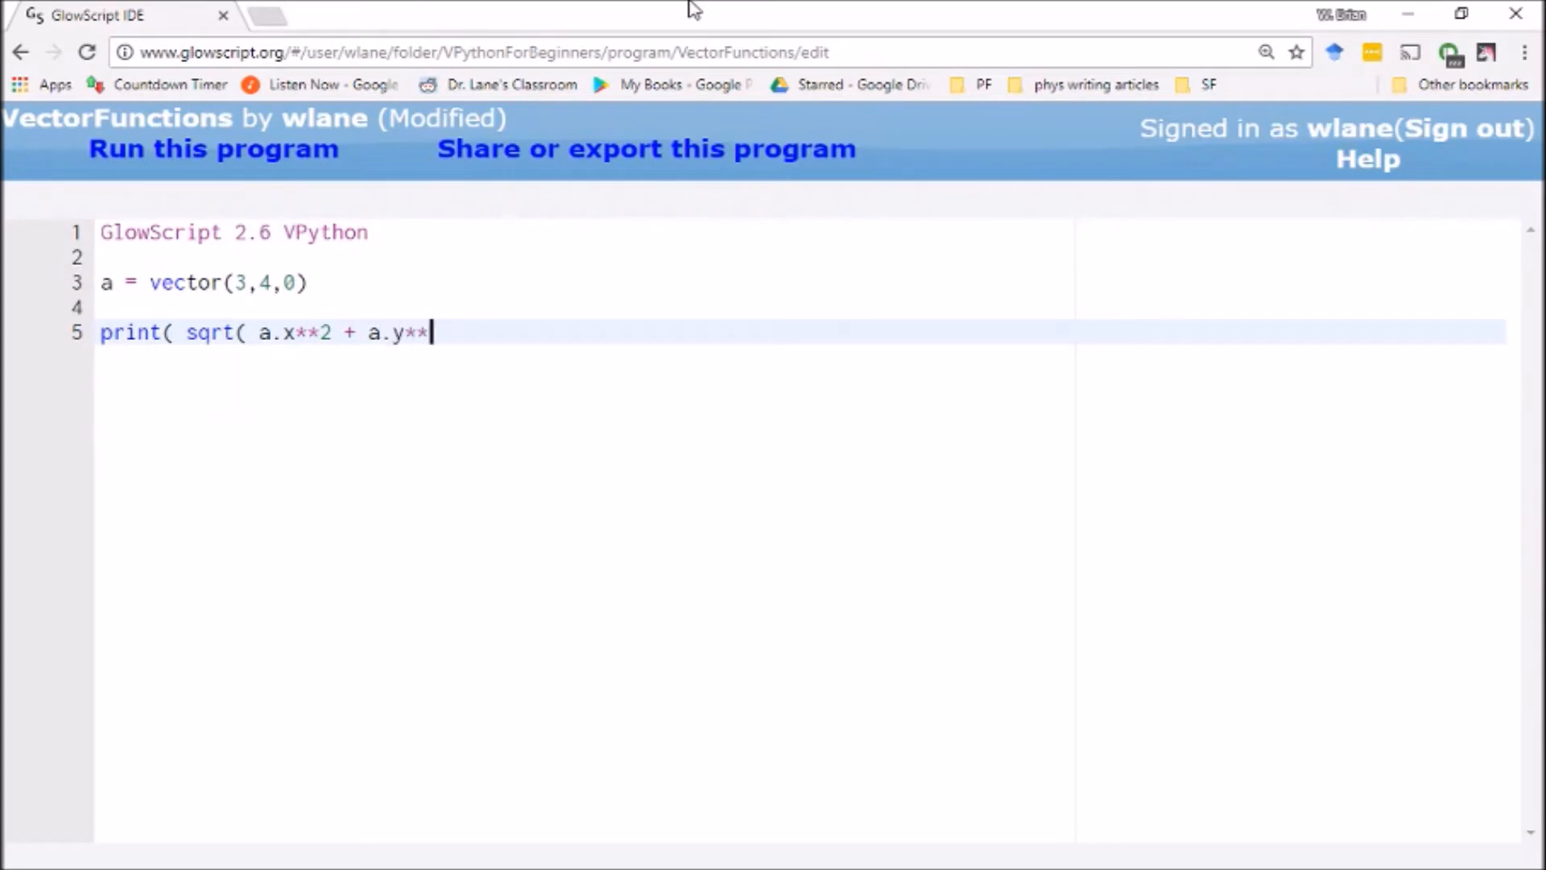
pyautogui.write('2 + a.')
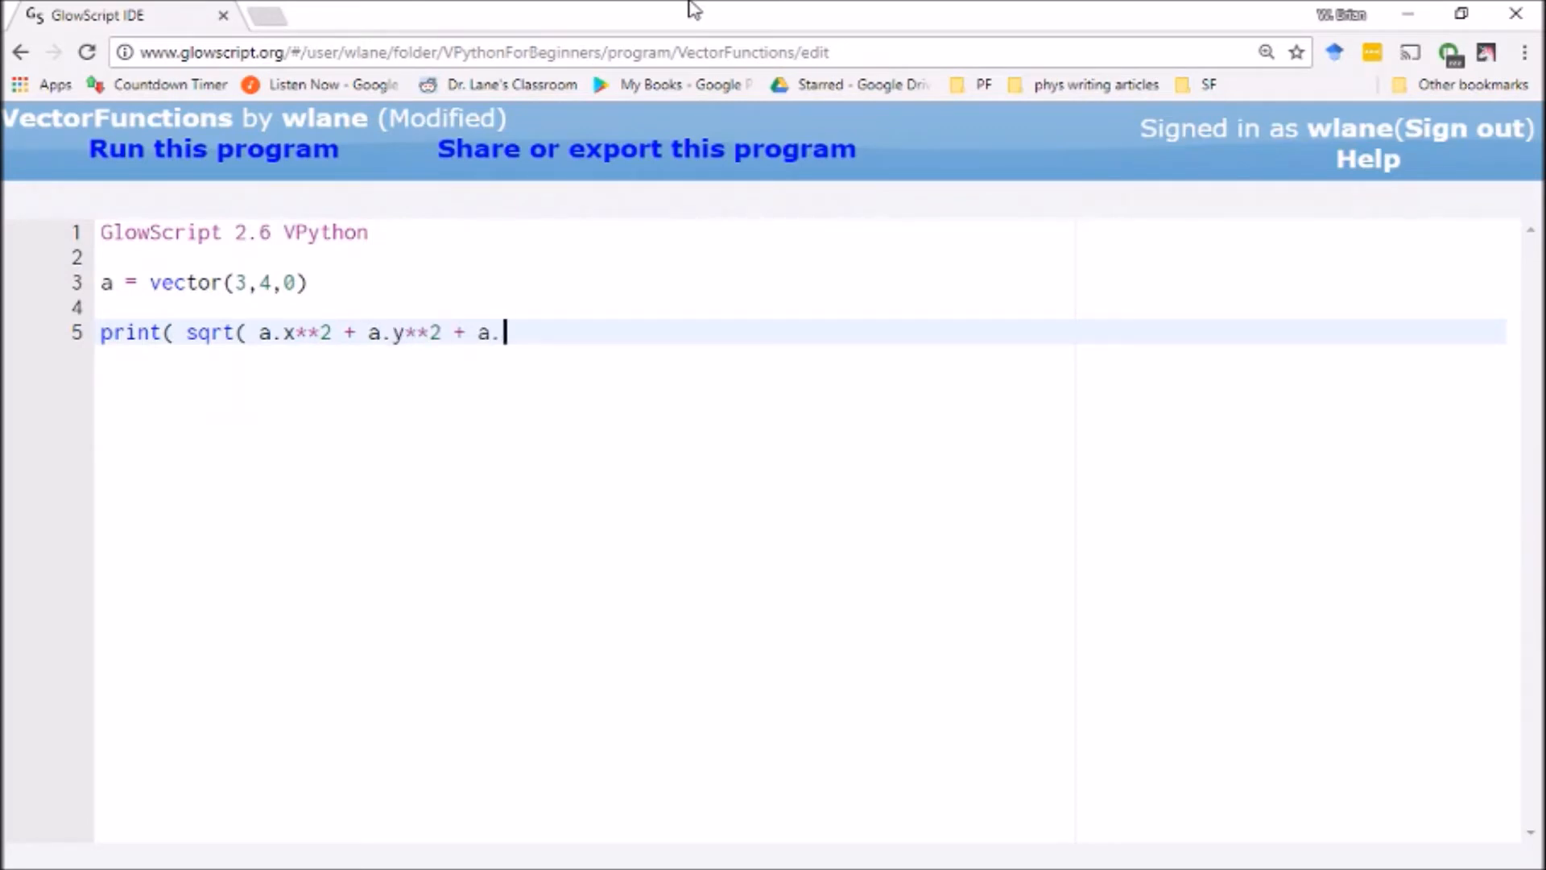
pyautogui.write('z**2 )')
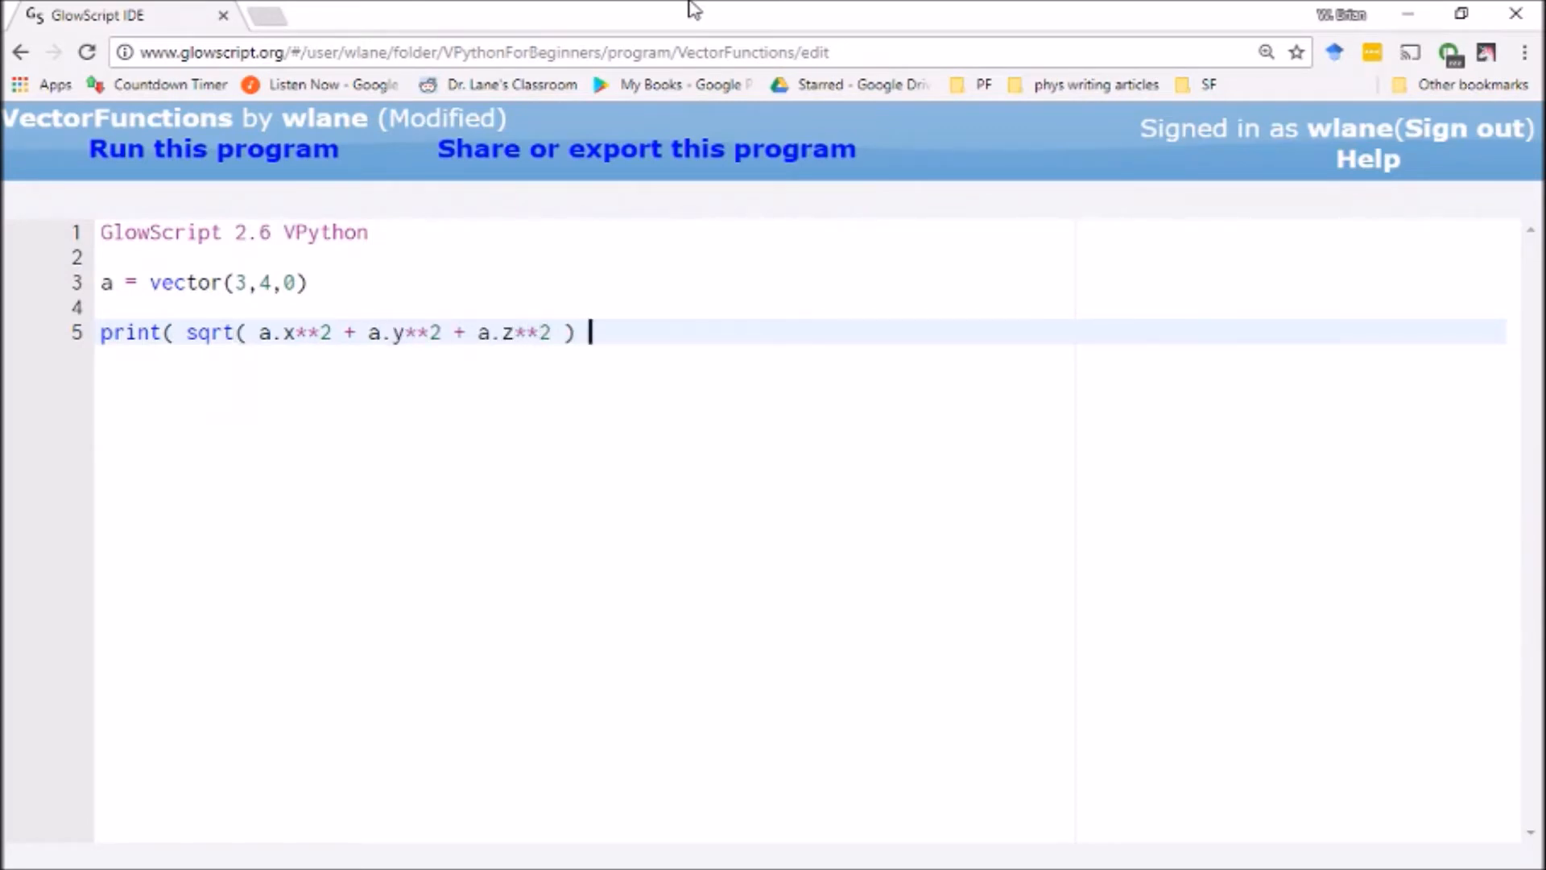
pyautogui.write(')')
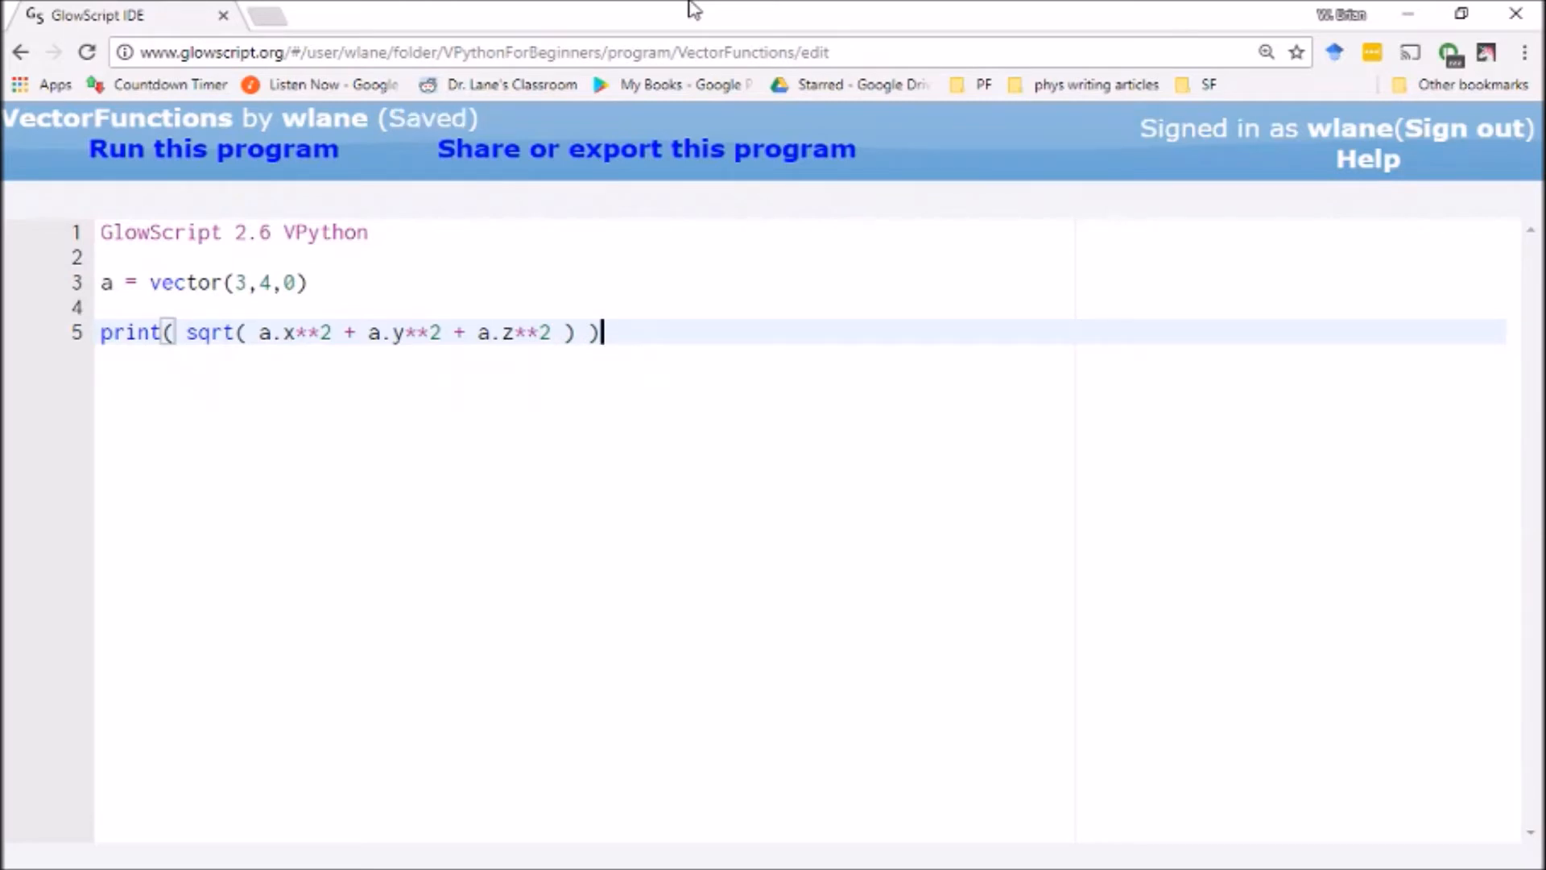
pyautogui.click(212, 149)
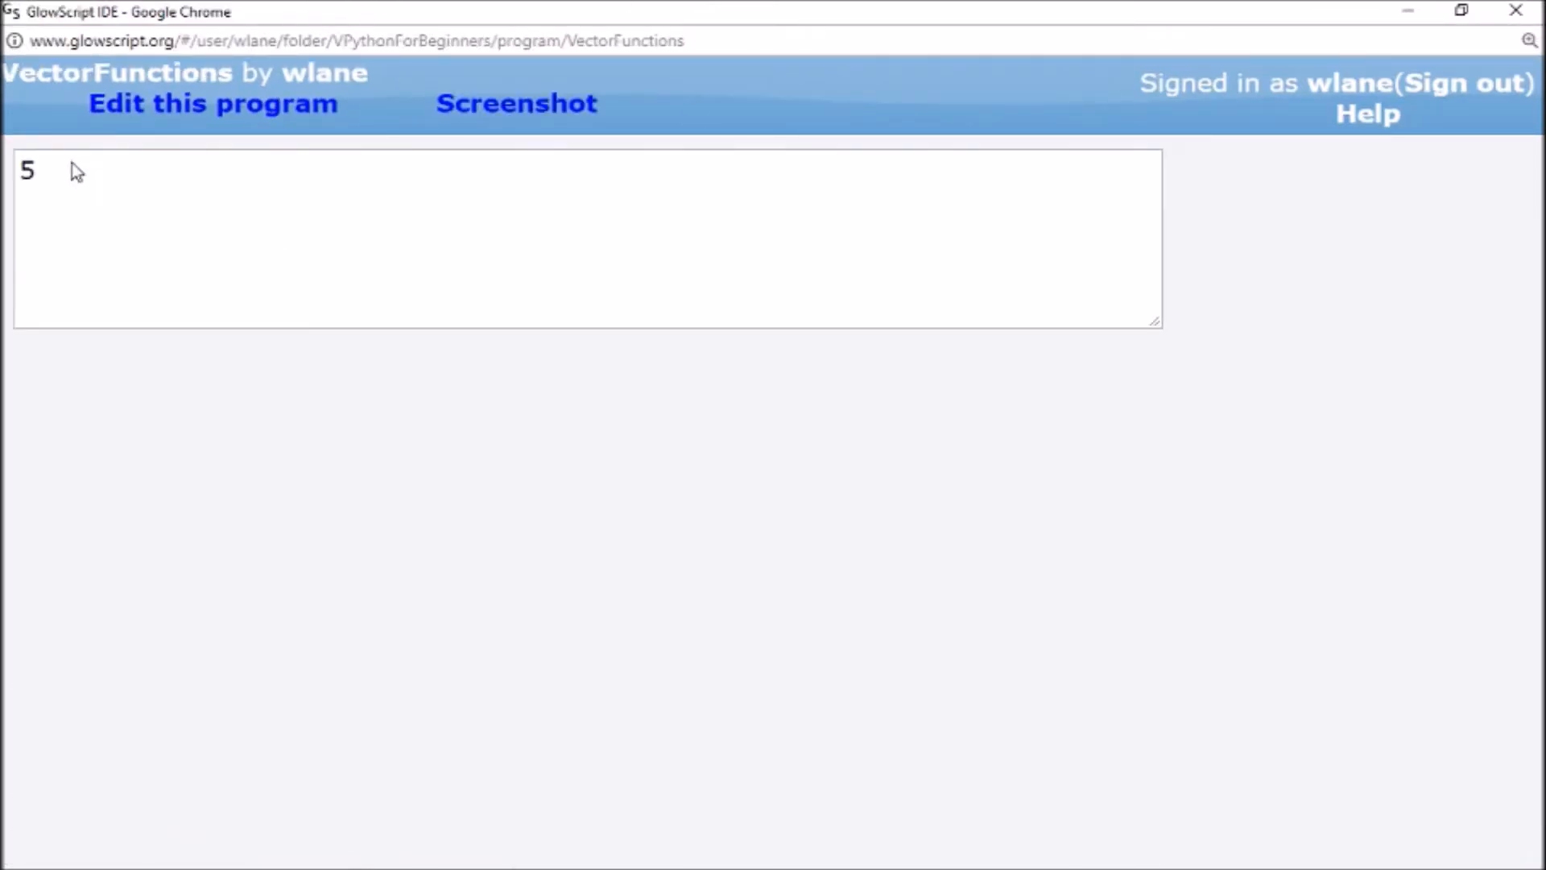
pyautogui.moveTo(63, 223)
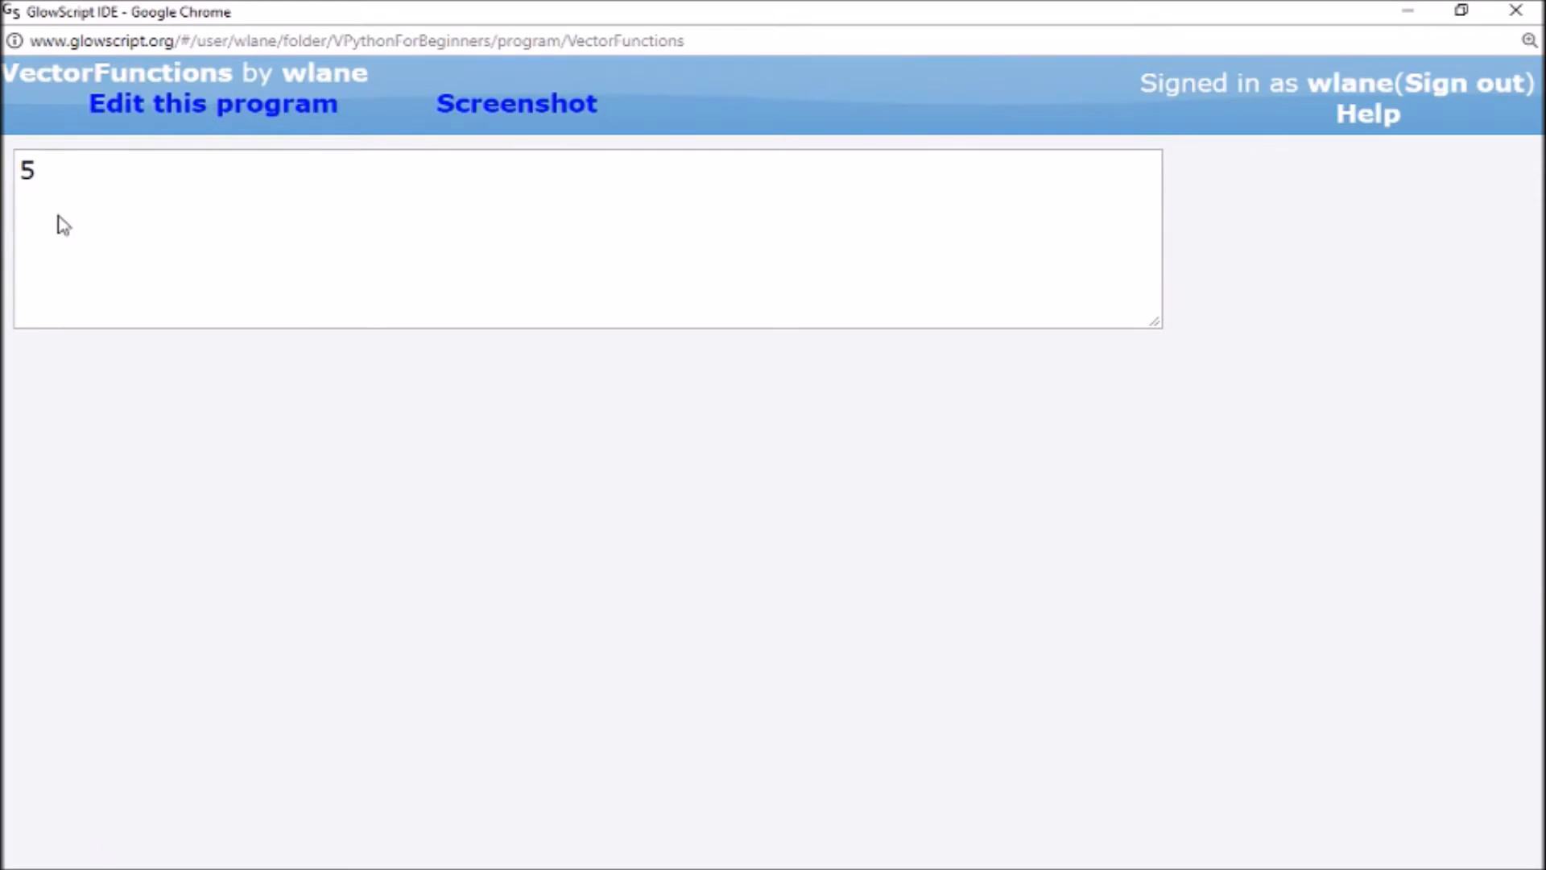
pyautogui.click(211, 104)
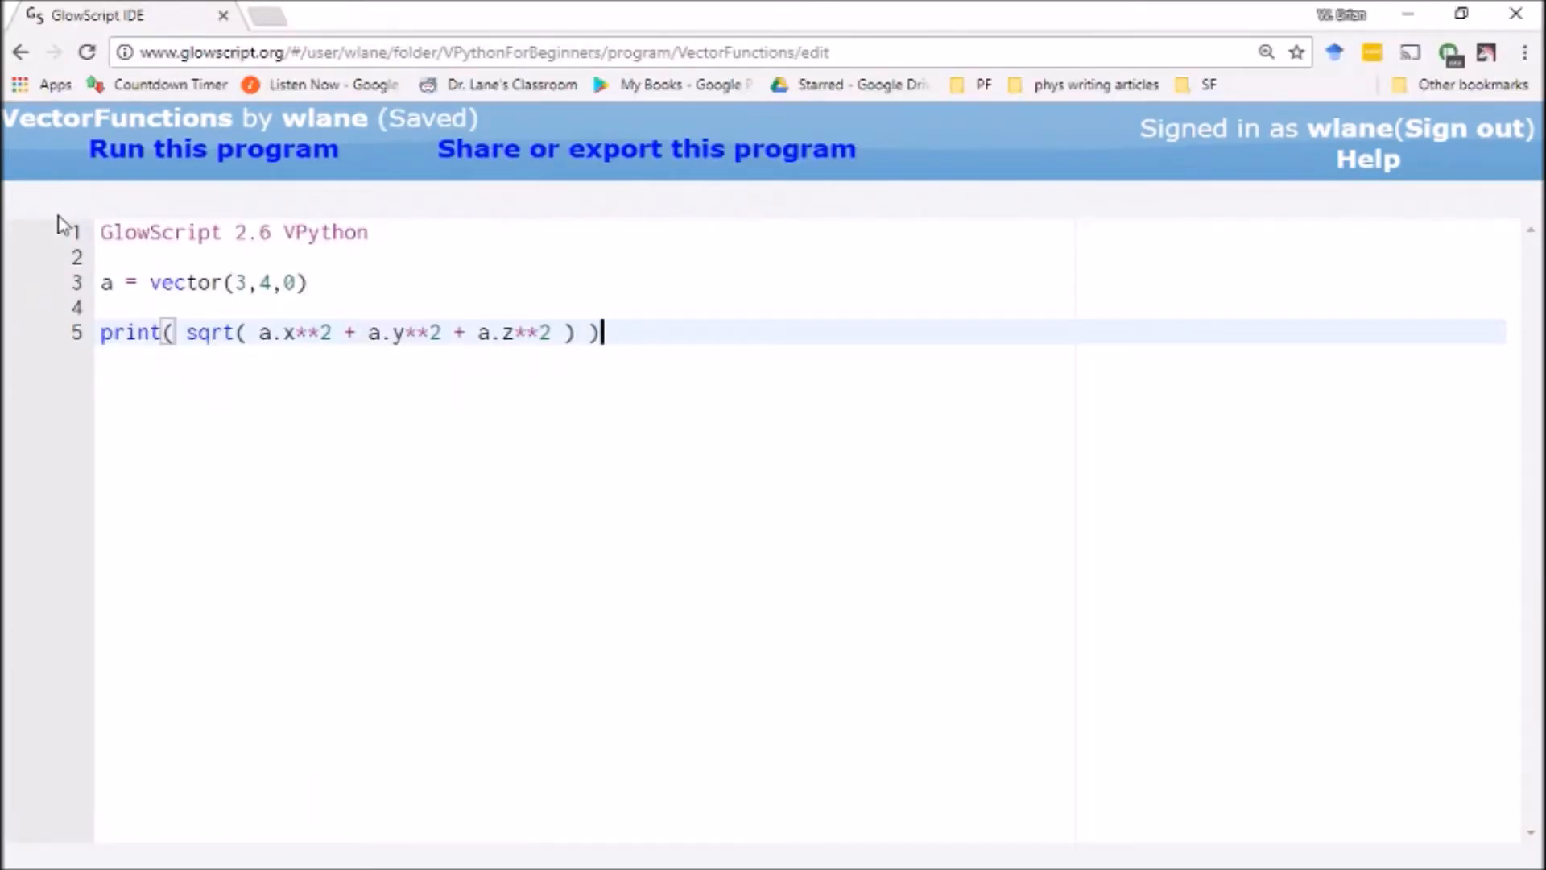
# Add print(mag(a)) below the formula and return to editing after it prints 5
pyautogui.press('Return')
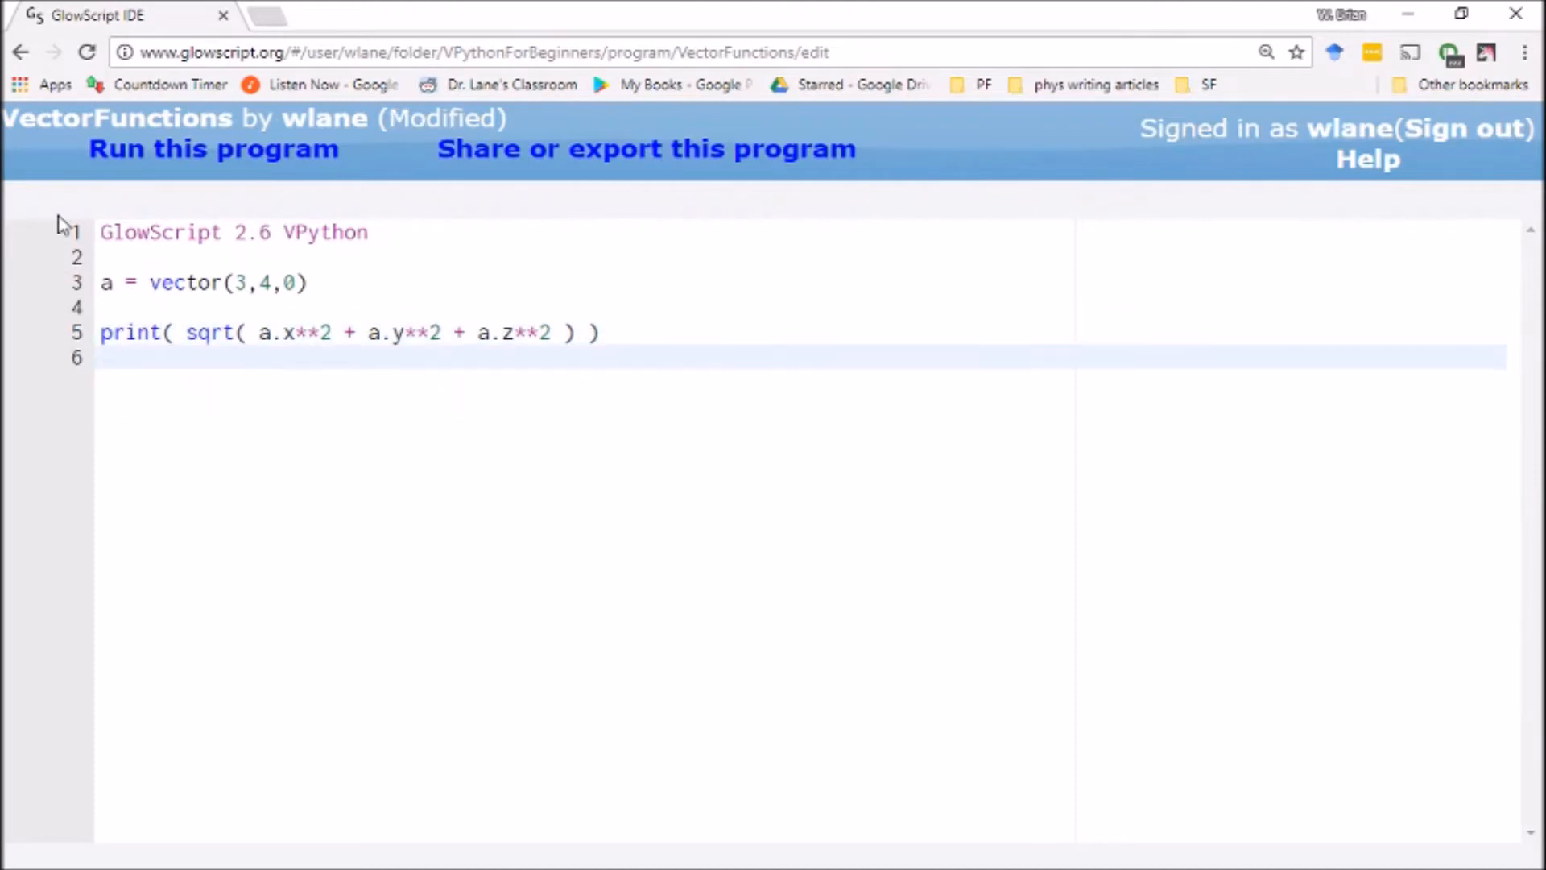
pyautogui.write('print(')
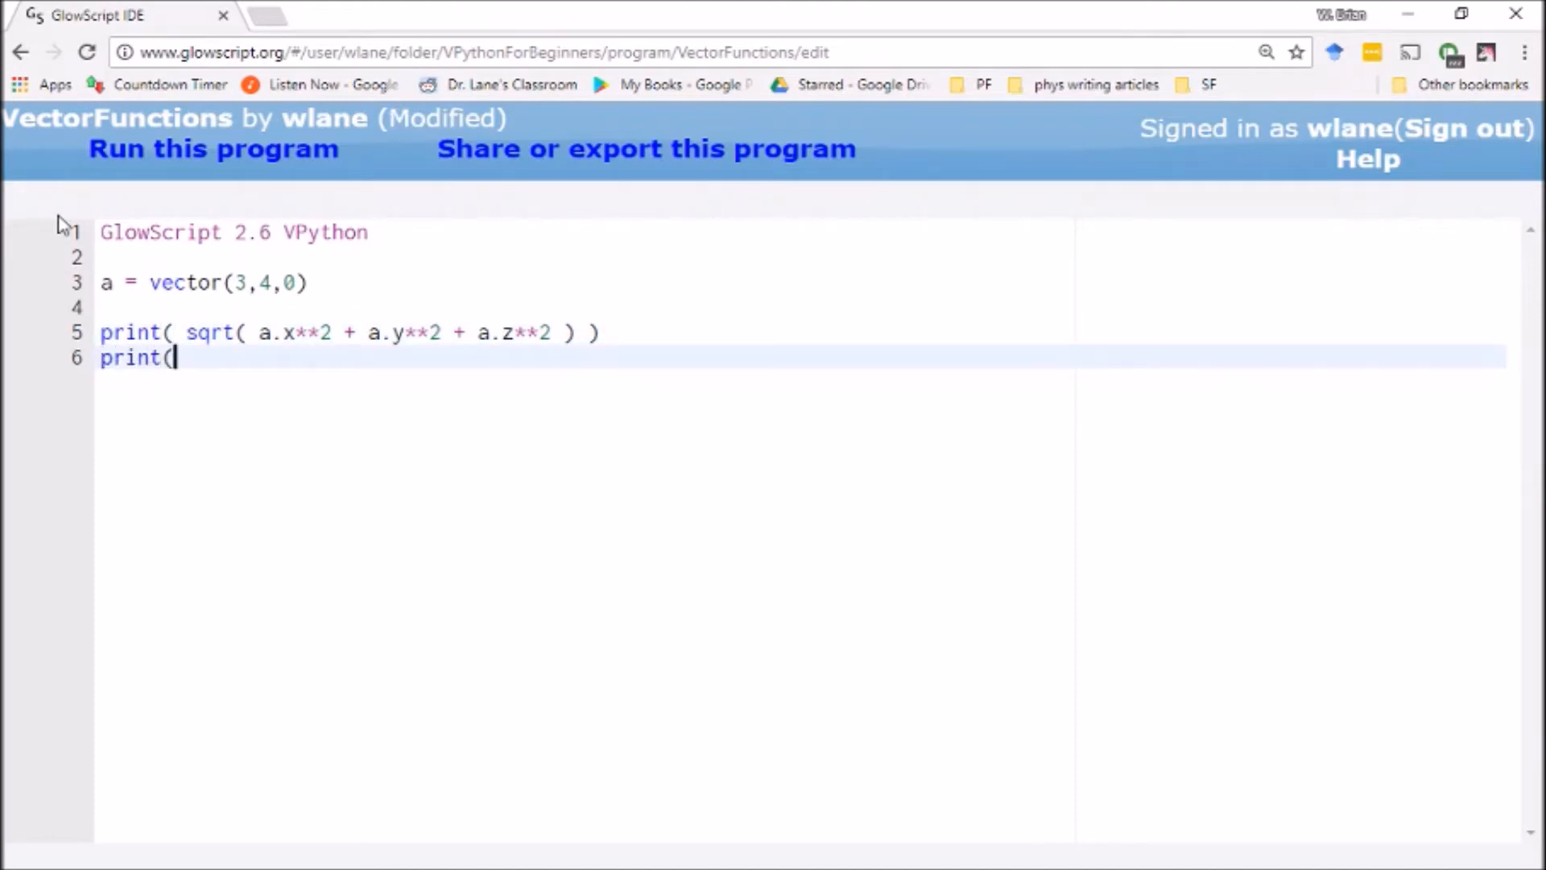
pyautogui.write('mag(')
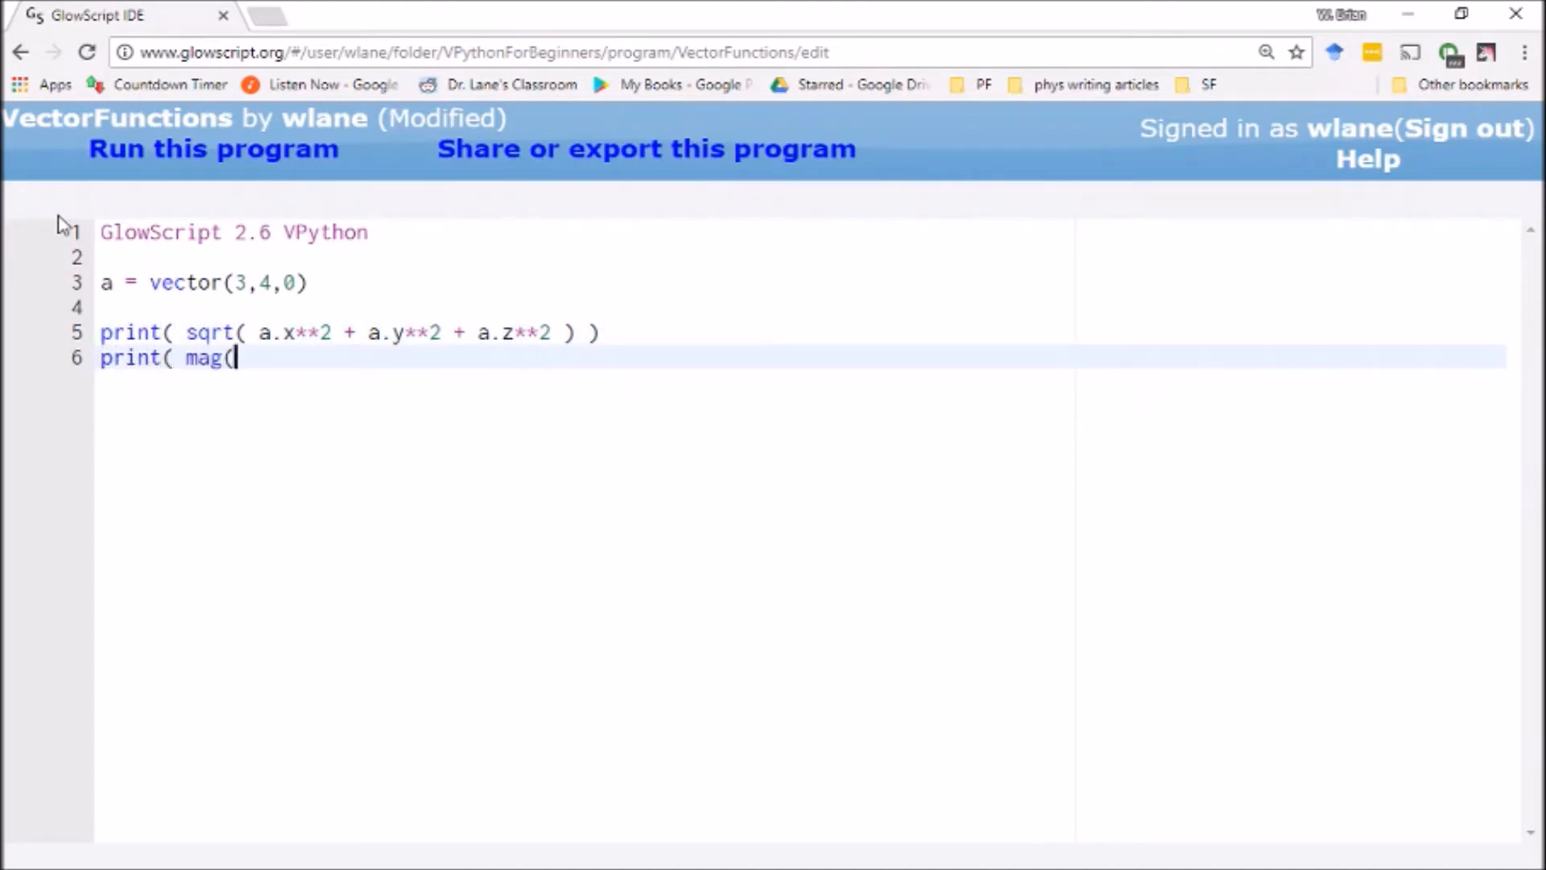
pyautogui.write('a) )')
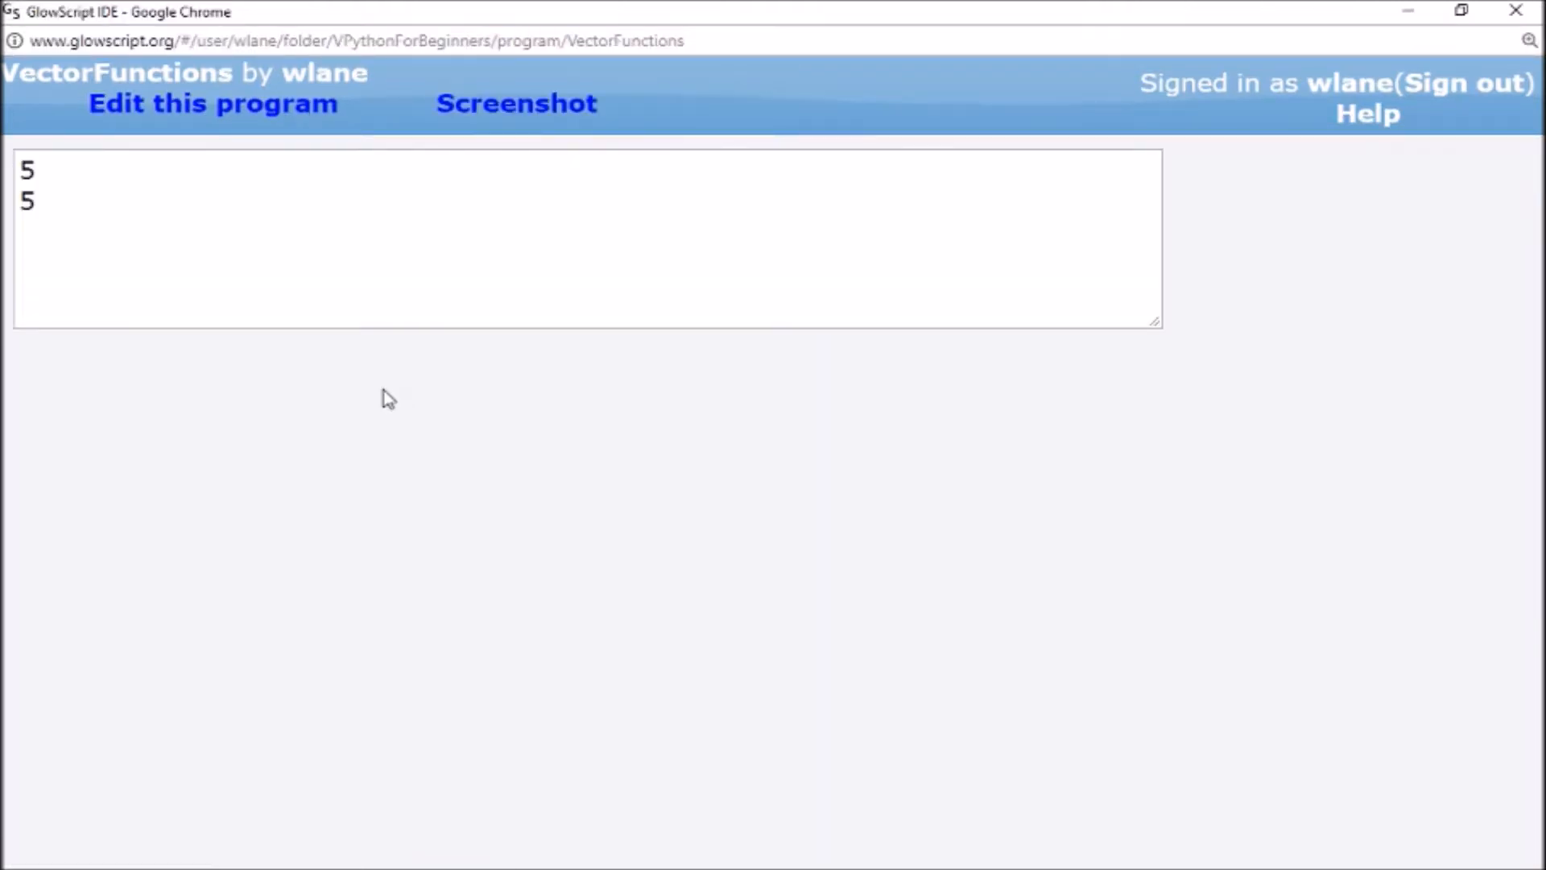
pyautogui.click(212, 102)
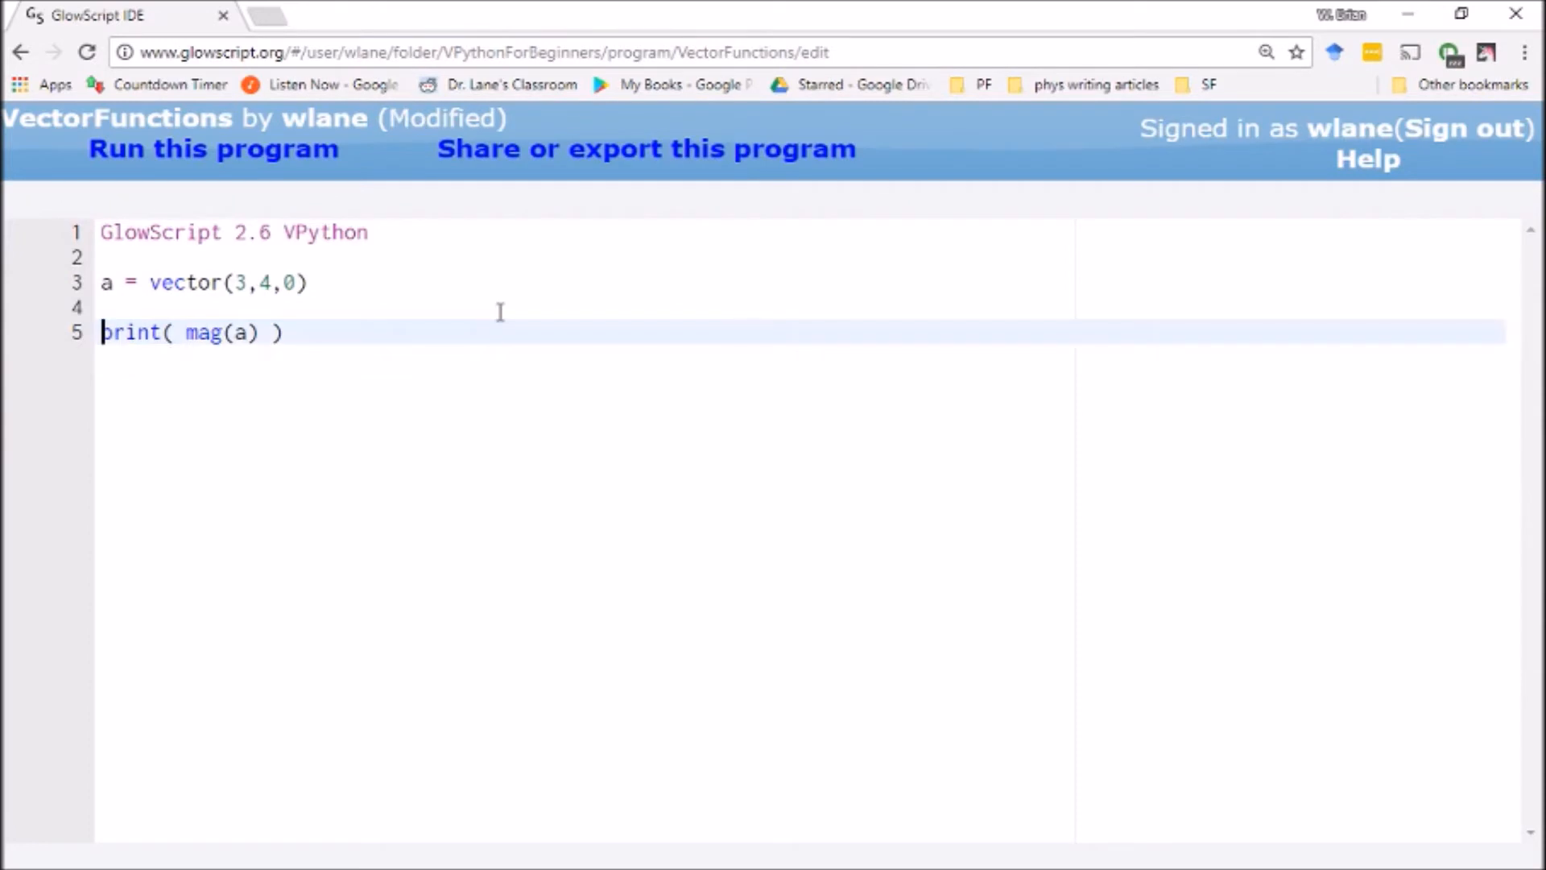
# Append the comment '# Magnitude of a.' to the print(mag(a)) line and start a new line
pyautogui.click(296, 332)
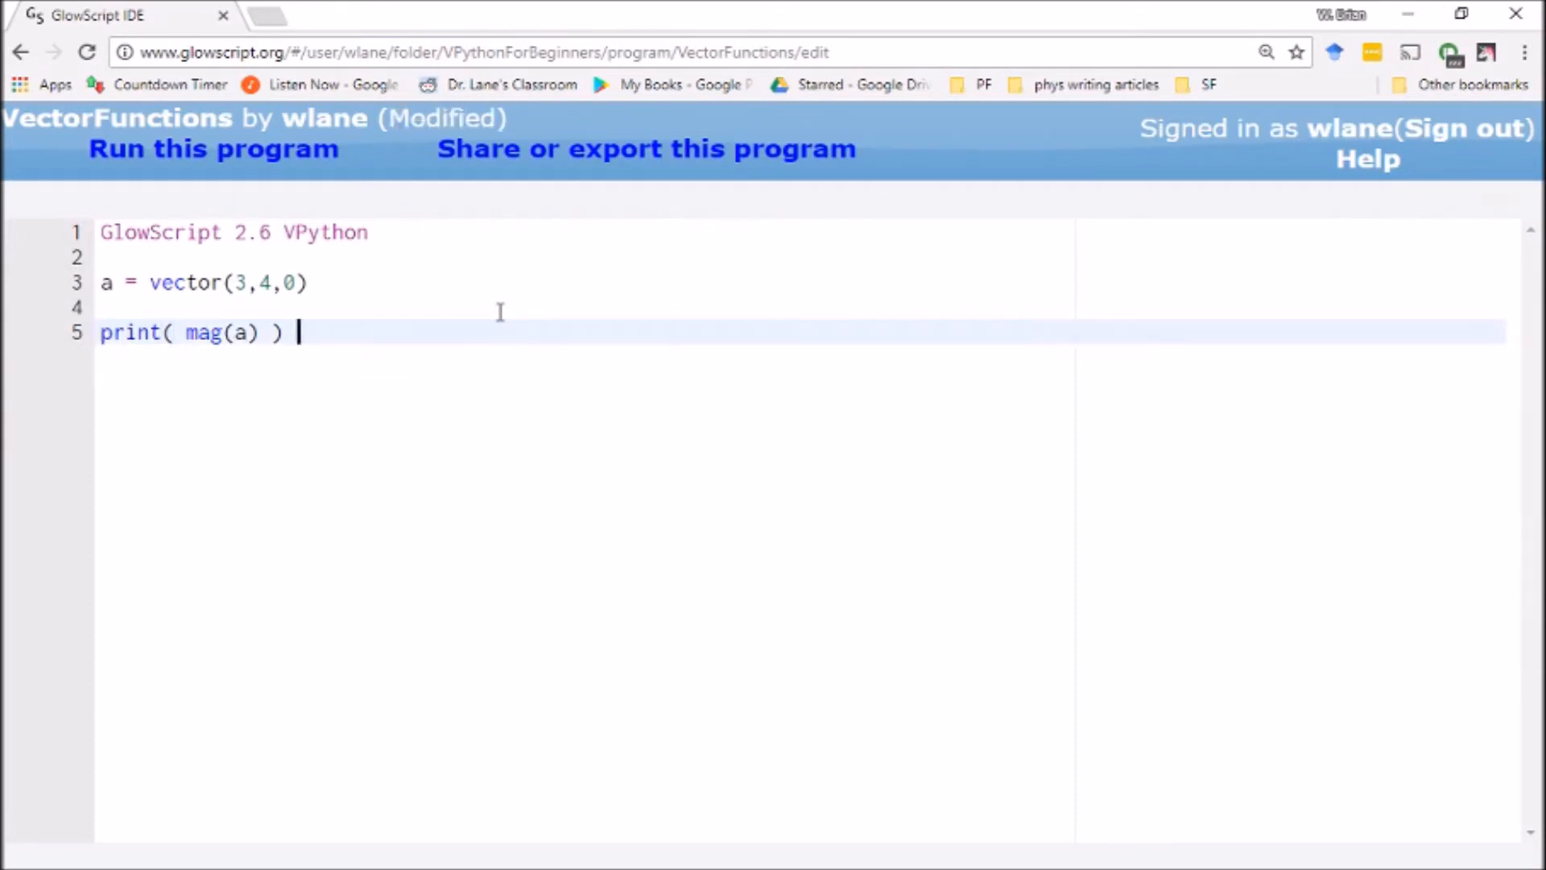
pyautogui.write('# Magnitude of a.')
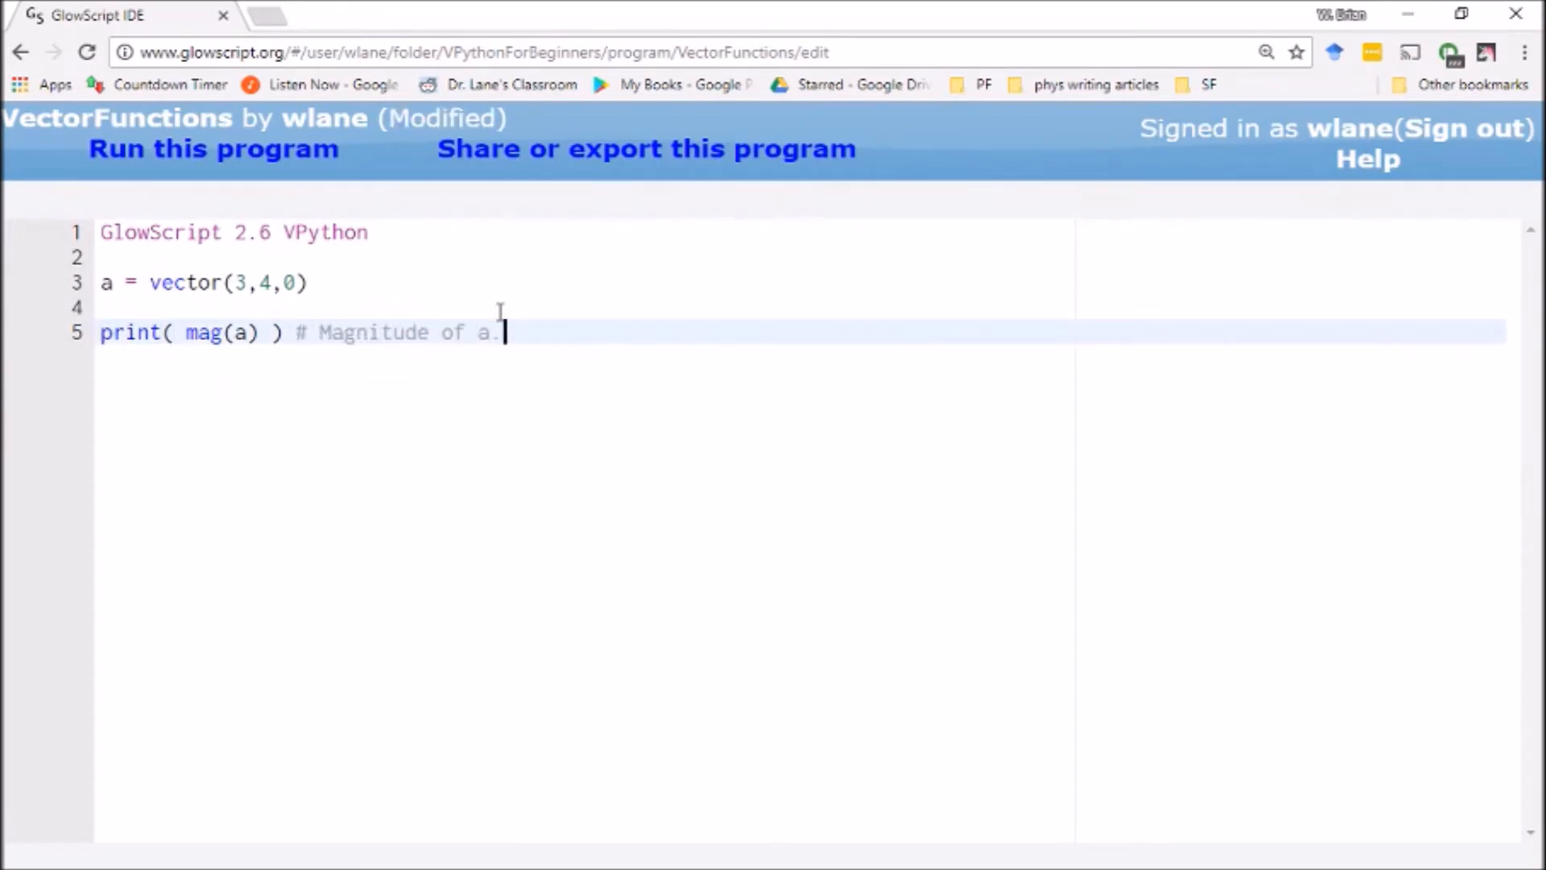
pyautogui.press('Return')
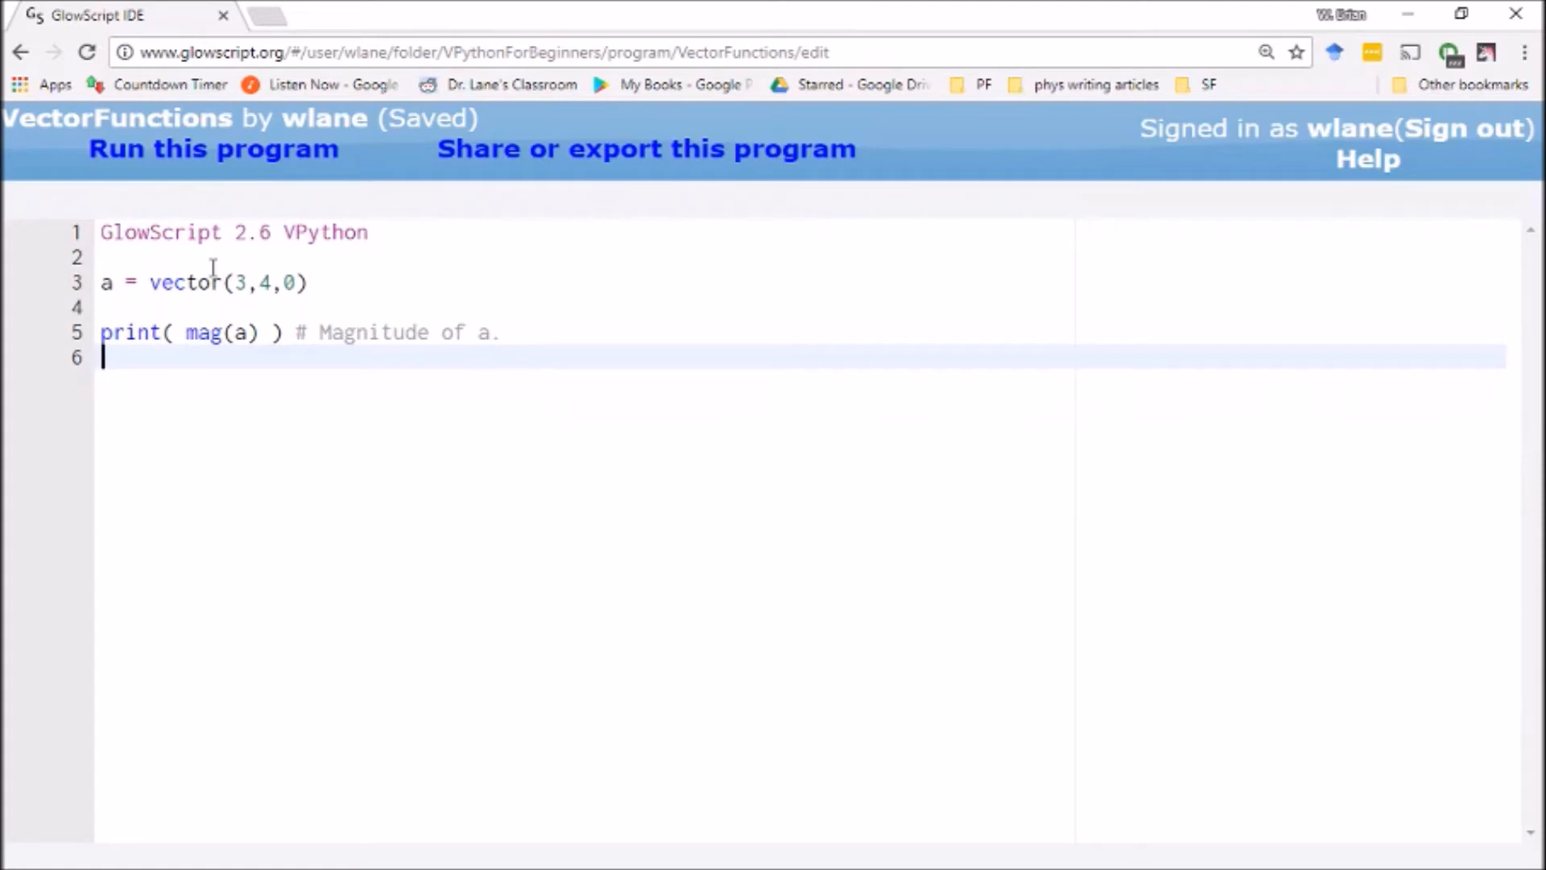
# Define ahat = a.hat, replacing the a/mag(a) attempt, and save
pyautogui.write('a')
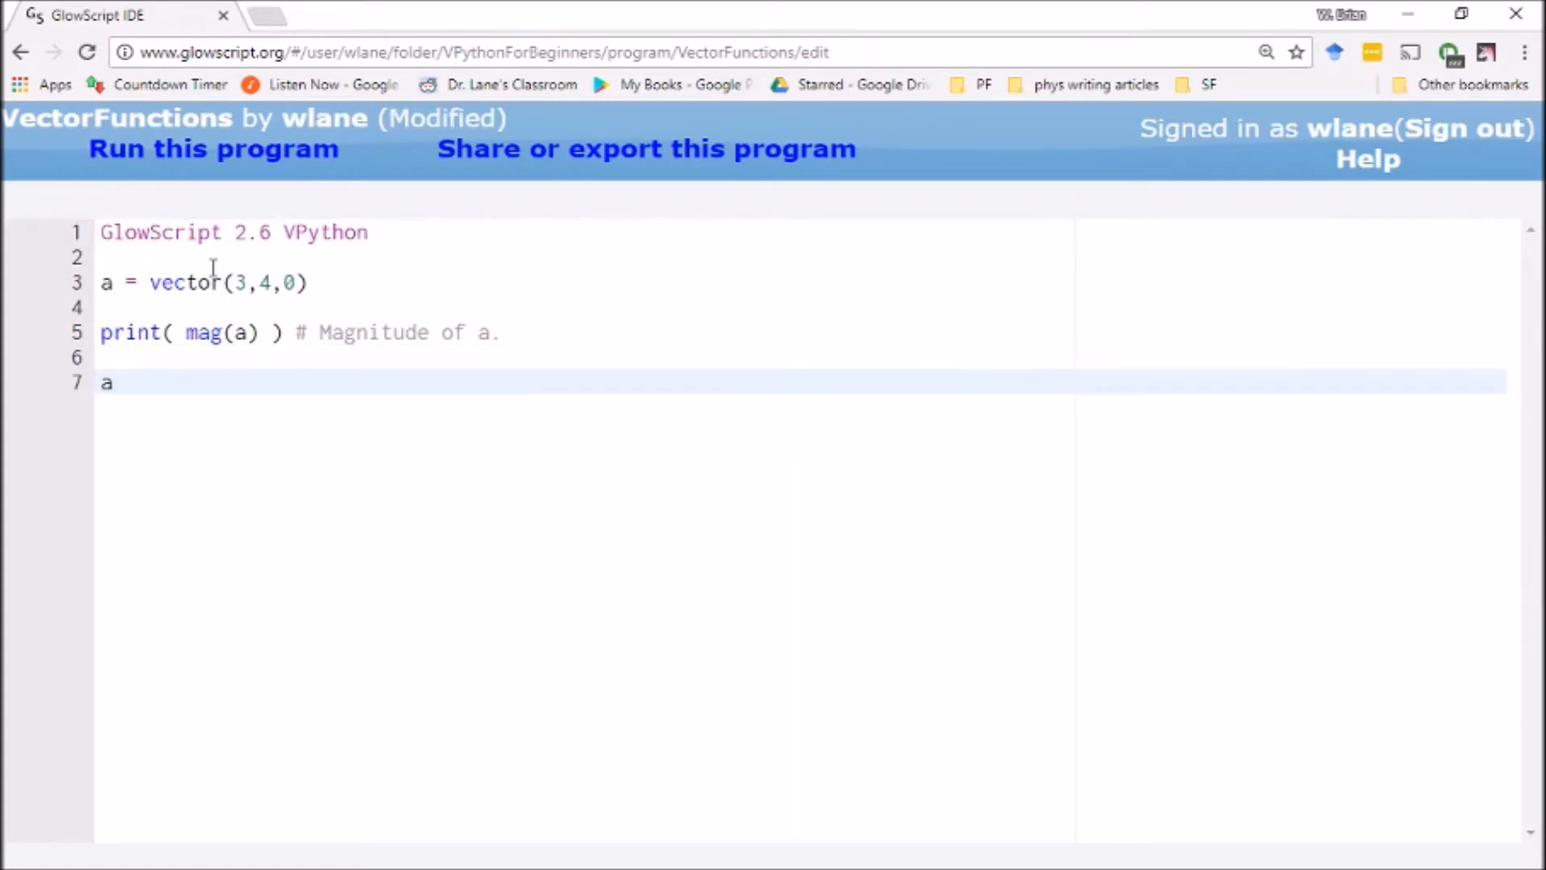
pyautogui.write('hat =')
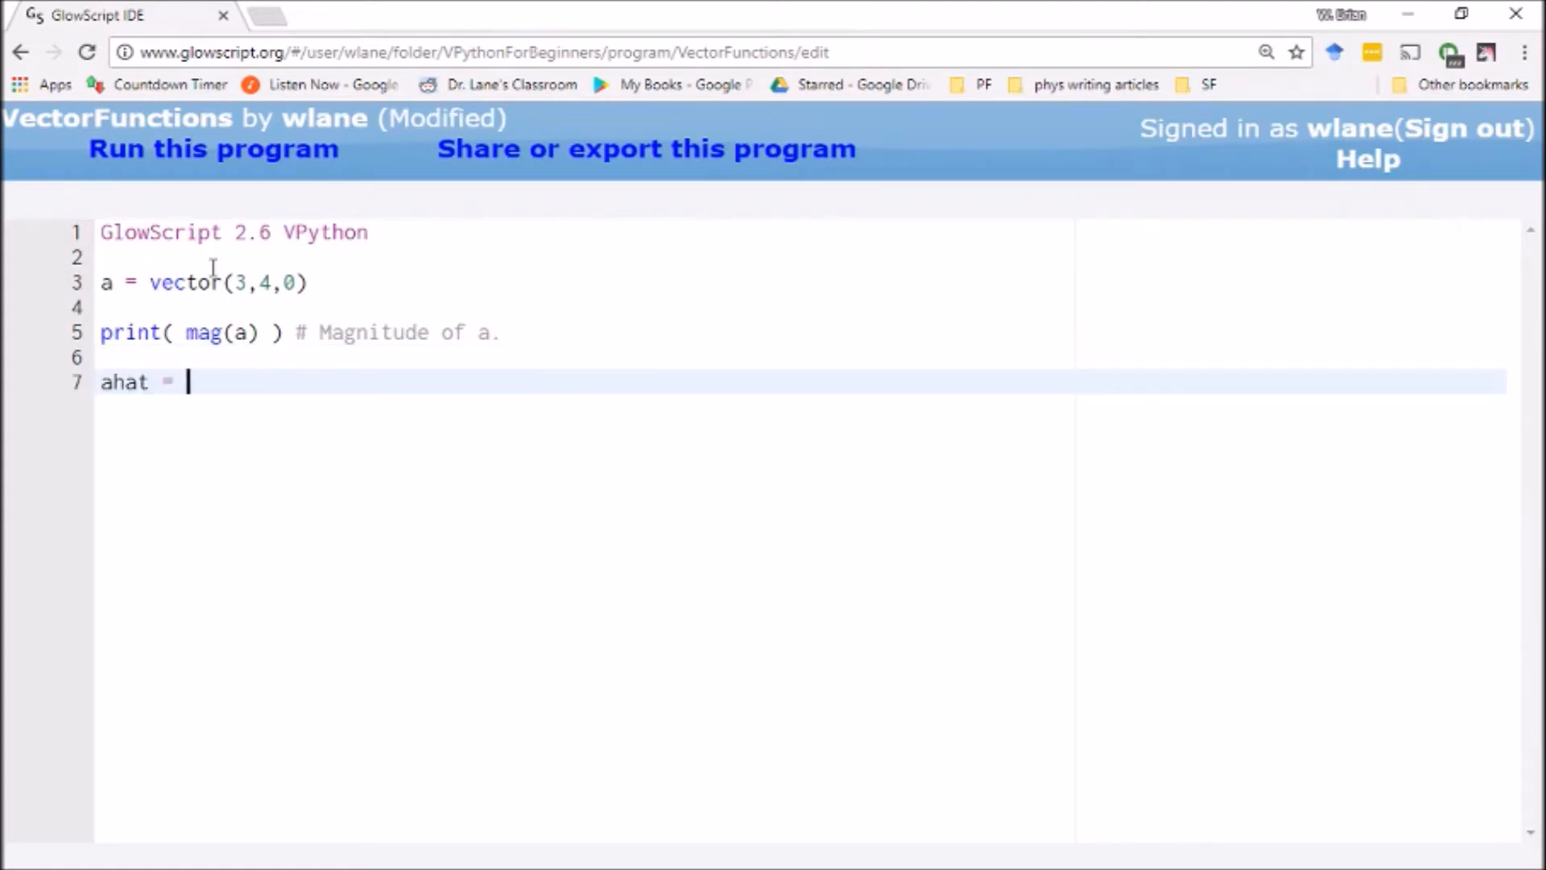
pyautogui.press('ctrl+s')
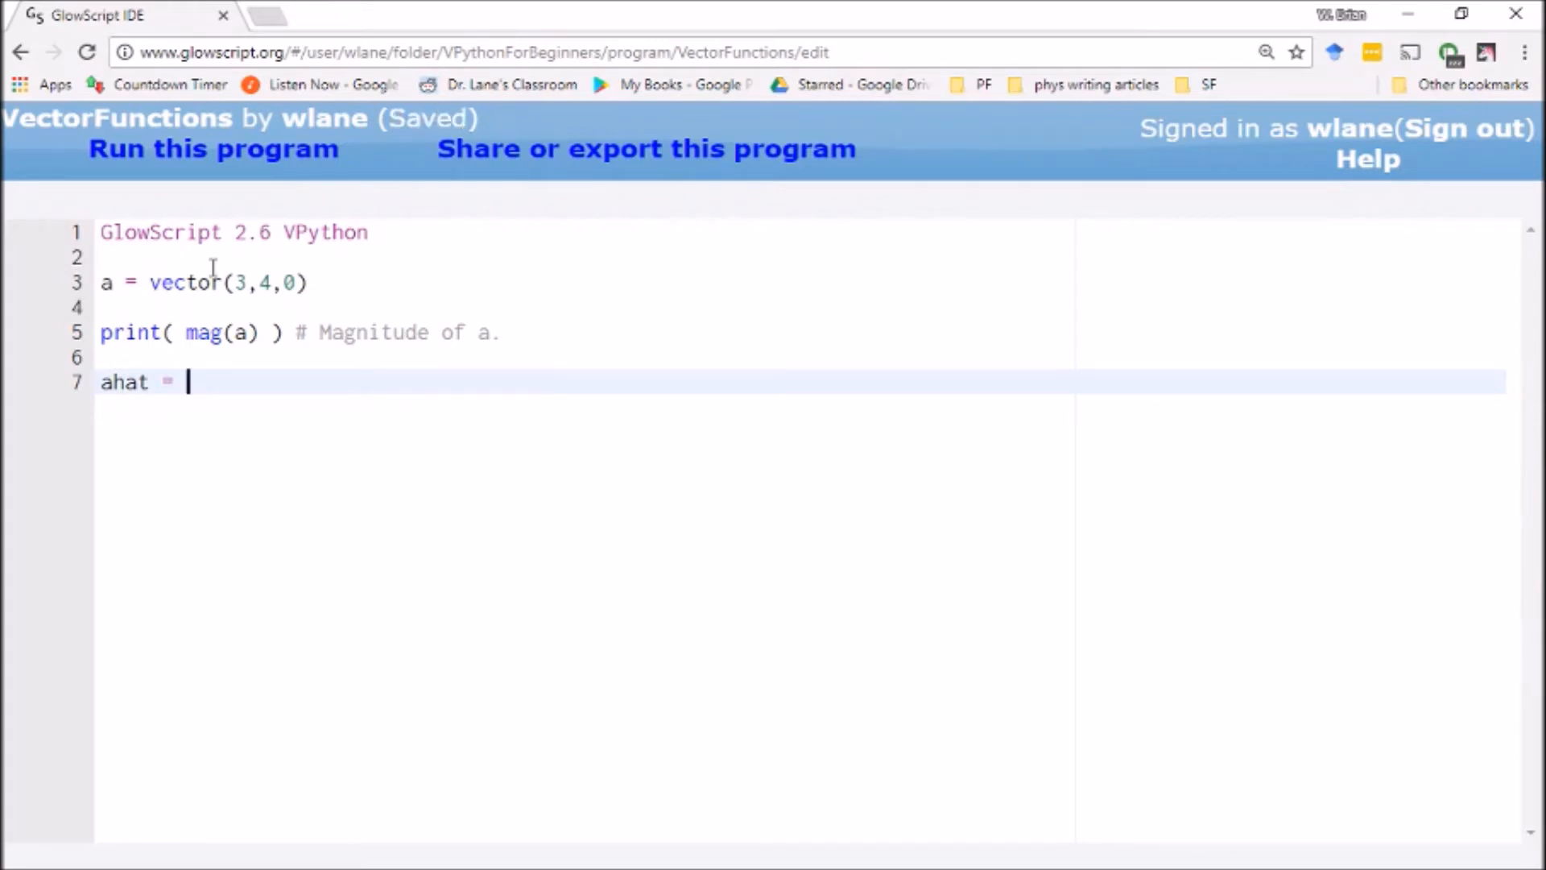
pyautogui.write('a/mag(')
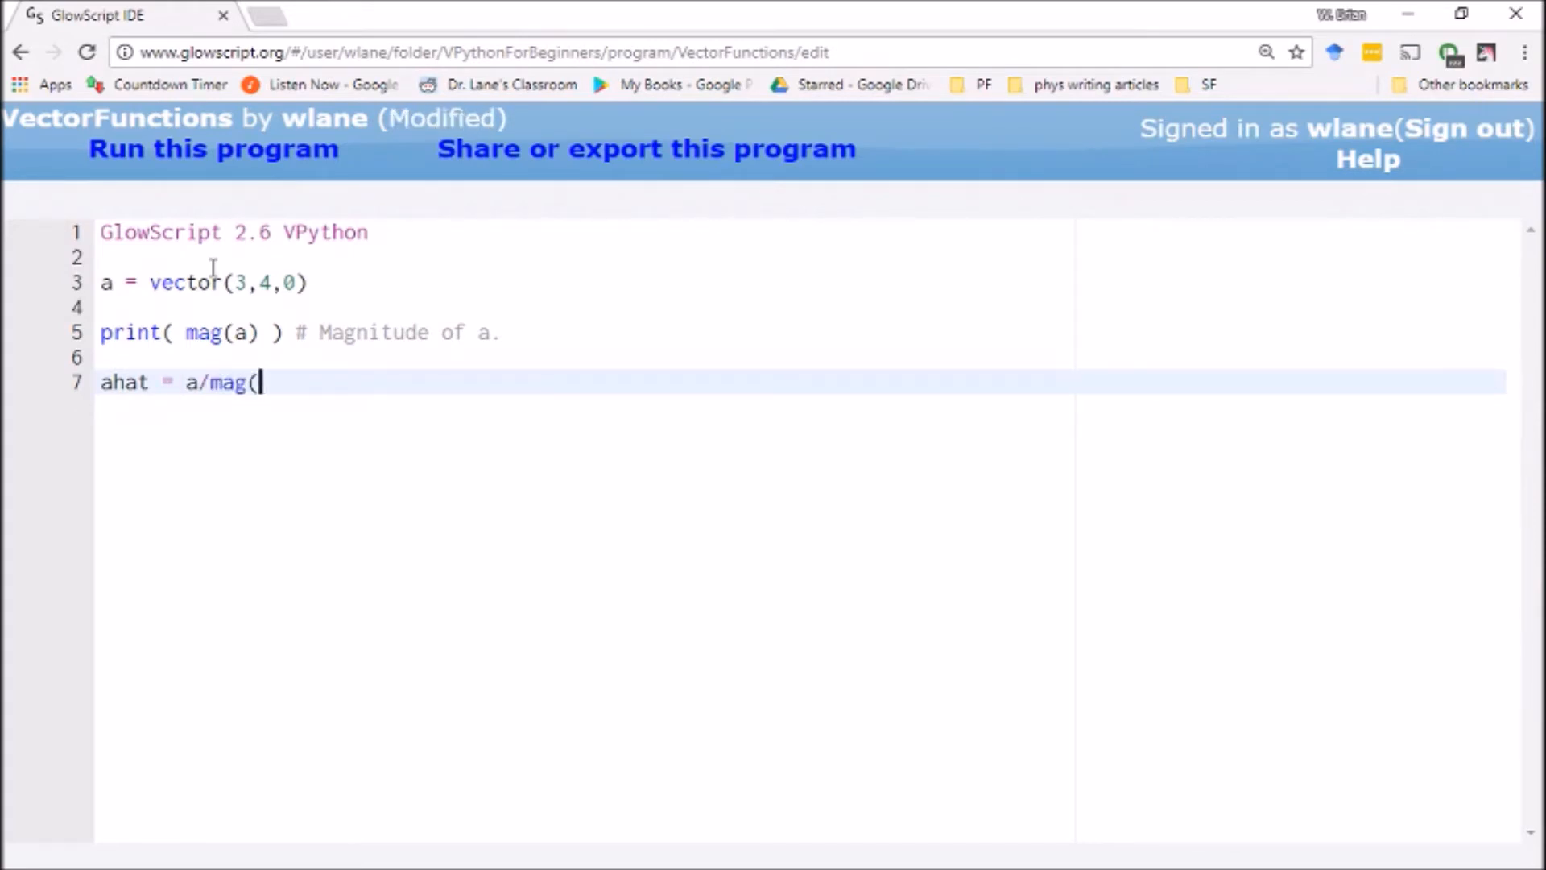
pyautogui.write('a)')
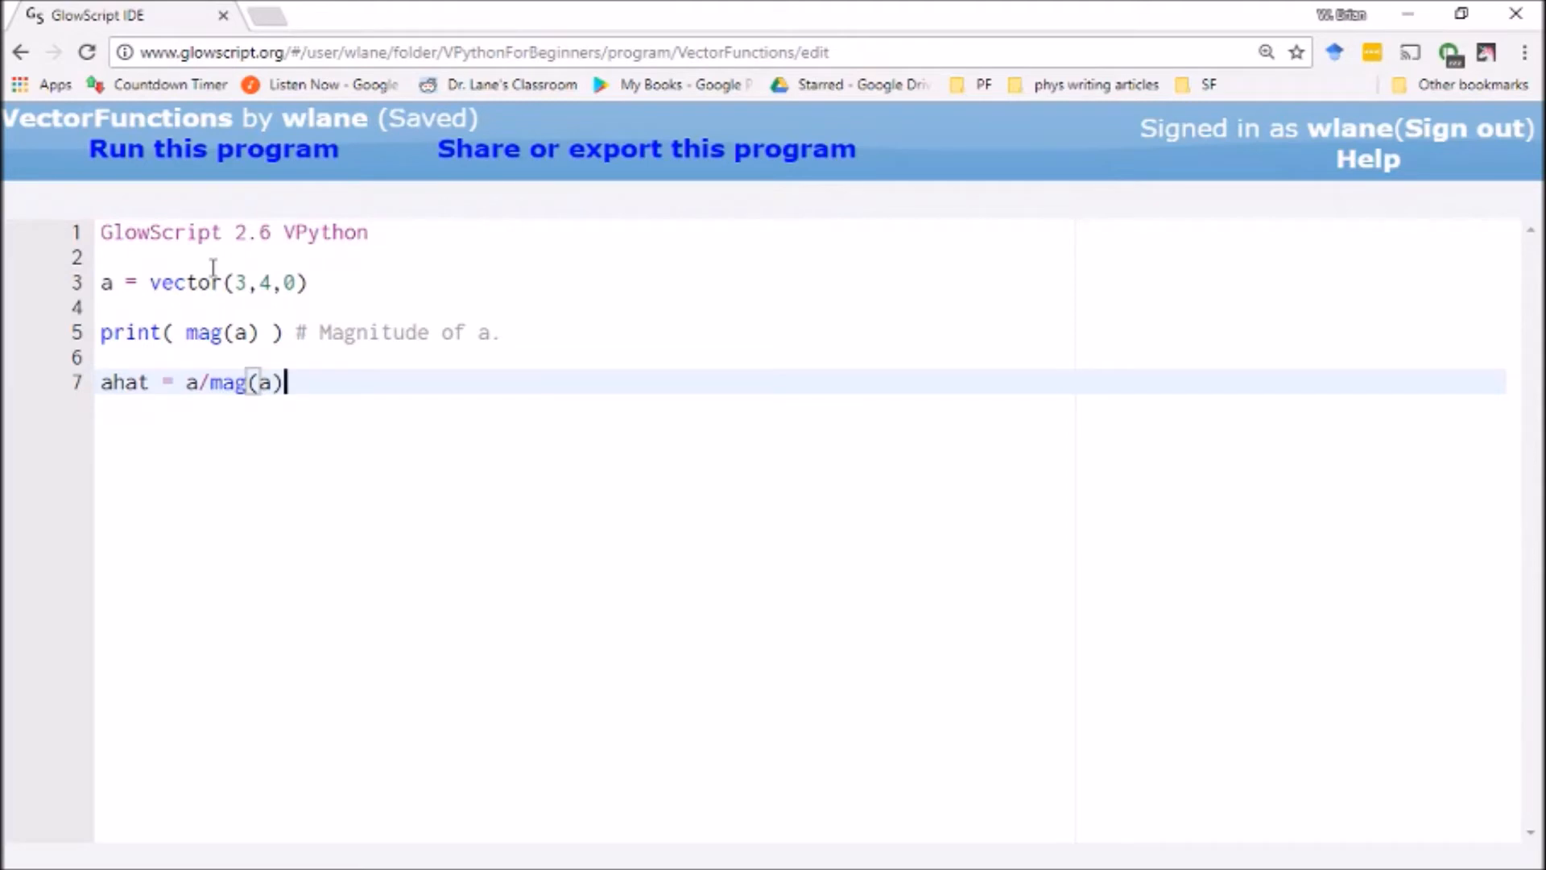
pyautogui.press('Backspace')
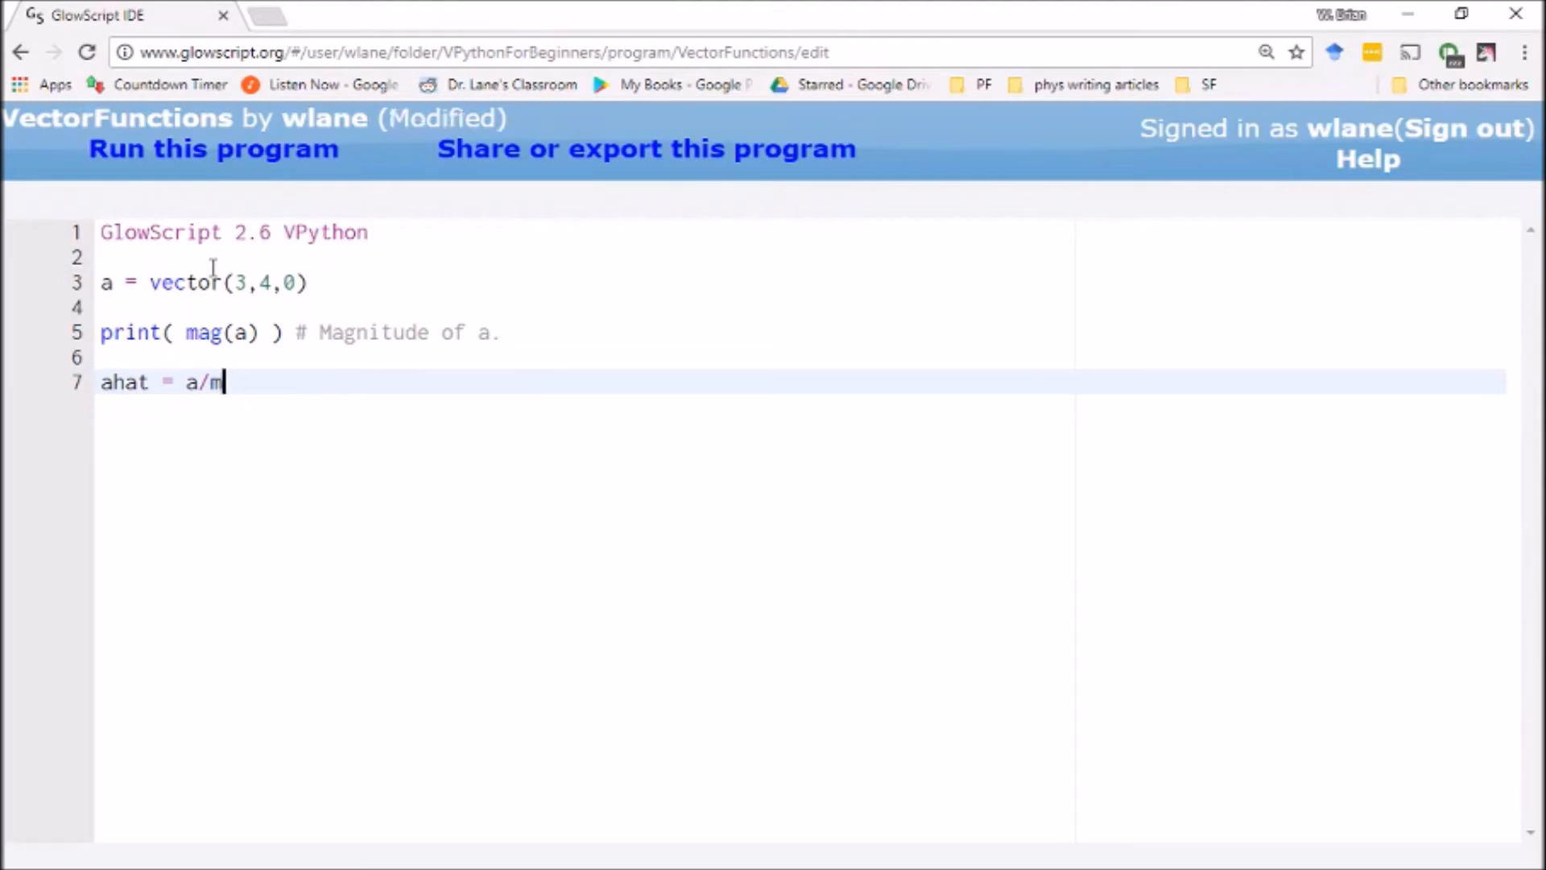
pyautogui.write('.hat')
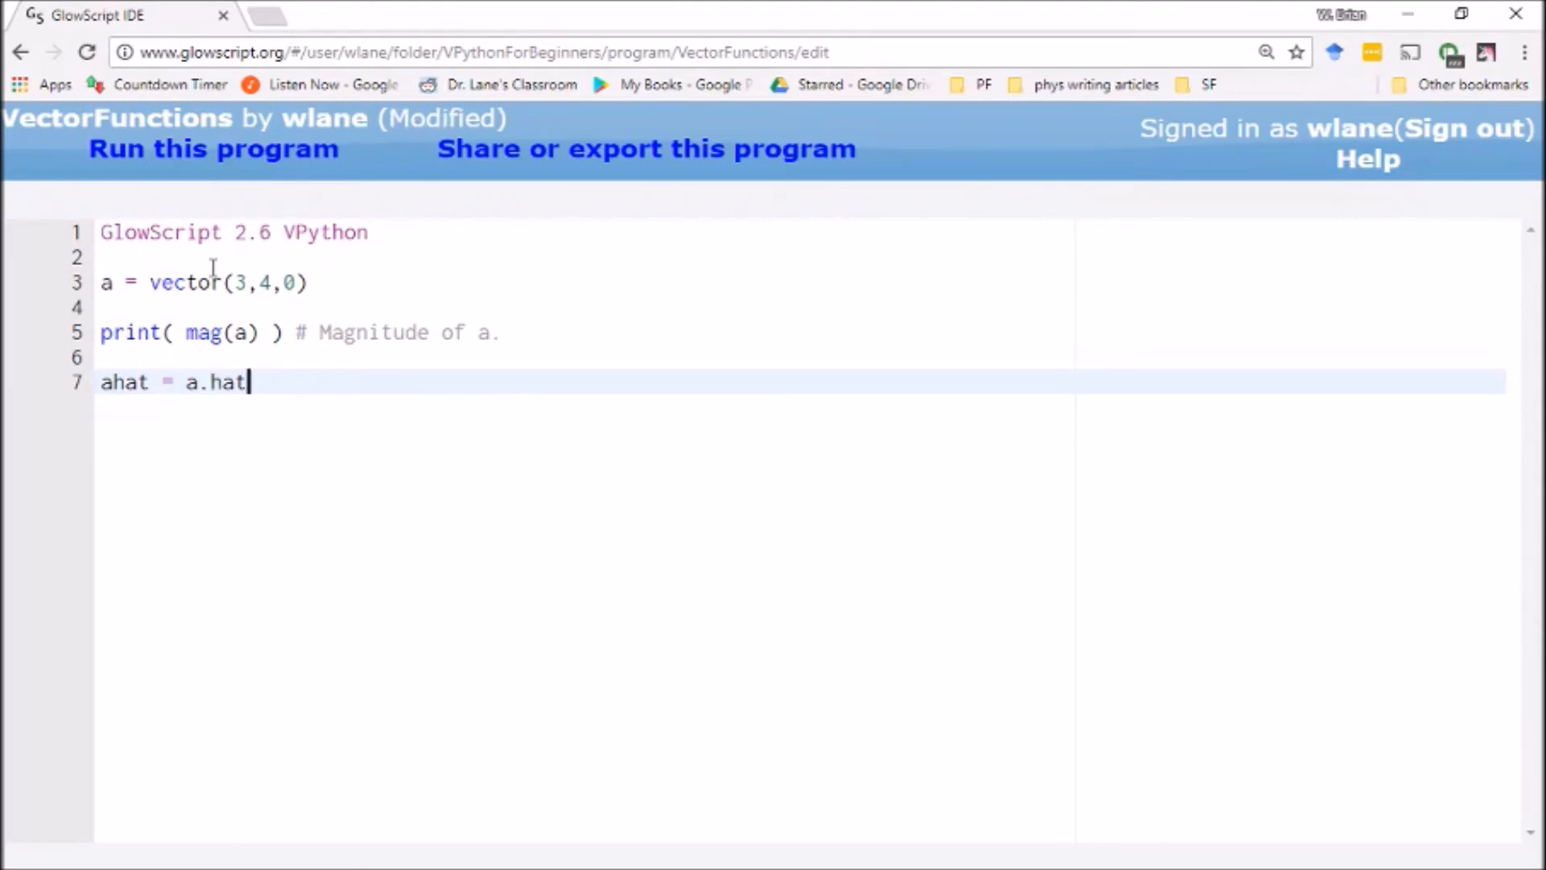
pyautogui.press('ctrl+s')
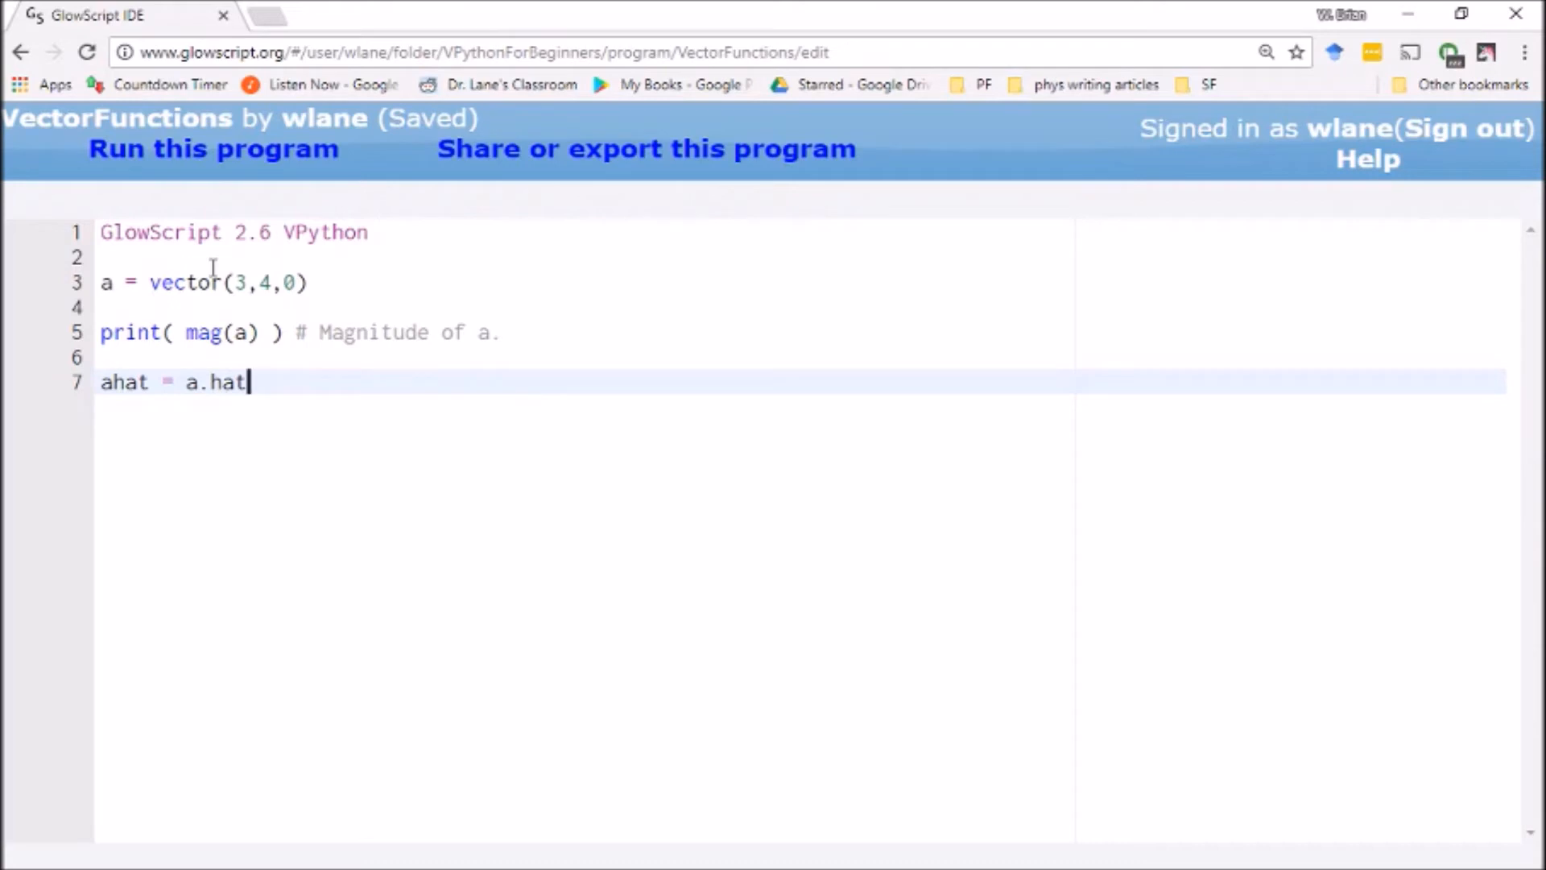
# Add print(ahat) and run the program, showing < 0.6, 0.8, 0 >
pyautogui.press('Return')
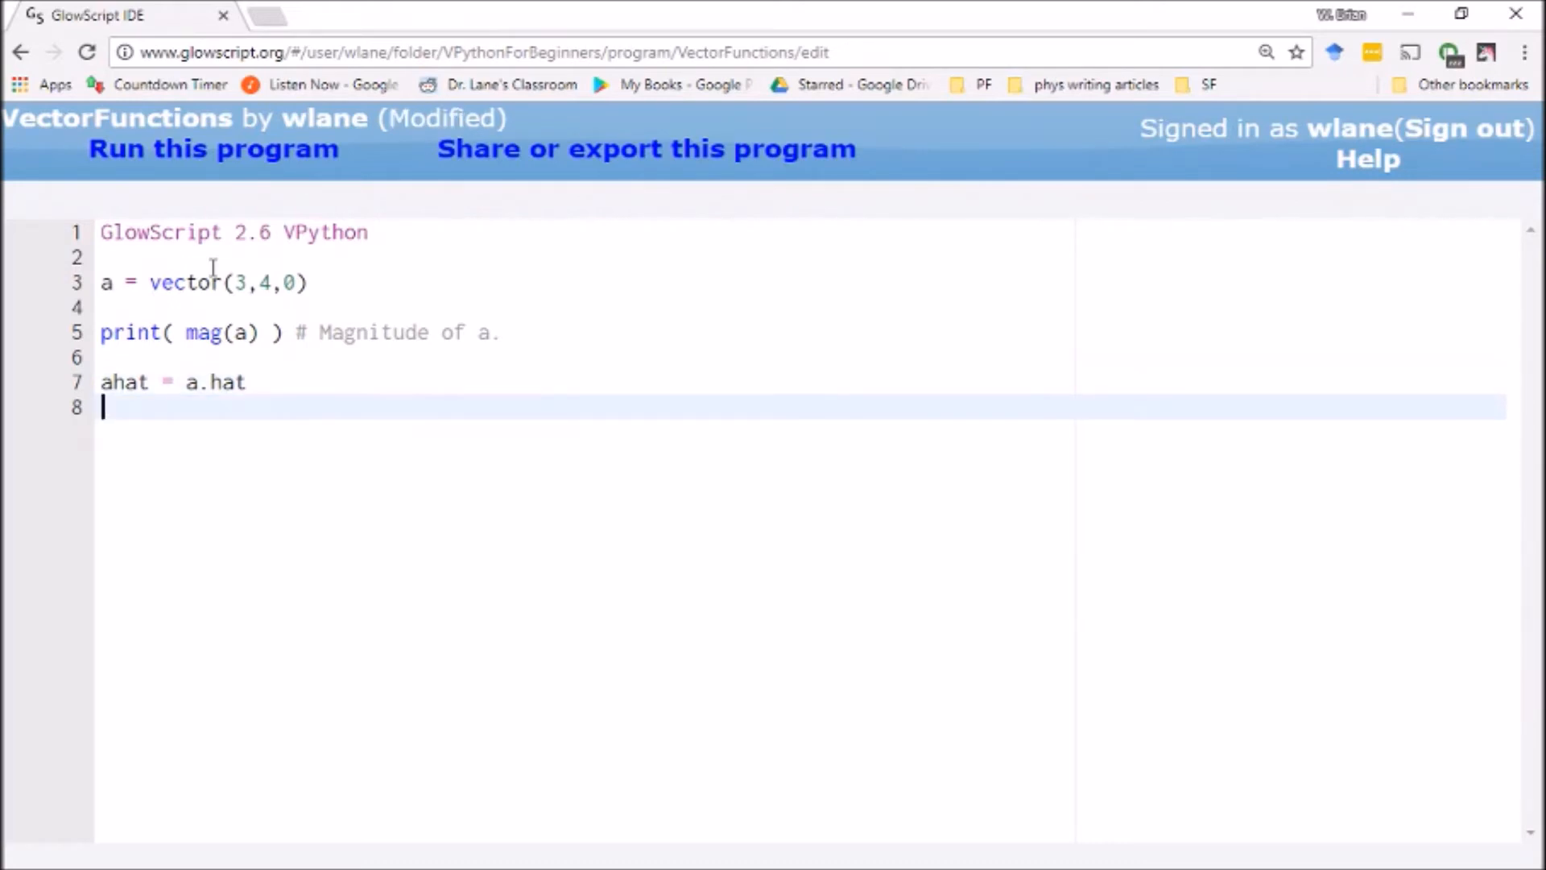
pyautogui.write('print(ahat)')
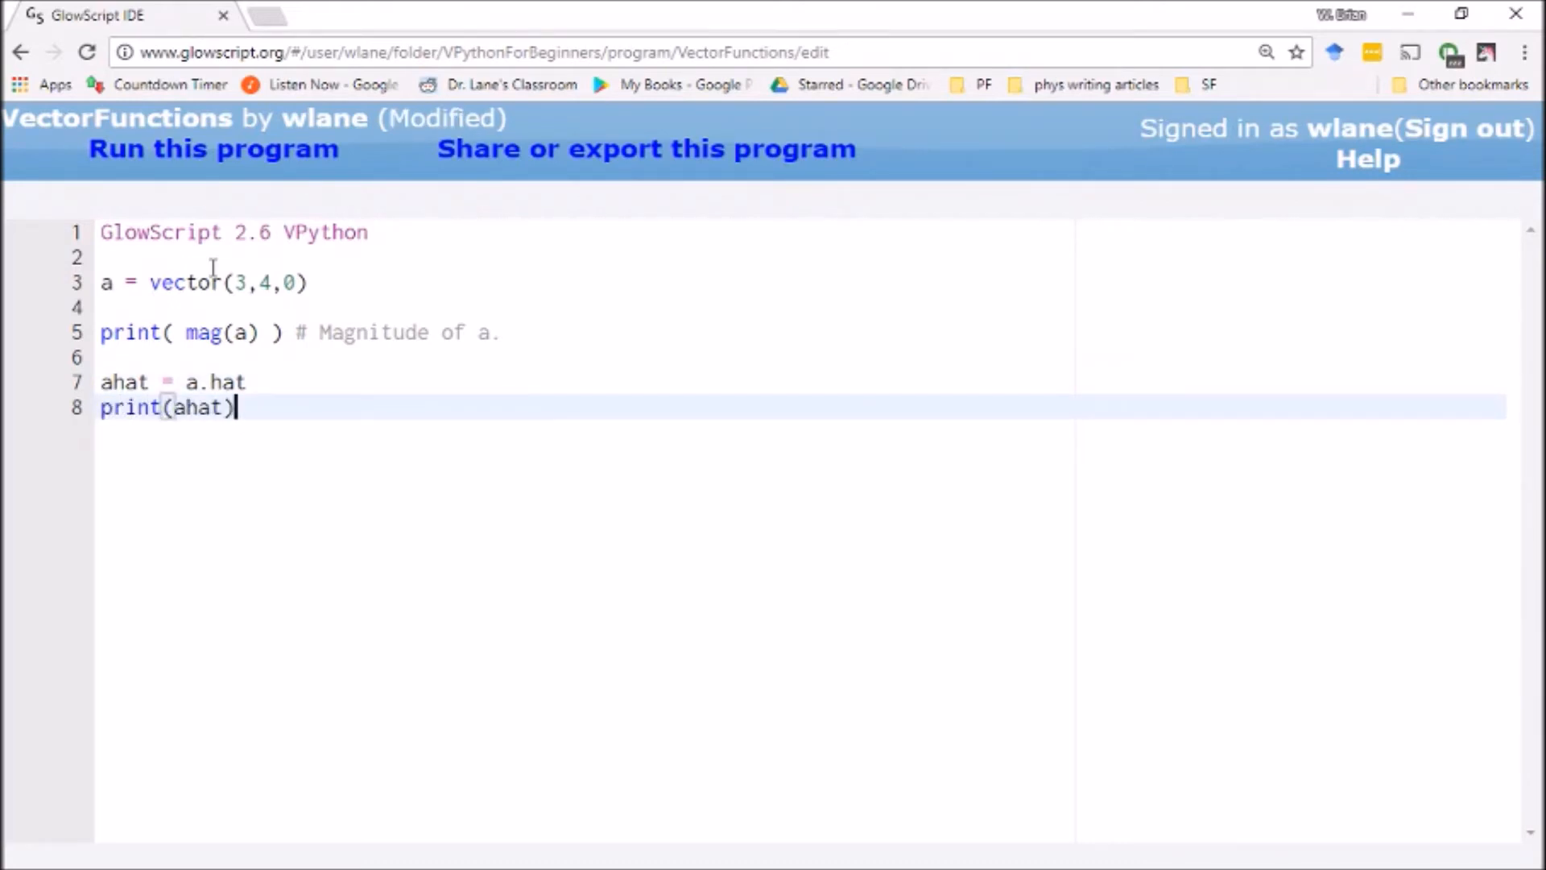
pyautogui.click(213, 149)
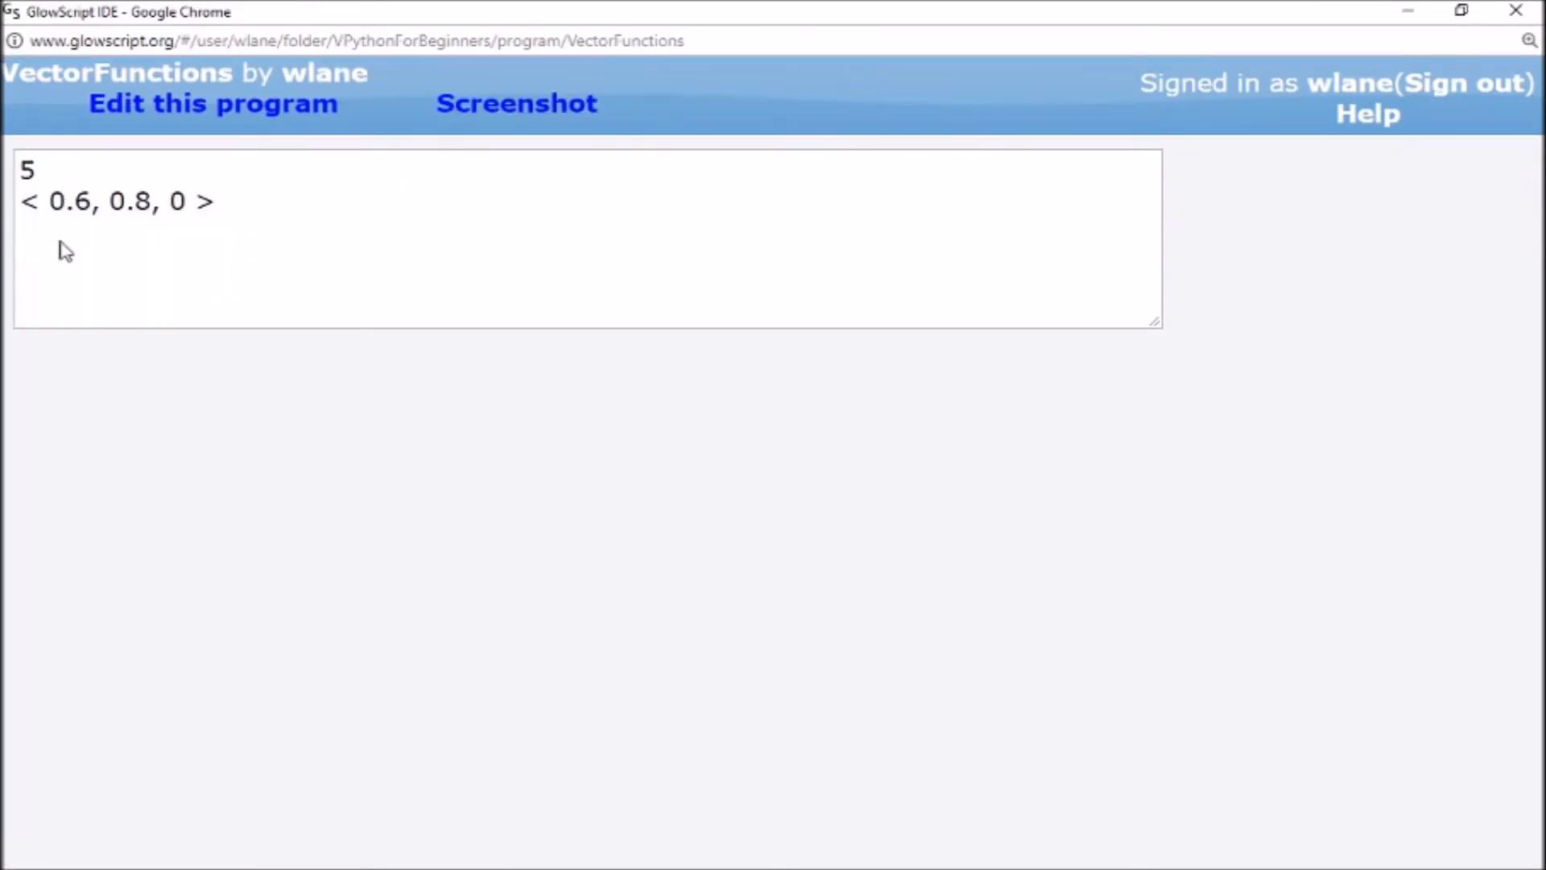
pyautogui.moveTo(113, 166)
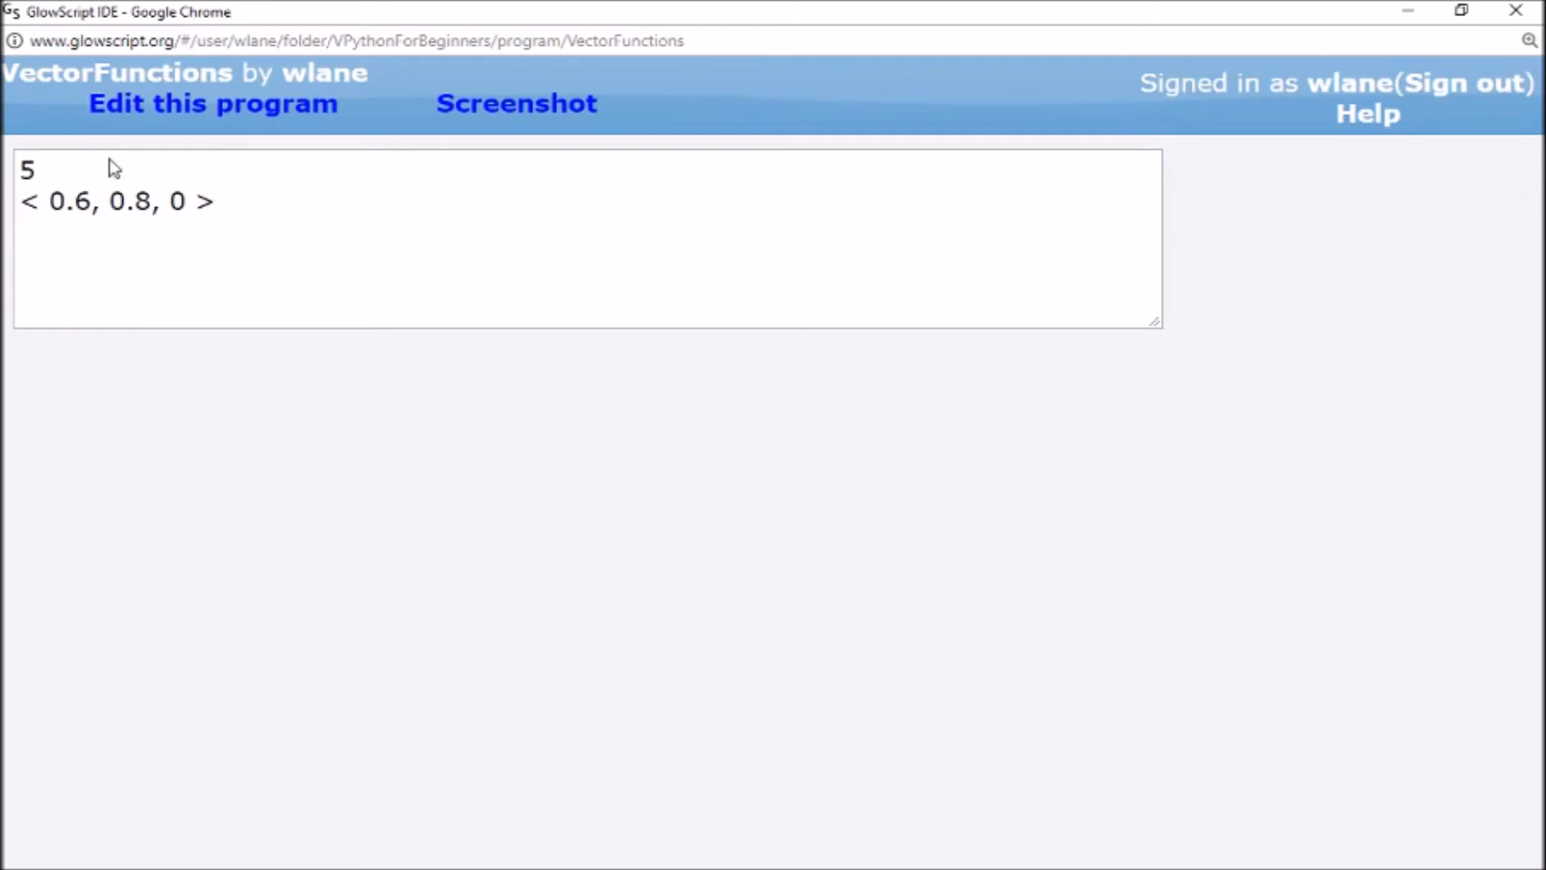
pyautogui.moveTo(140, 170)
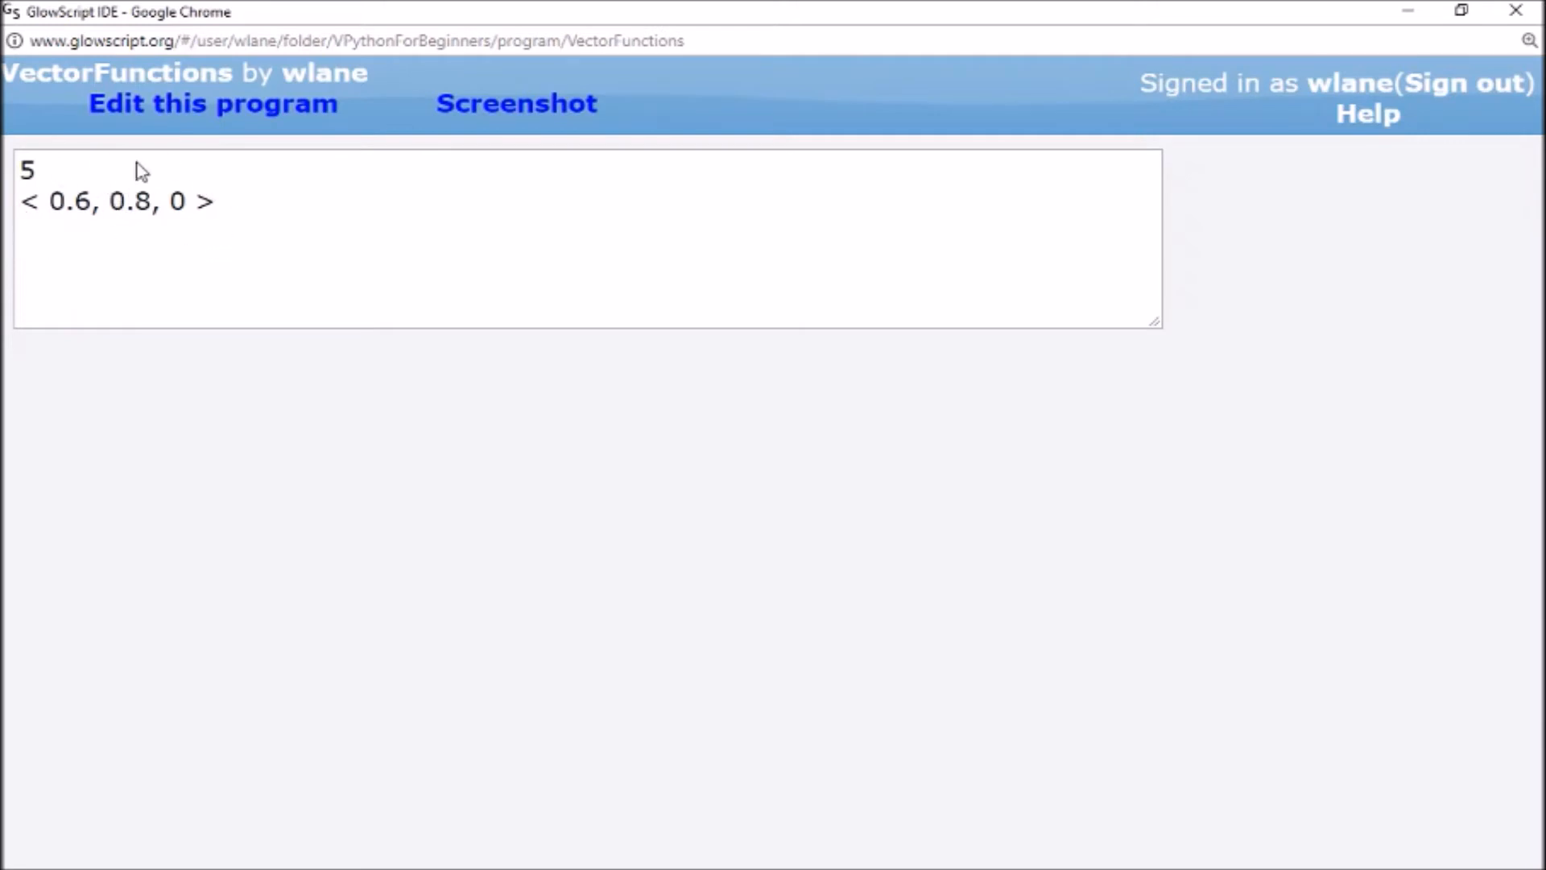
pyautogui.moveTo(201, 263)
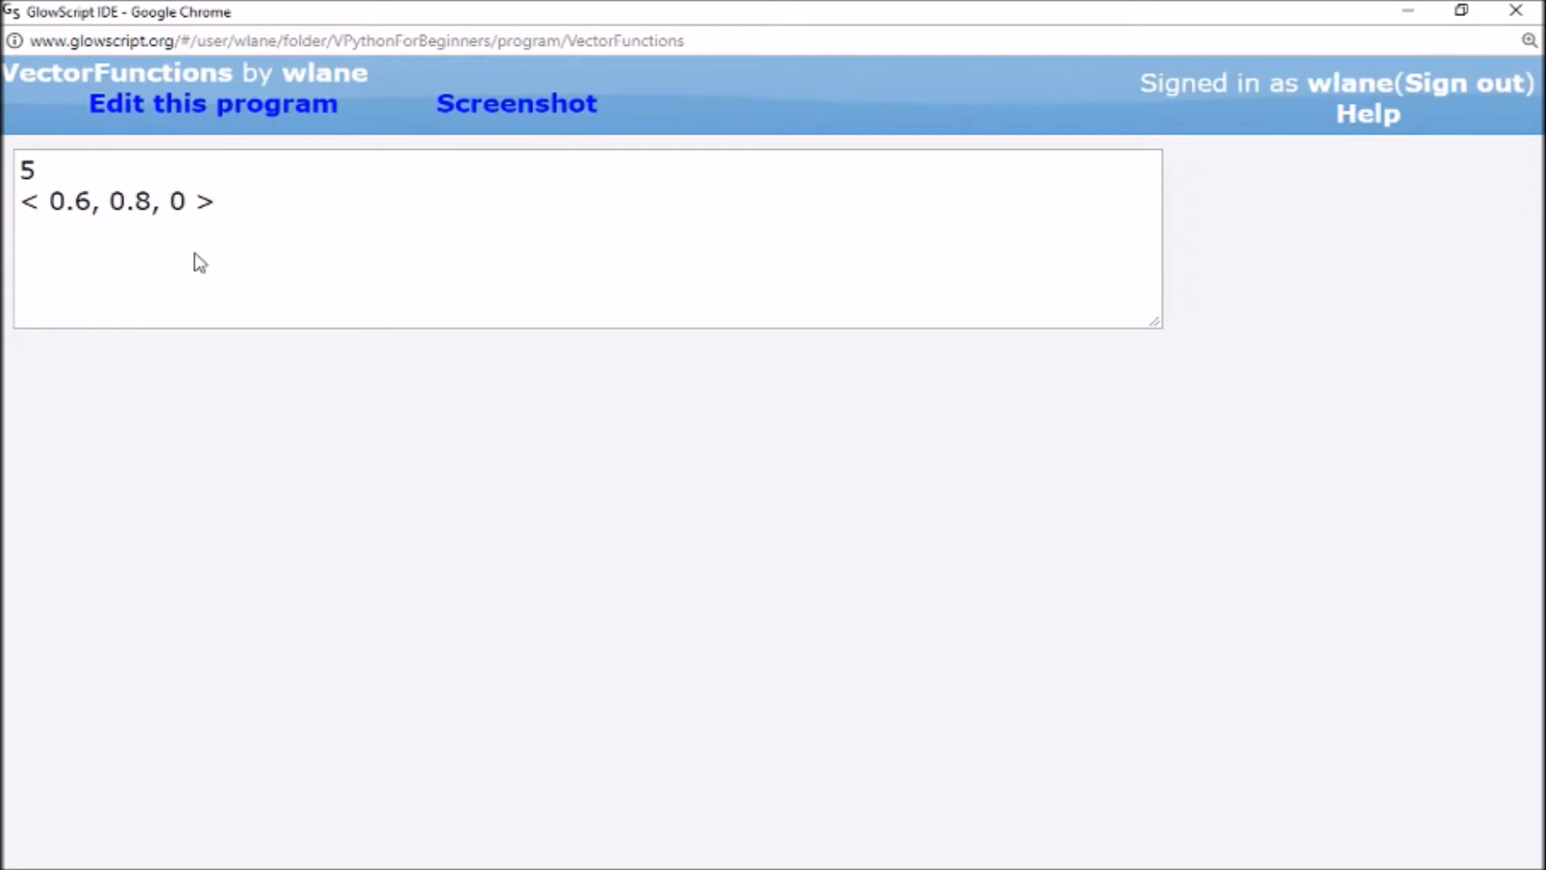
pyautogui.moveTo(204, 202)
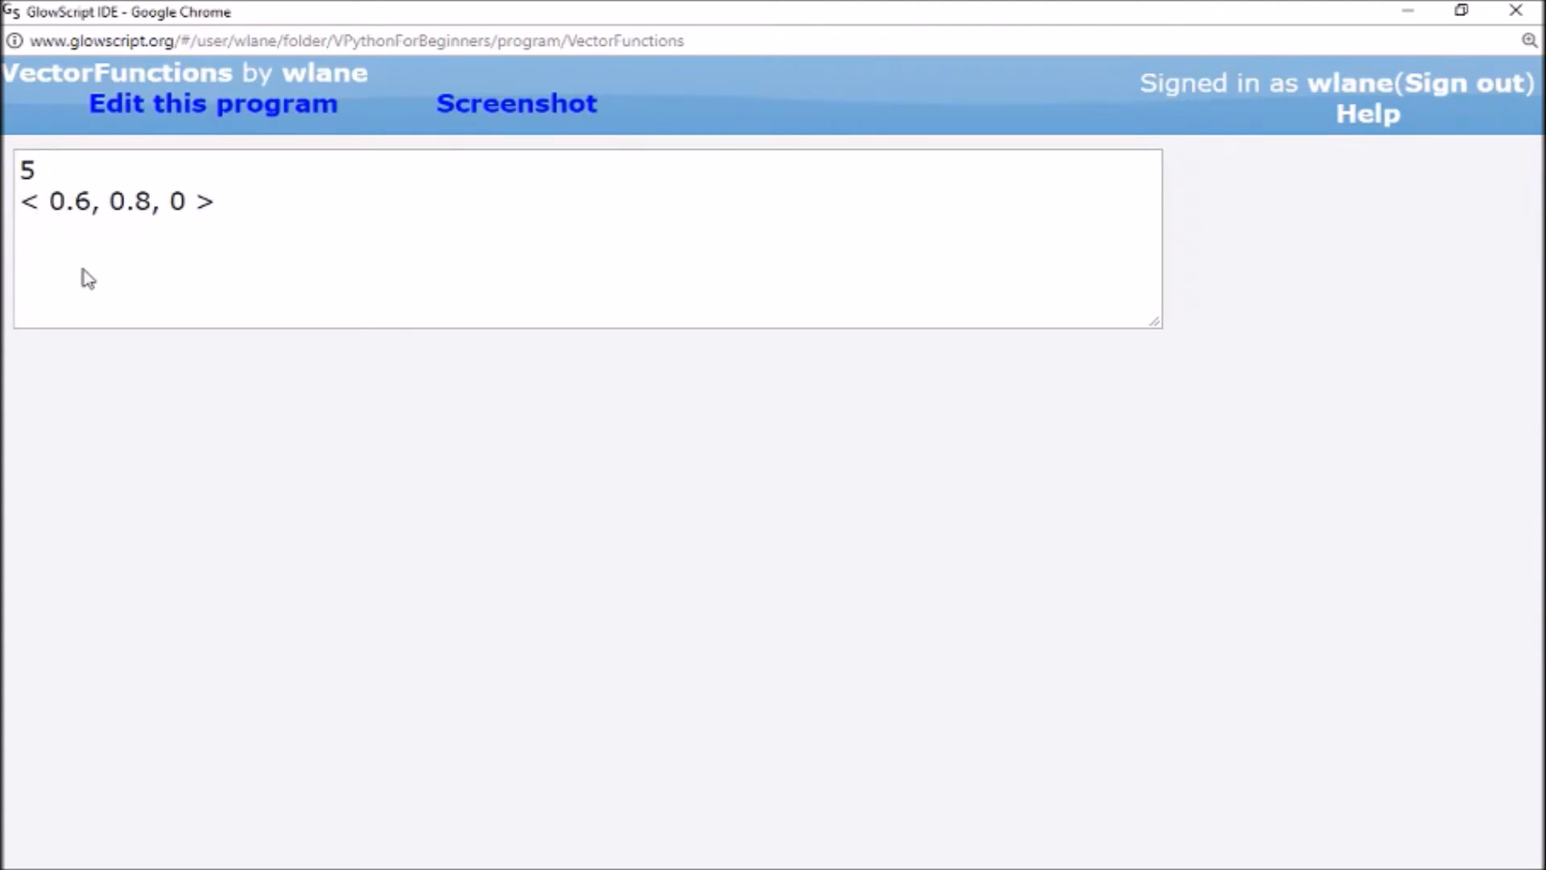
pyautogui.moveTo(172, 258)
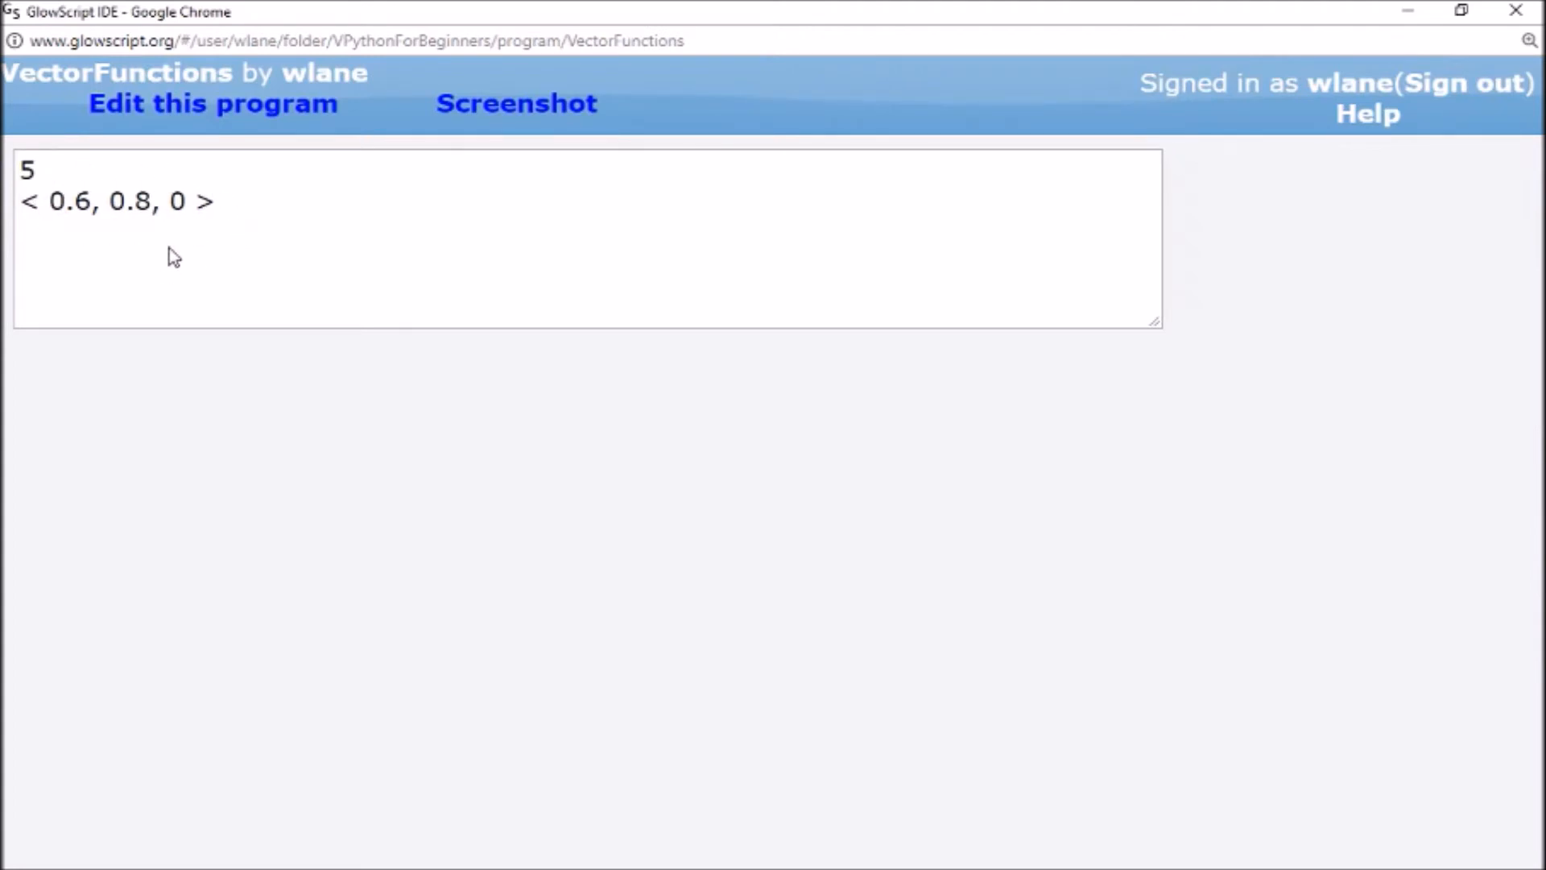
# Add print(mag(ahat)), run it to show 1, and resume editing
pyautogui.click(212, 102)
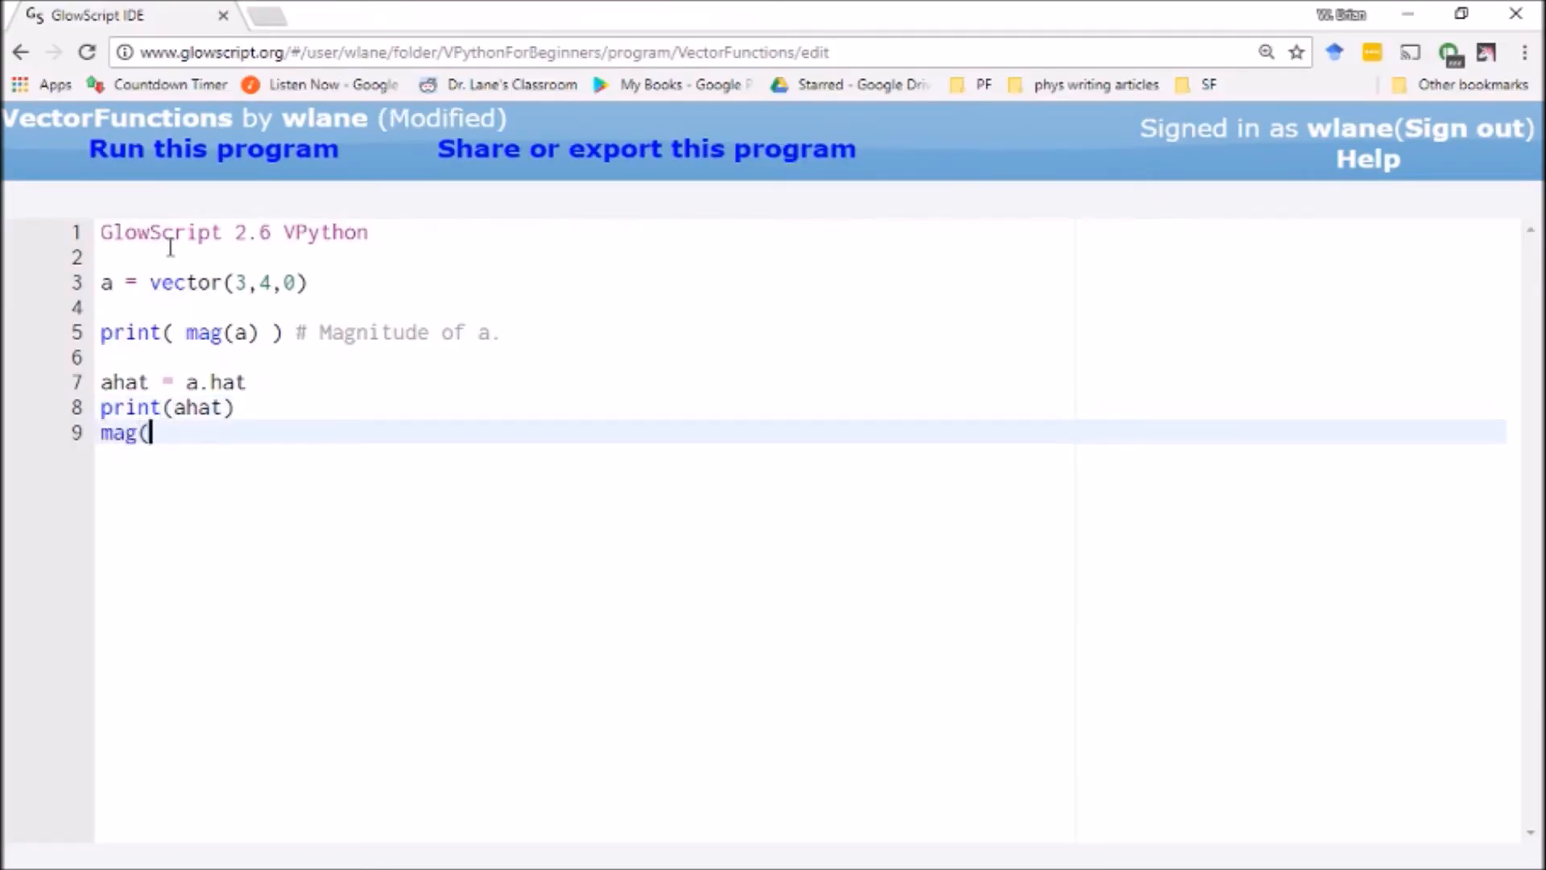
pyautogui.write('ahat))')
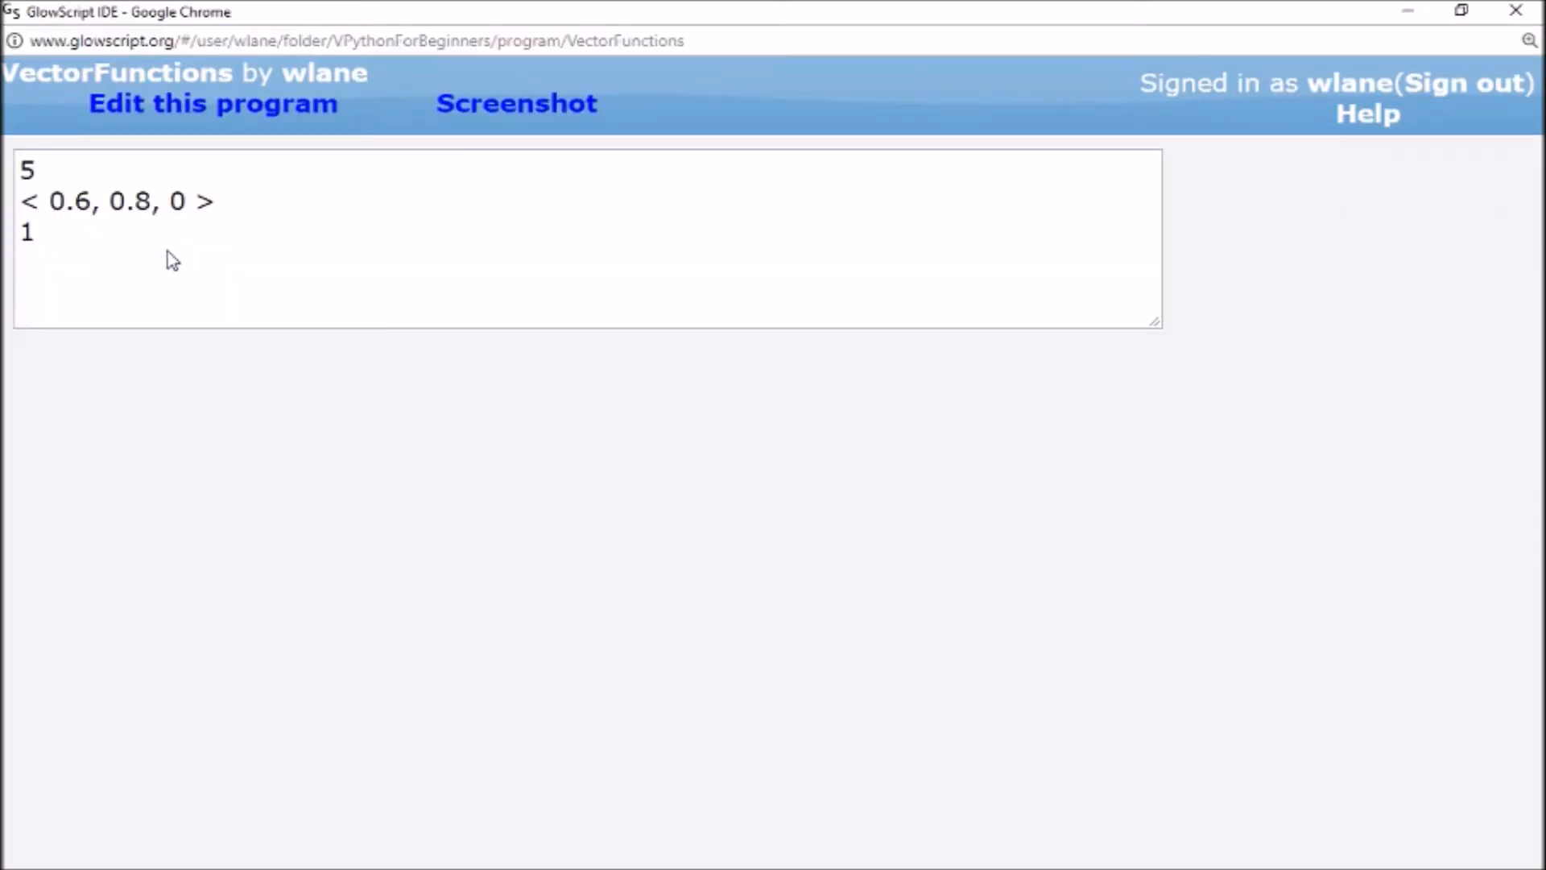
pyautogui.moveTo(15, 232)
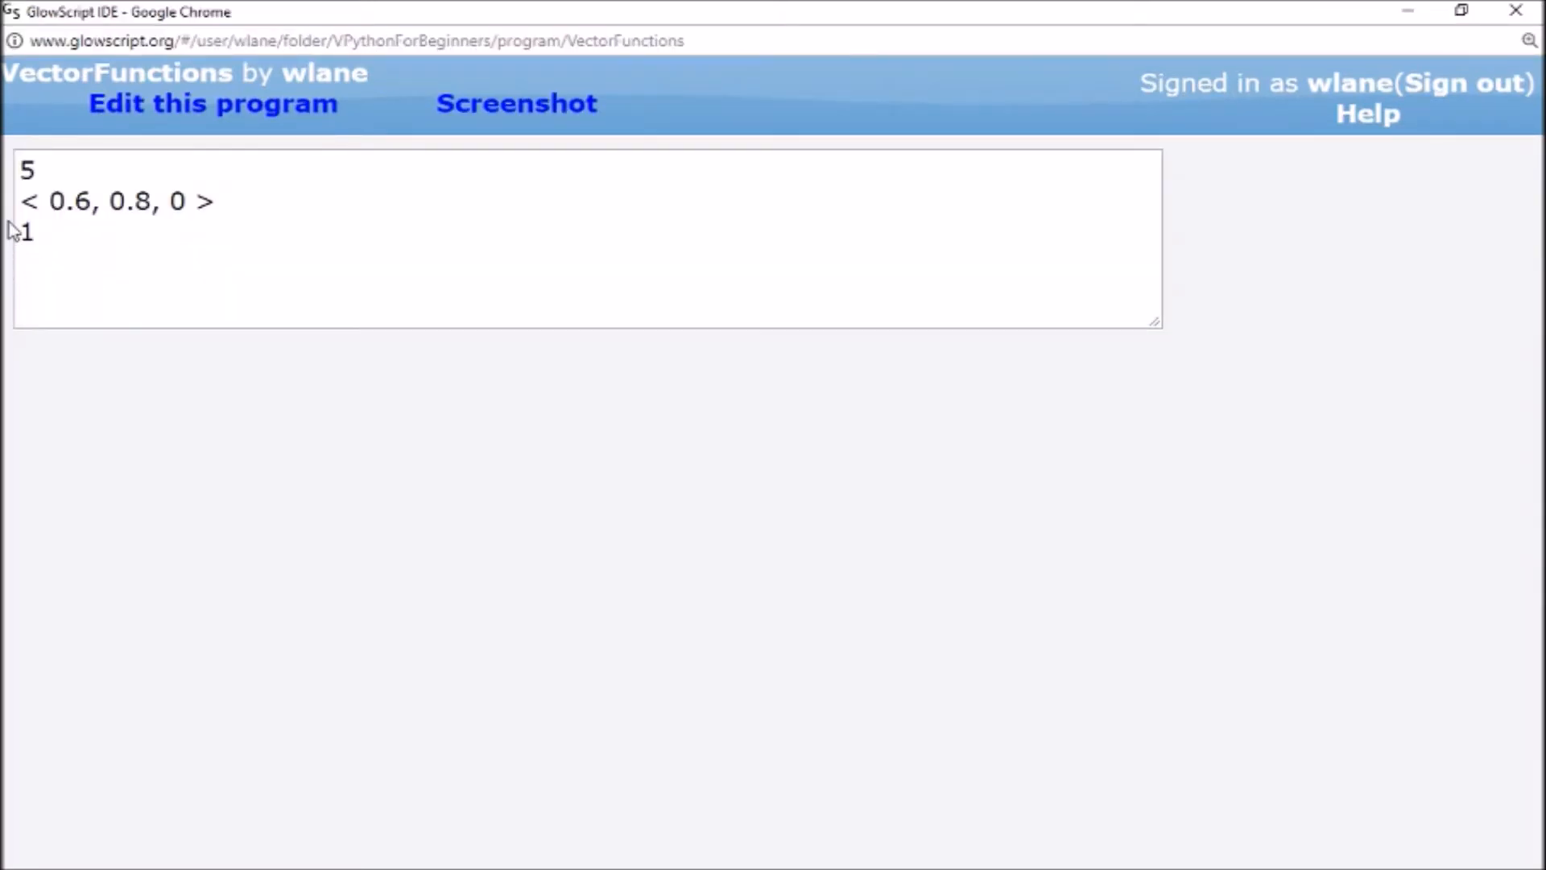
pyautogui.click(211, 102)
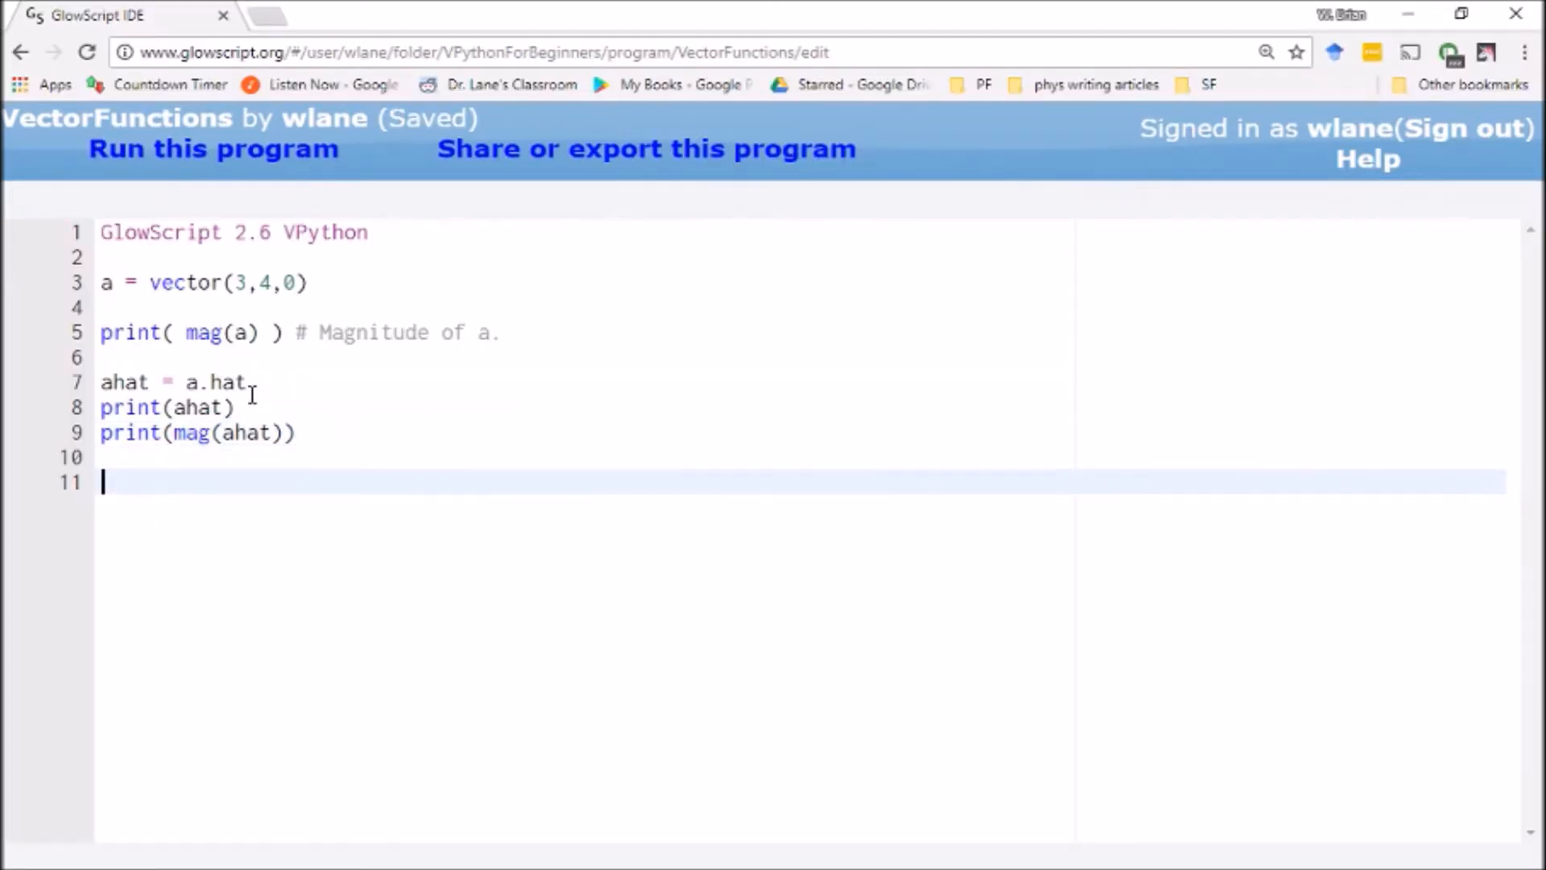
pyautogui.moveTo(340, 508)
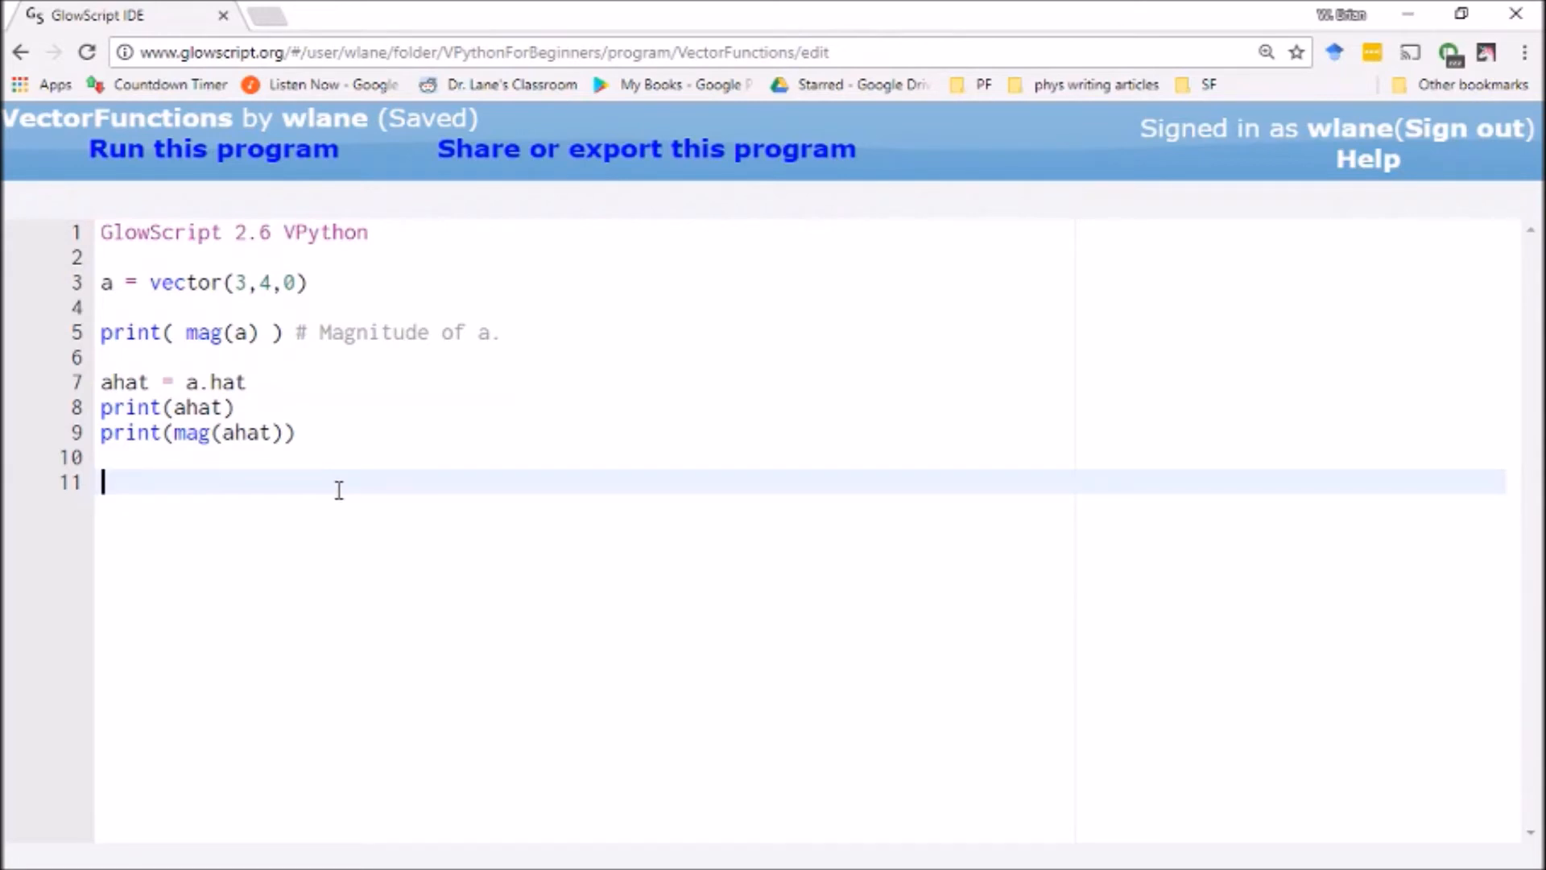
# Define vector b = vector(0,2,1)
pyautogui.write('b =')
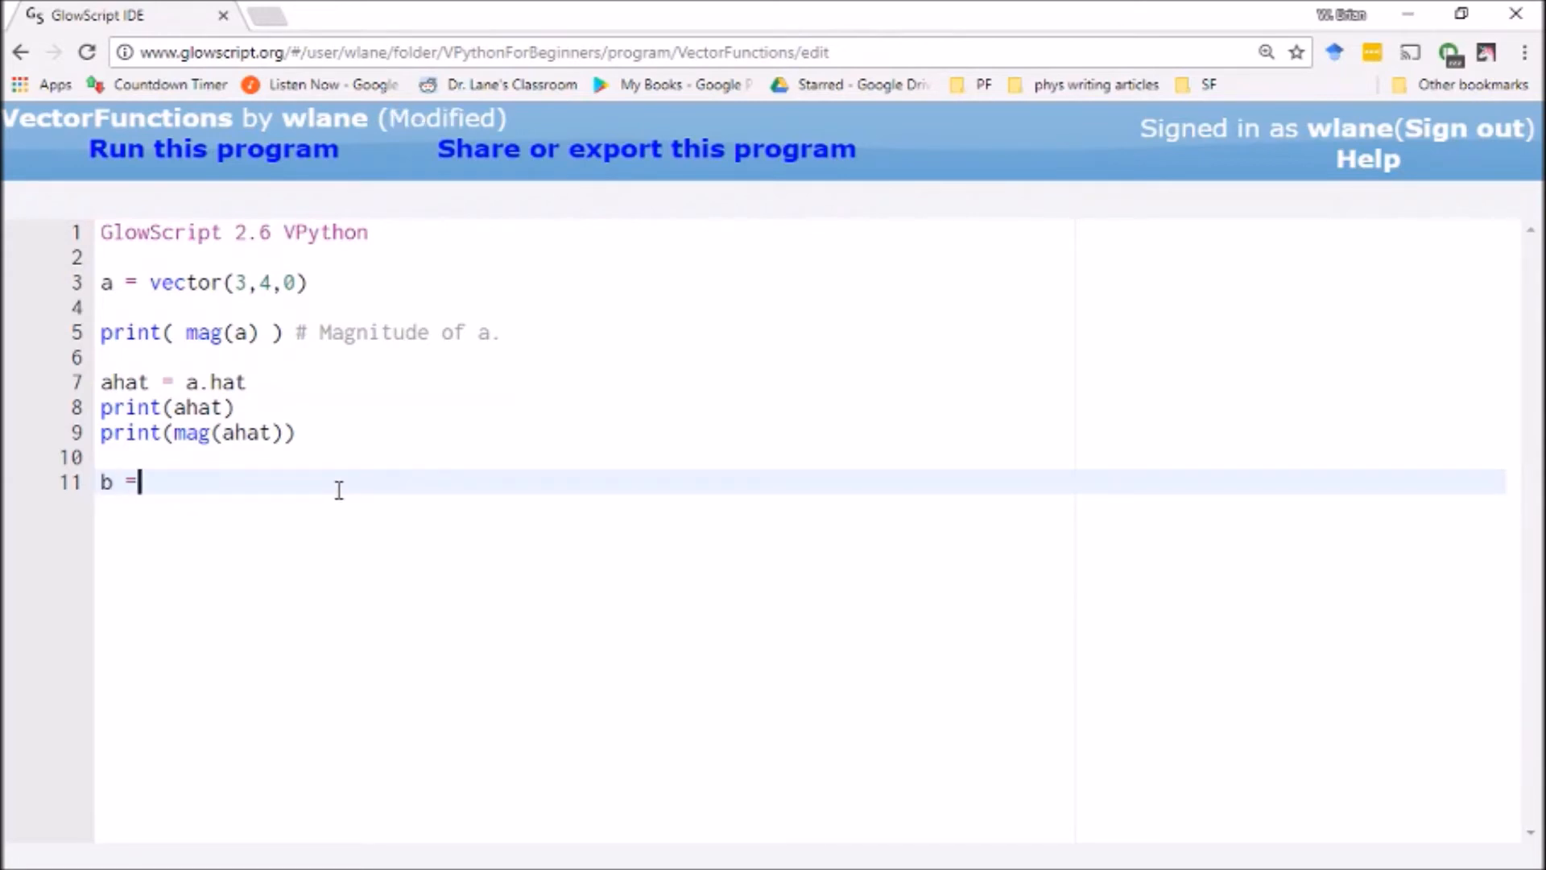
pyautogui.write('vector(')
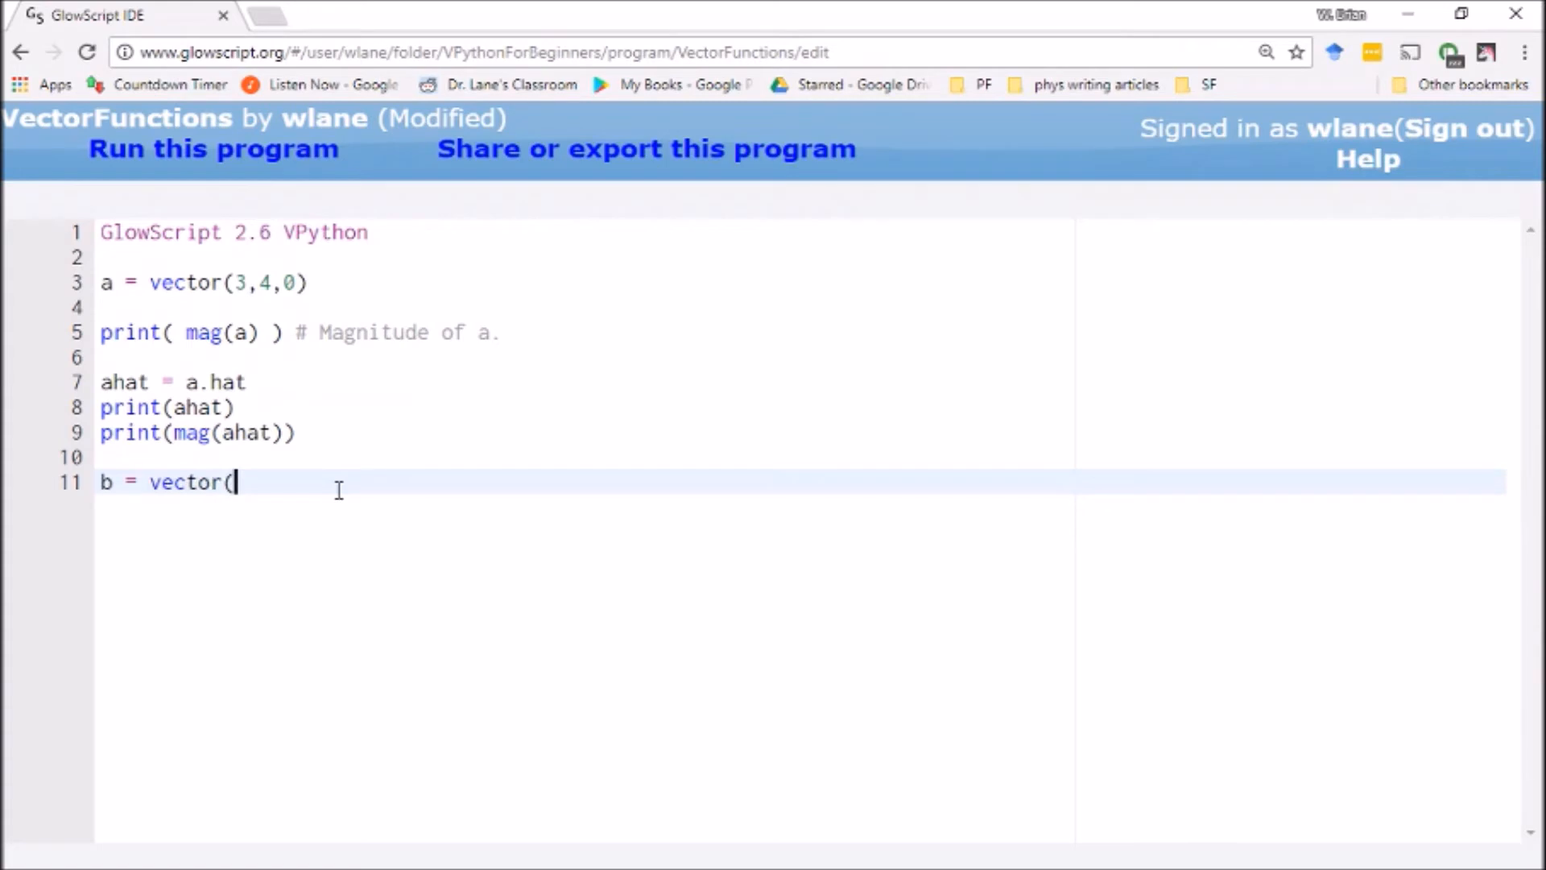
pyautogui.press('ctrl+s')
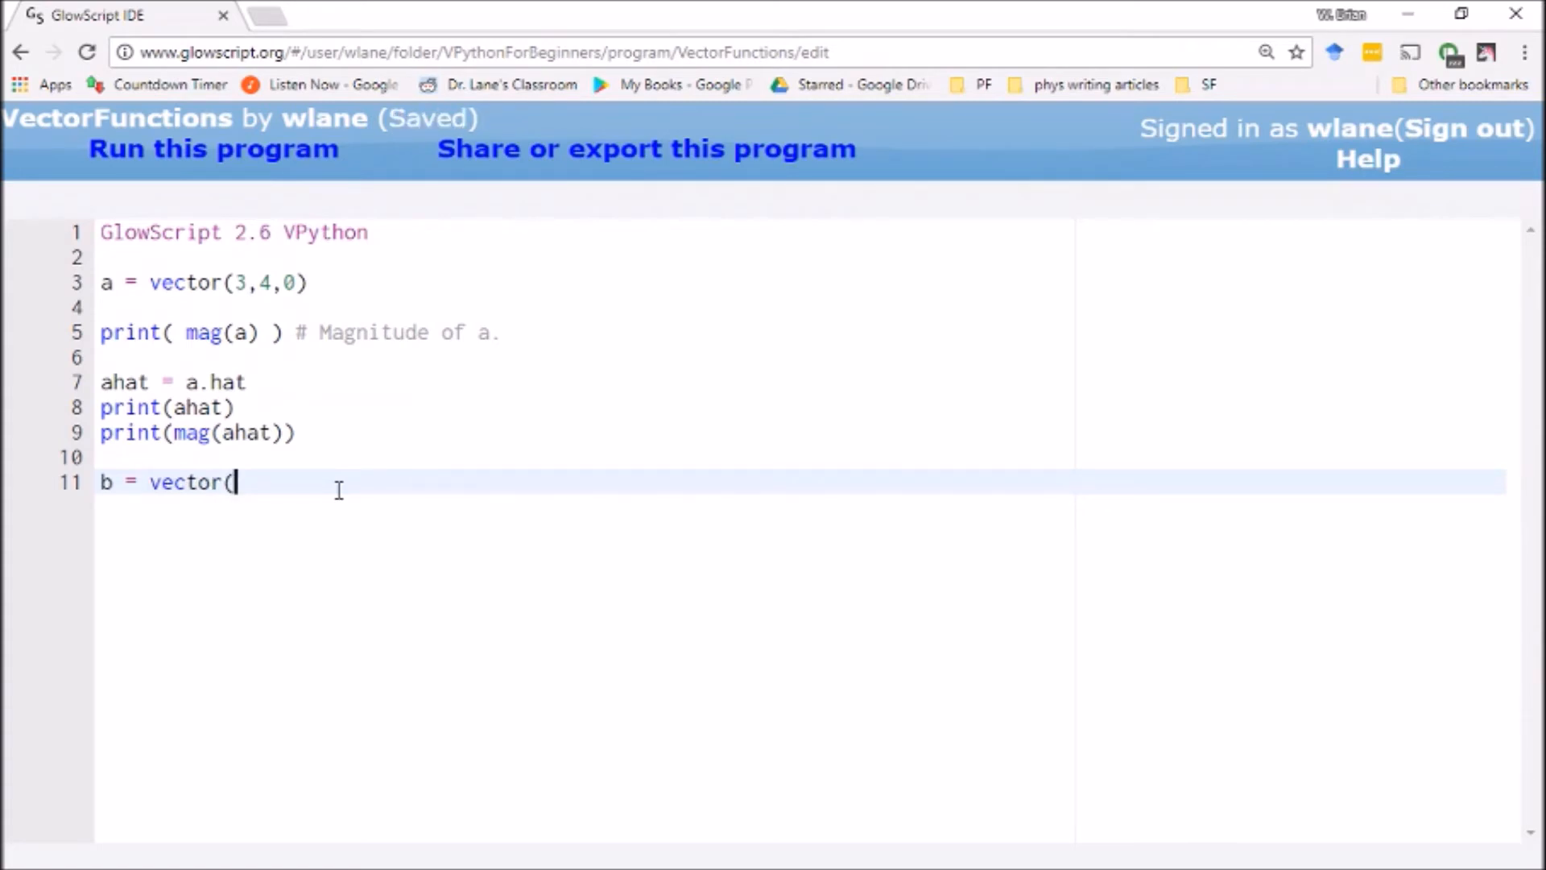
pyautogui.write('0,')
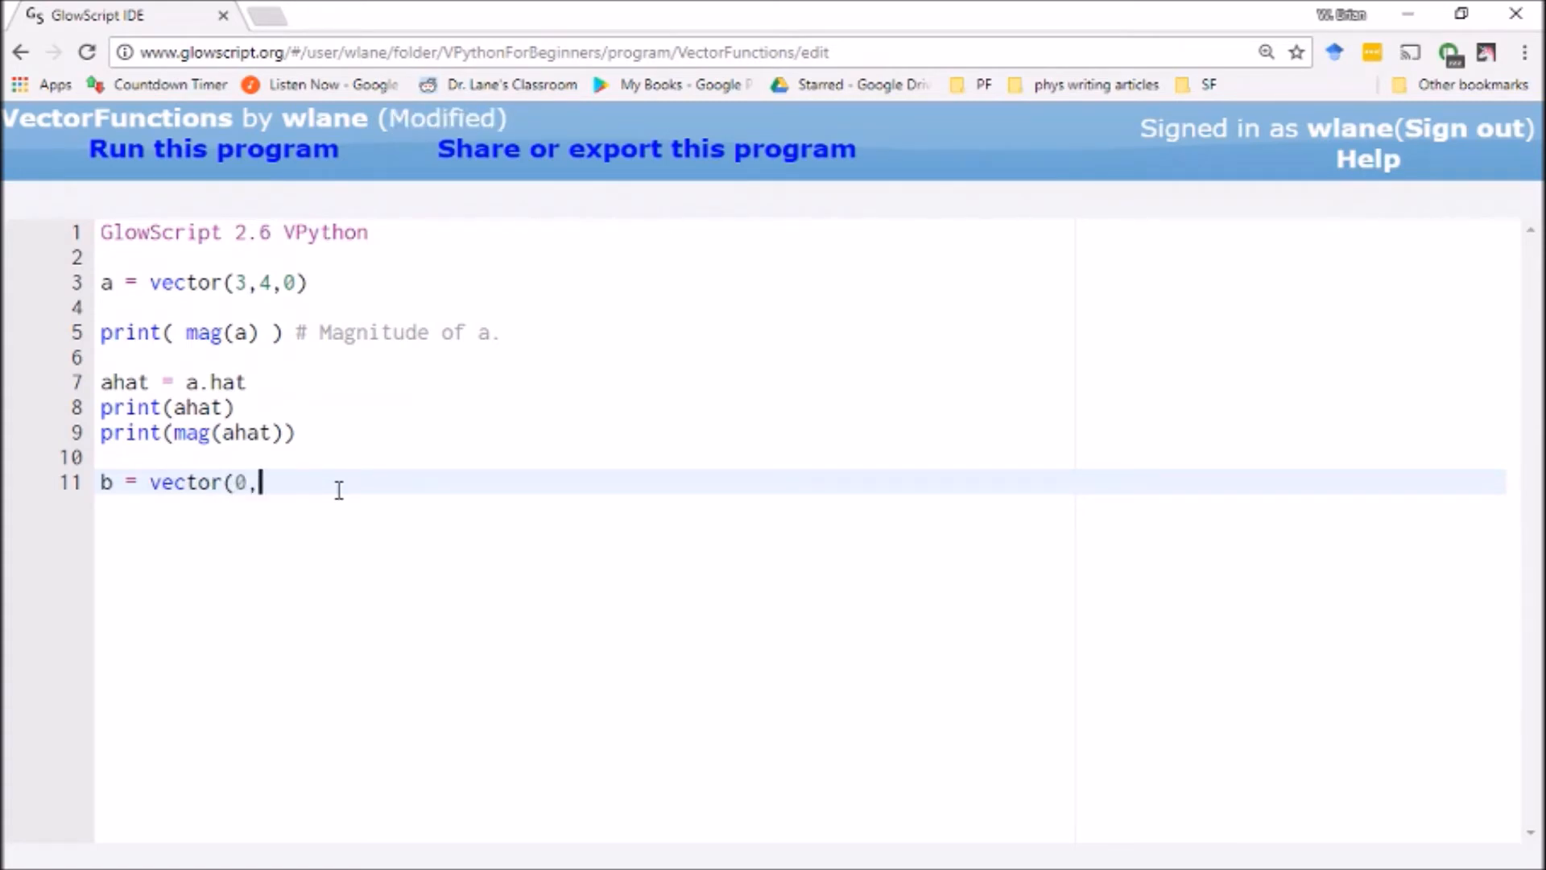
pyautogui.write('2,1)')
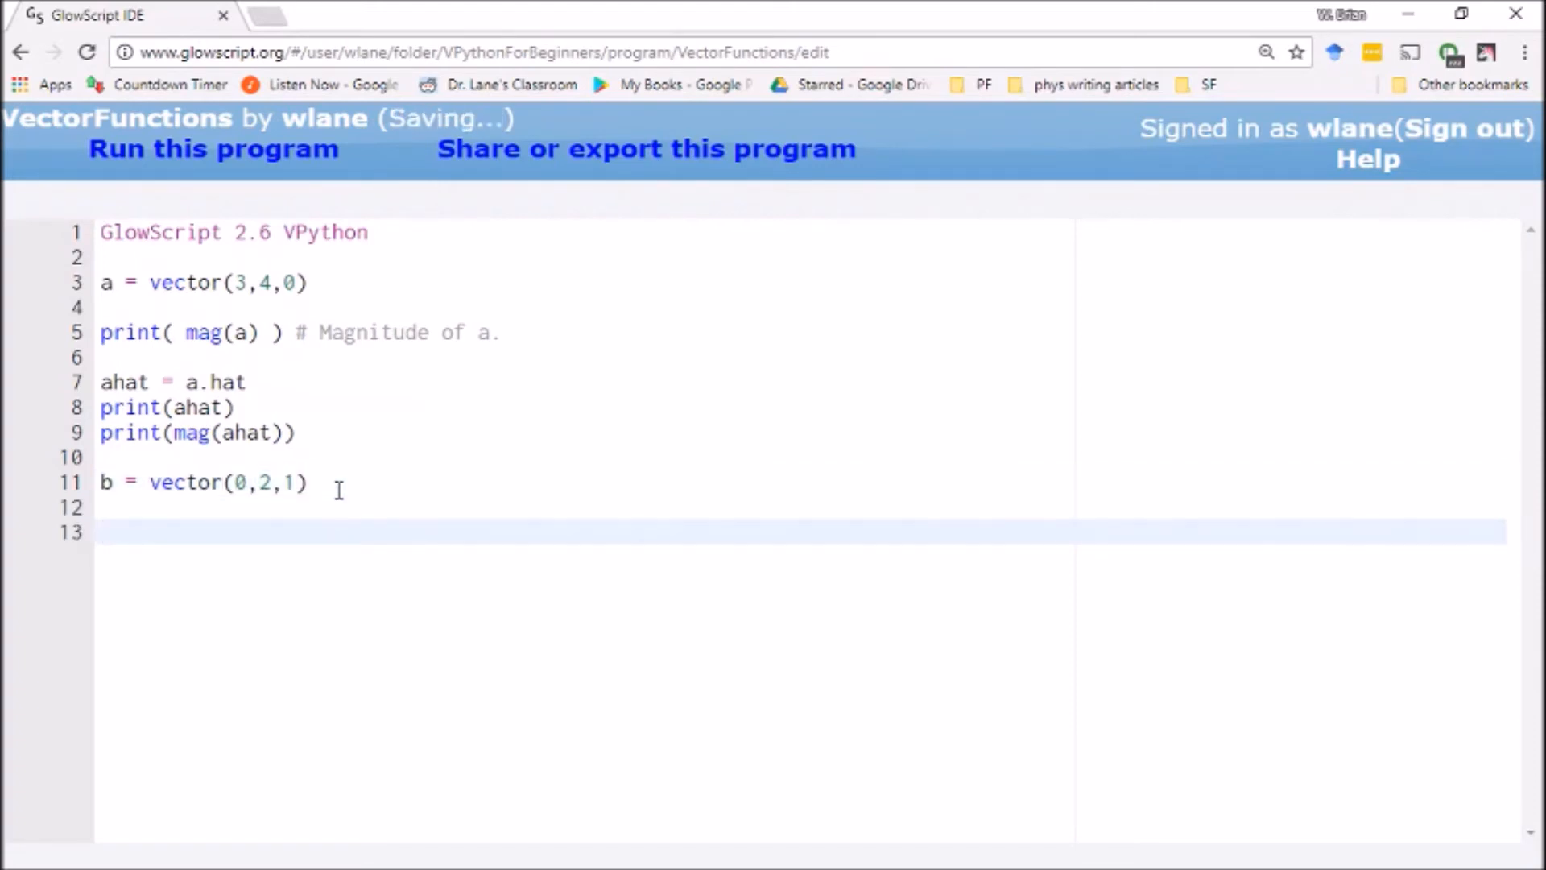
# Add print(a+b) and run the program, showing < 3, 6, 1 >
pyautogui.write('a+b')
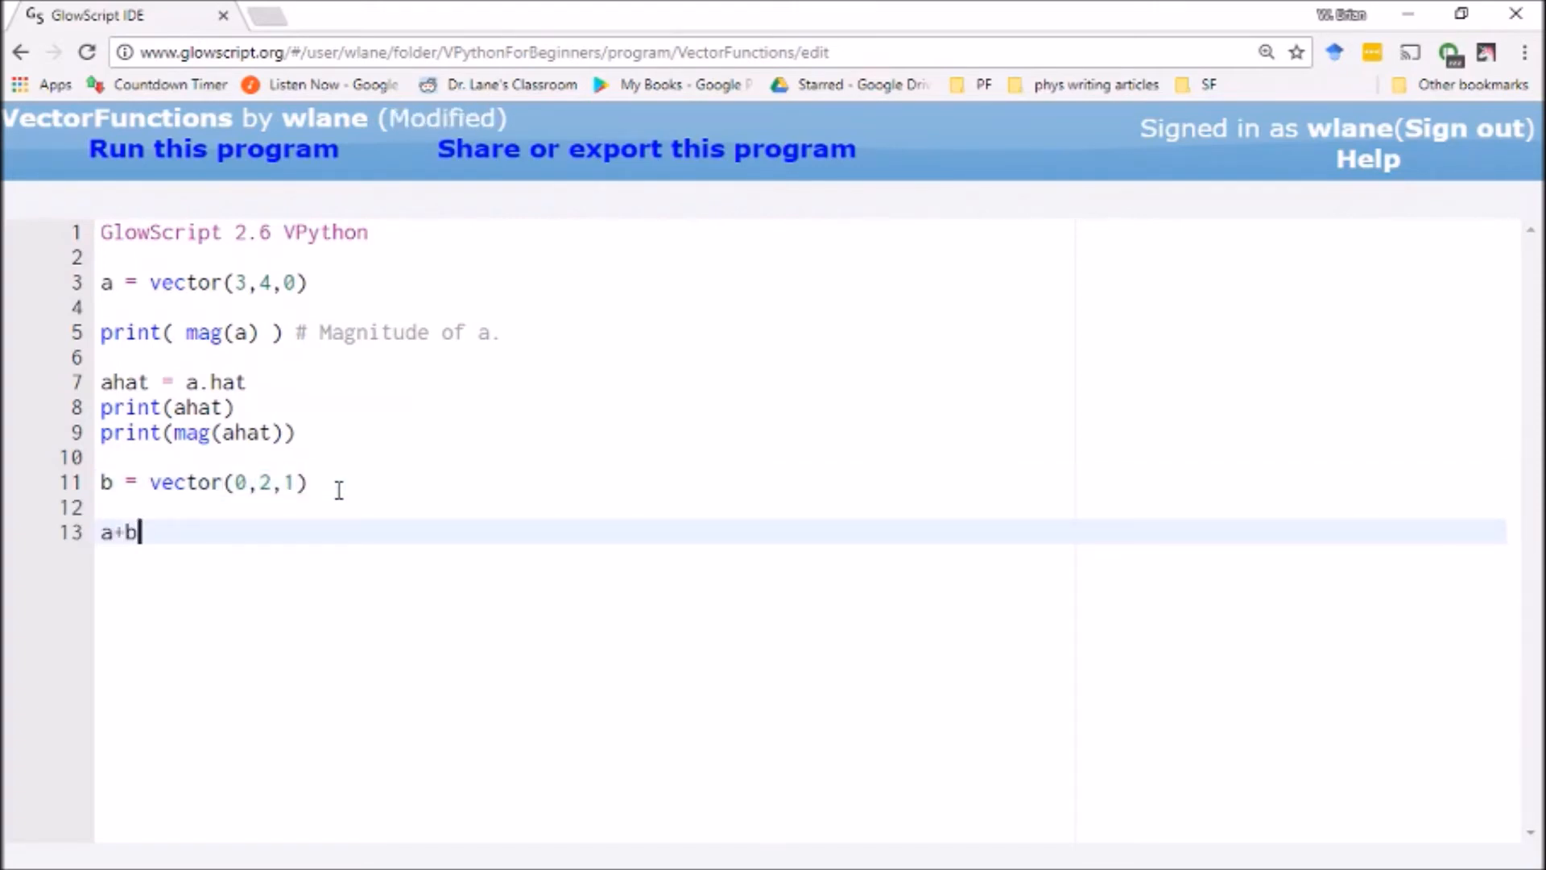
pyautogui.write('print(')
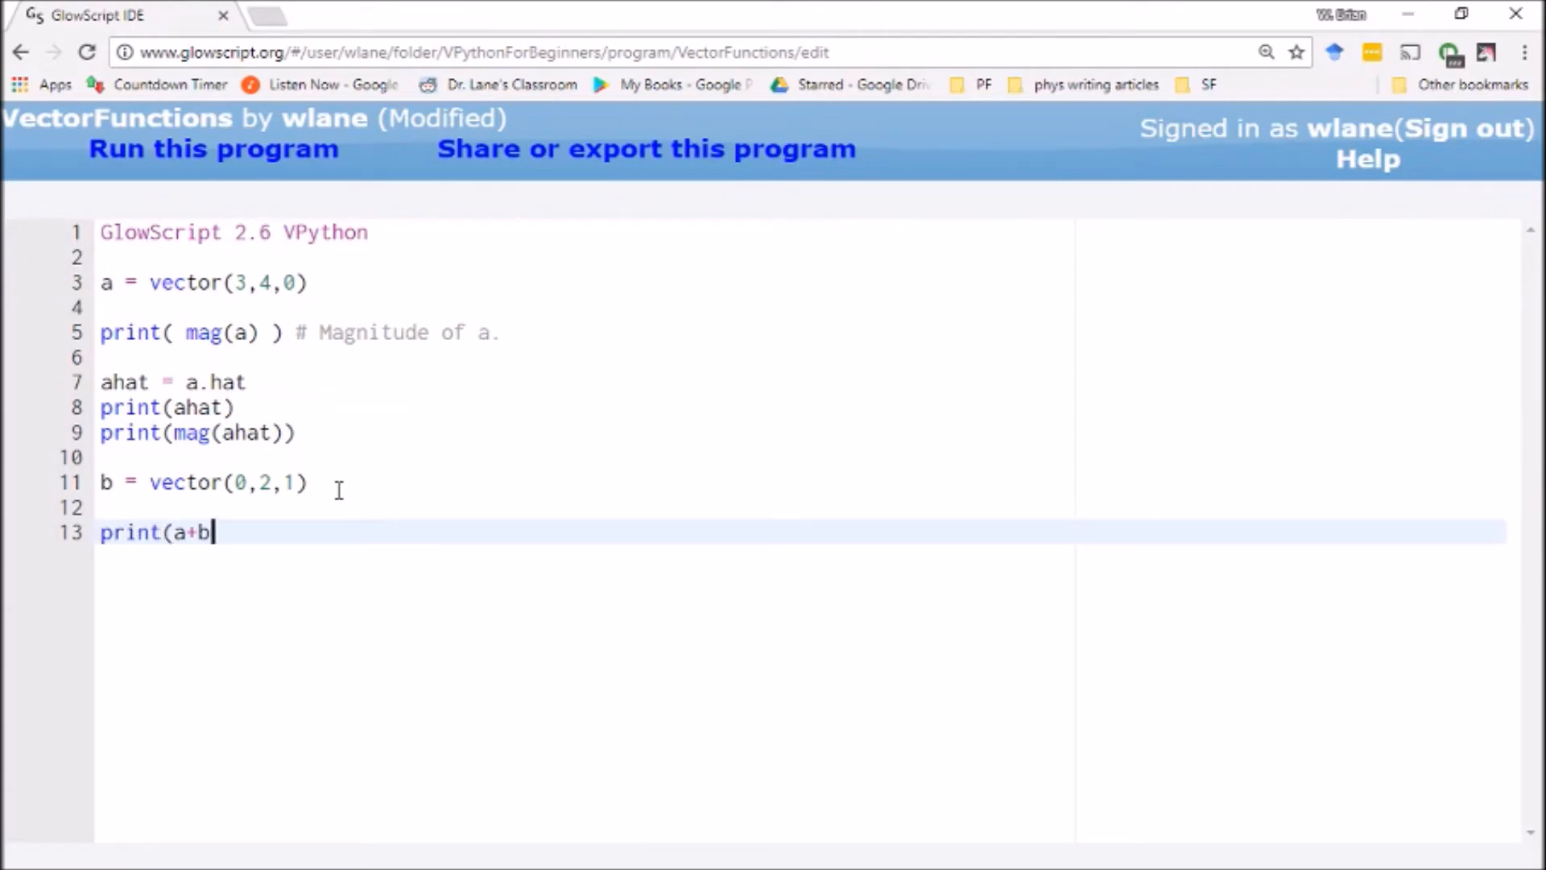
pyautogui.write(')')
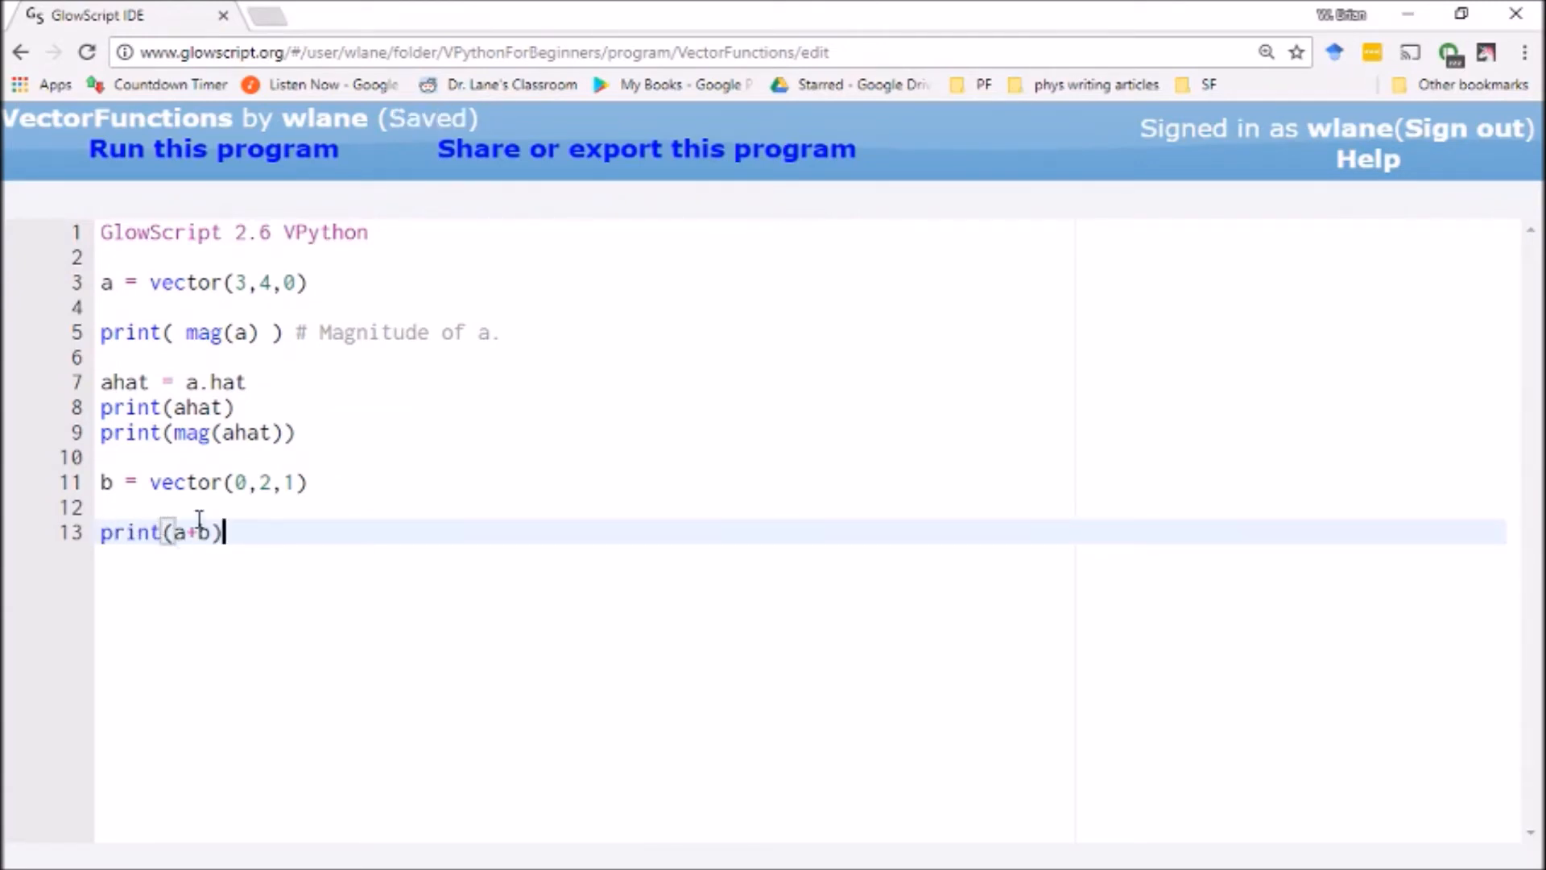
pyautogui.moveTo(222, 276)
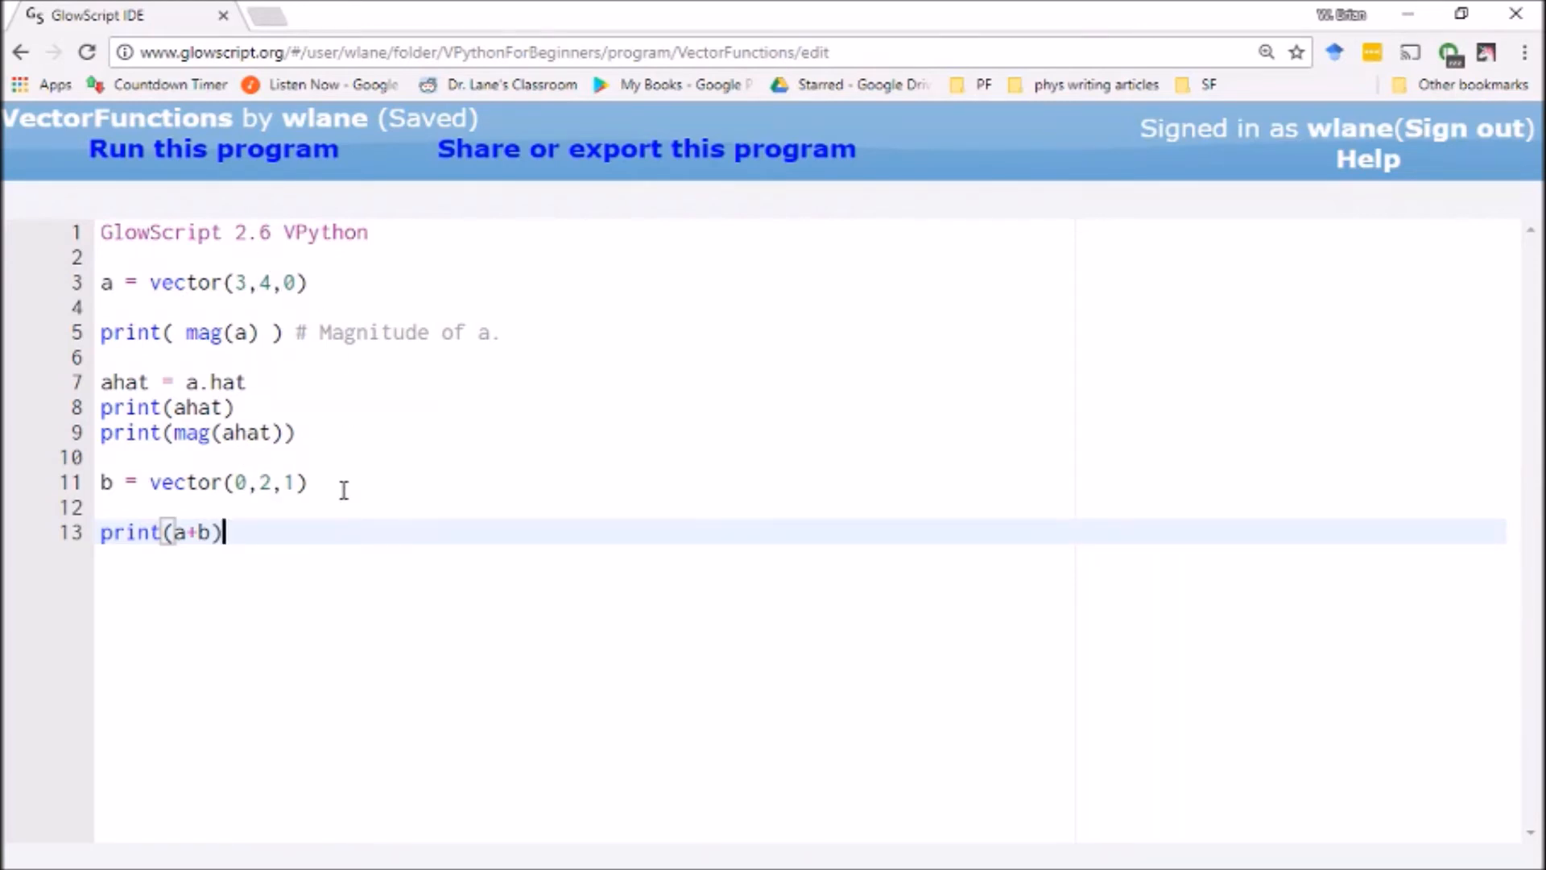
pyautogui.click(212, 149)
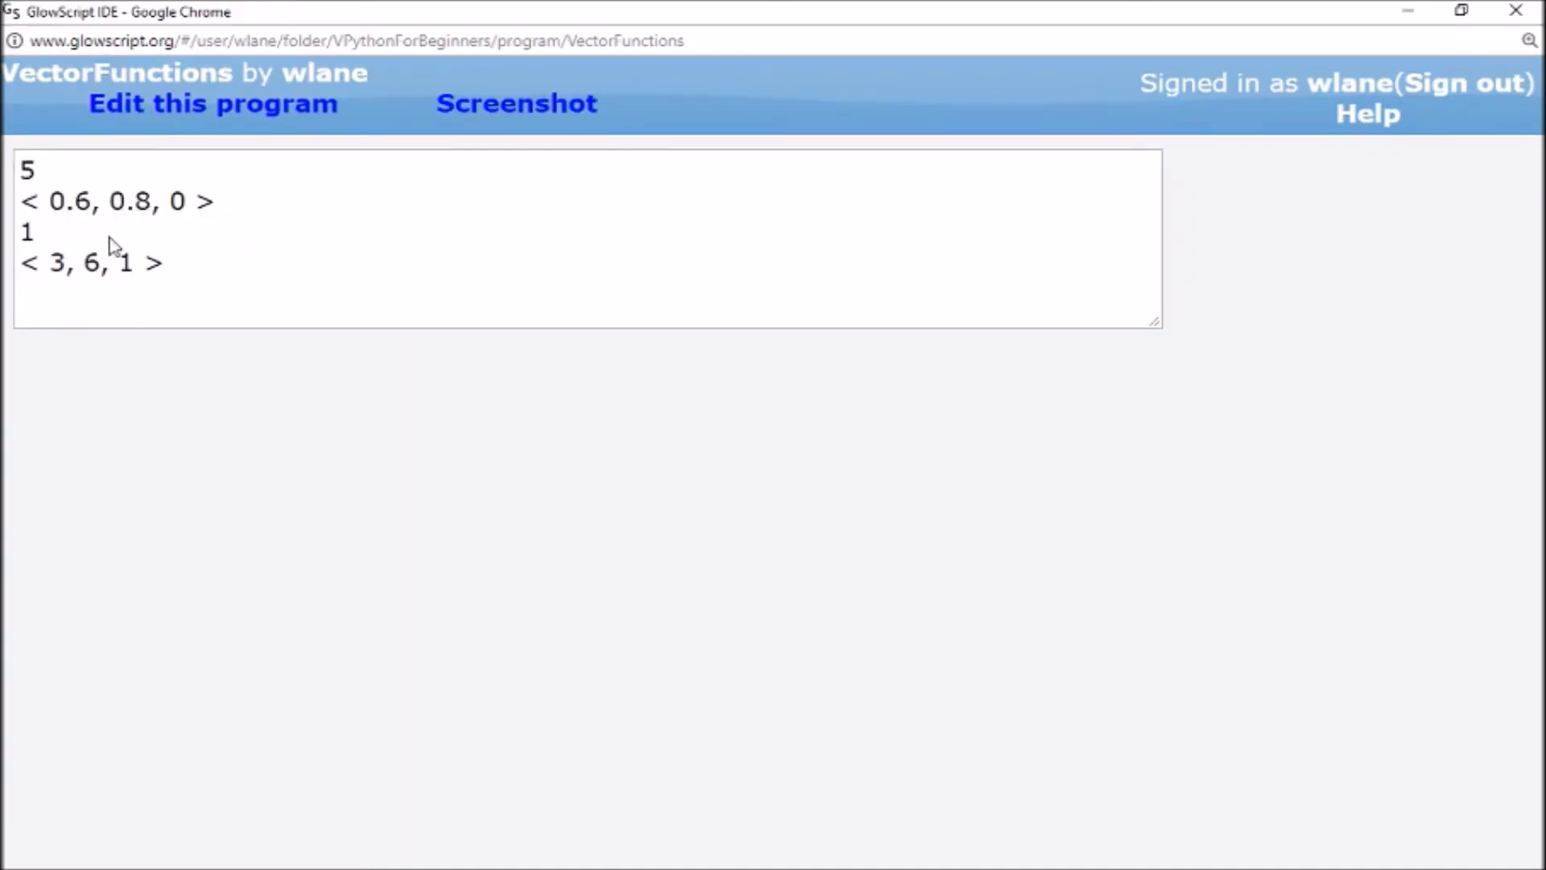
# Save the print(a-b) line, run it to show < 3, 2, -1 >, and resume editing
pyautogui.click(212, 102)
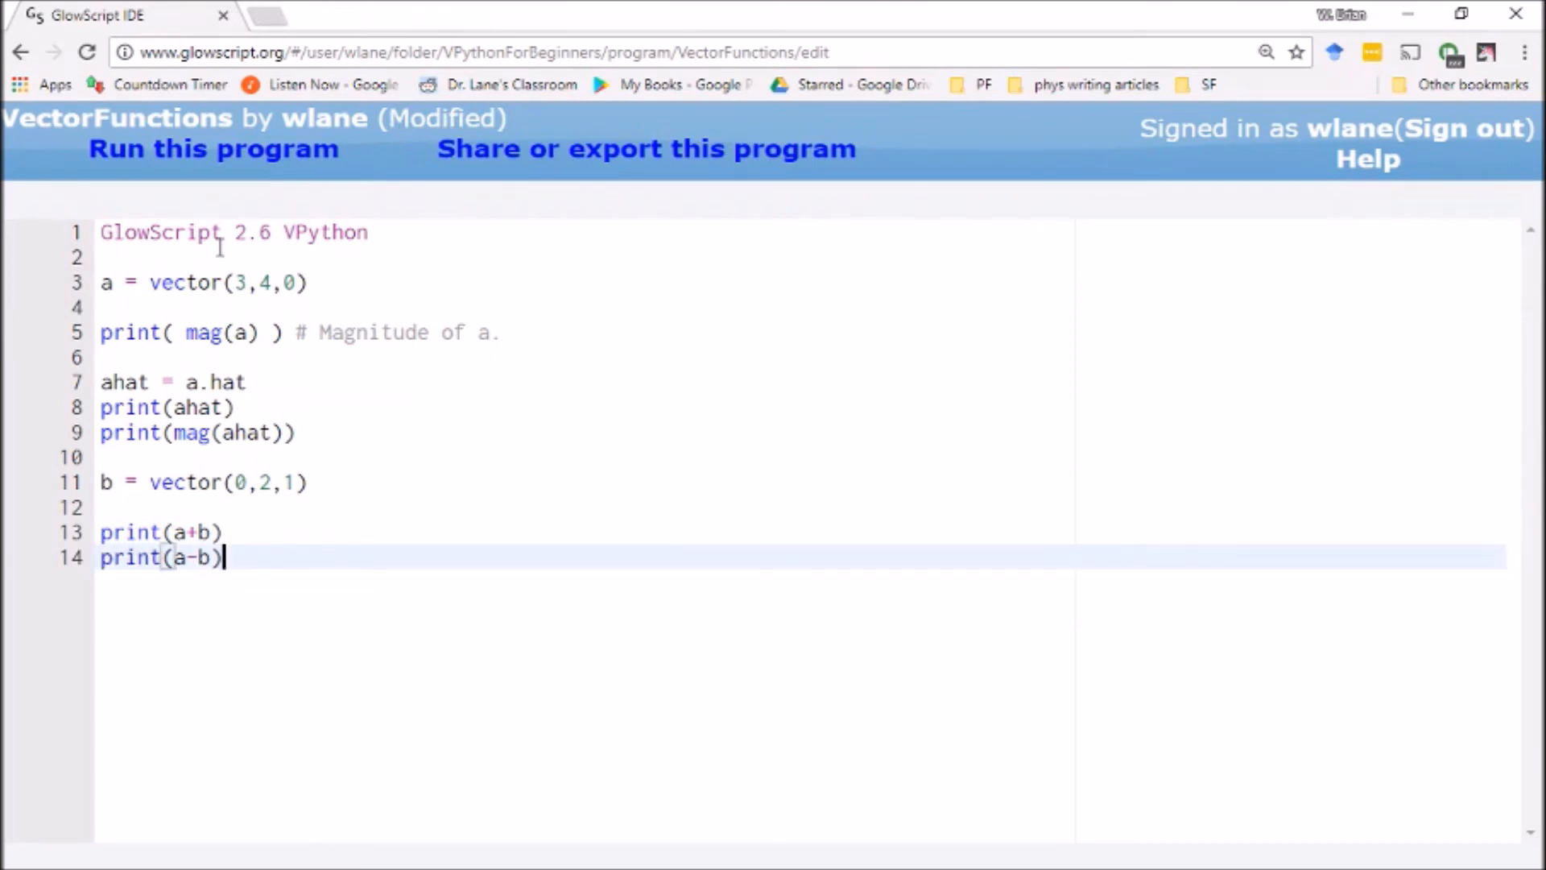
pyautogui.press('ctrl+s')
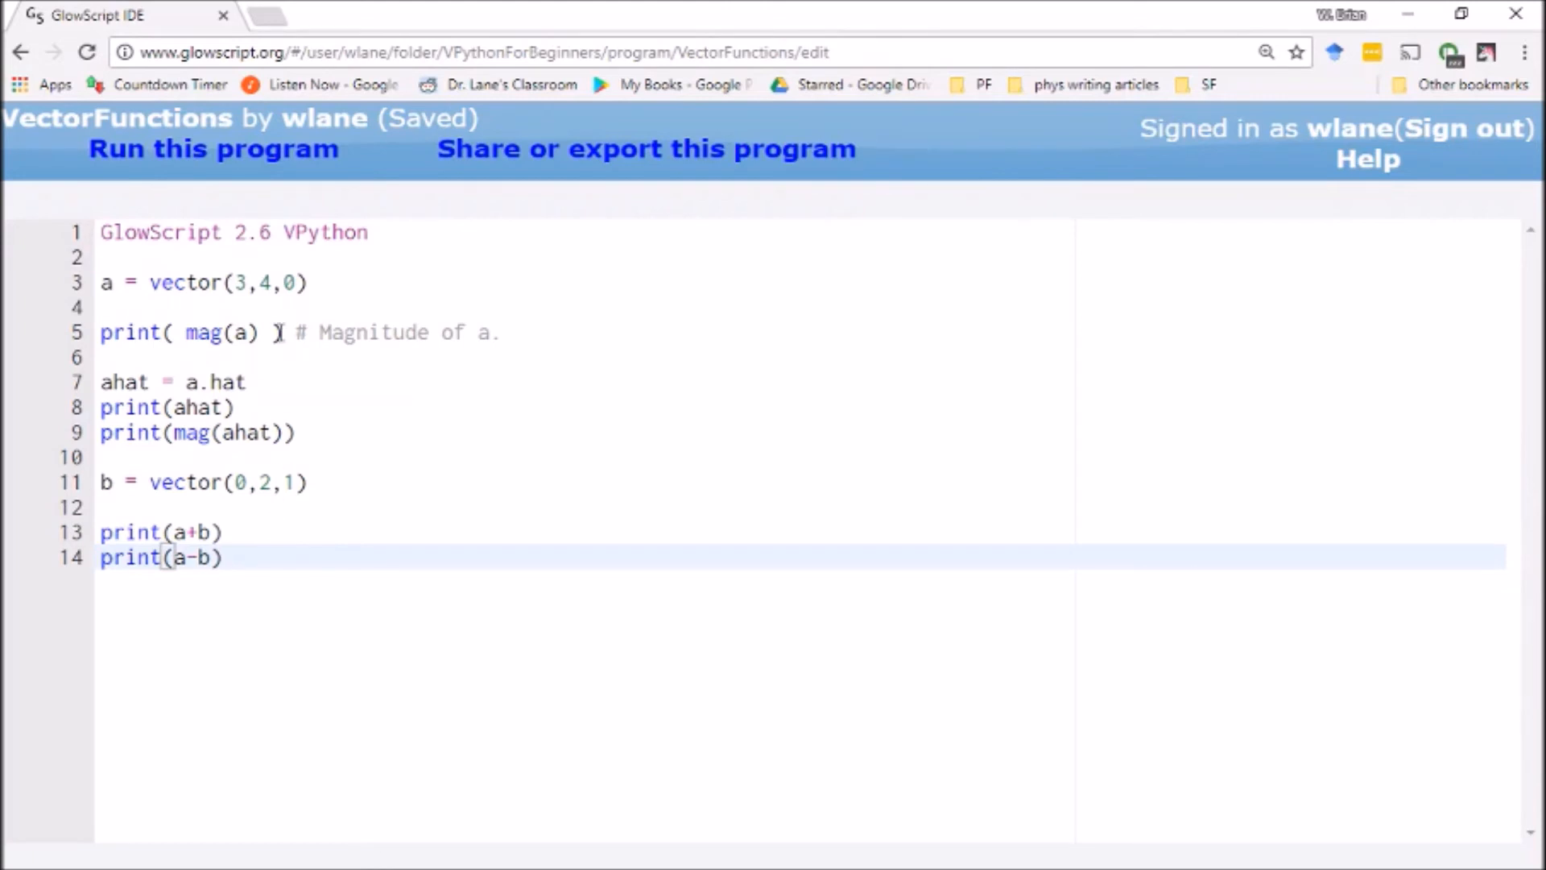
pyautogui.click(213, 148)
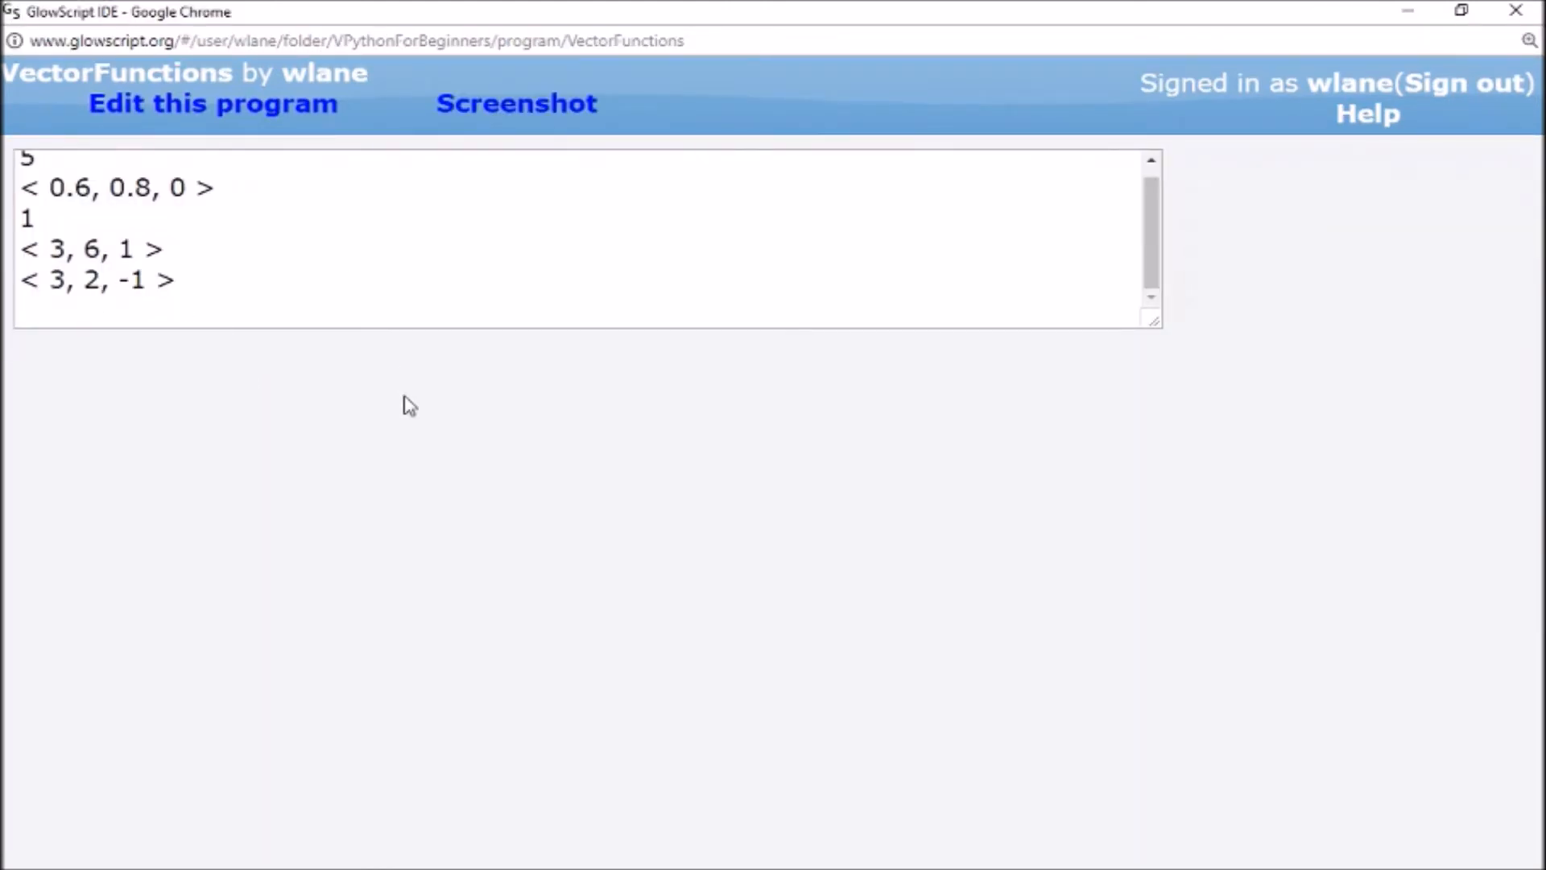
pyautogui.click(212, 102)
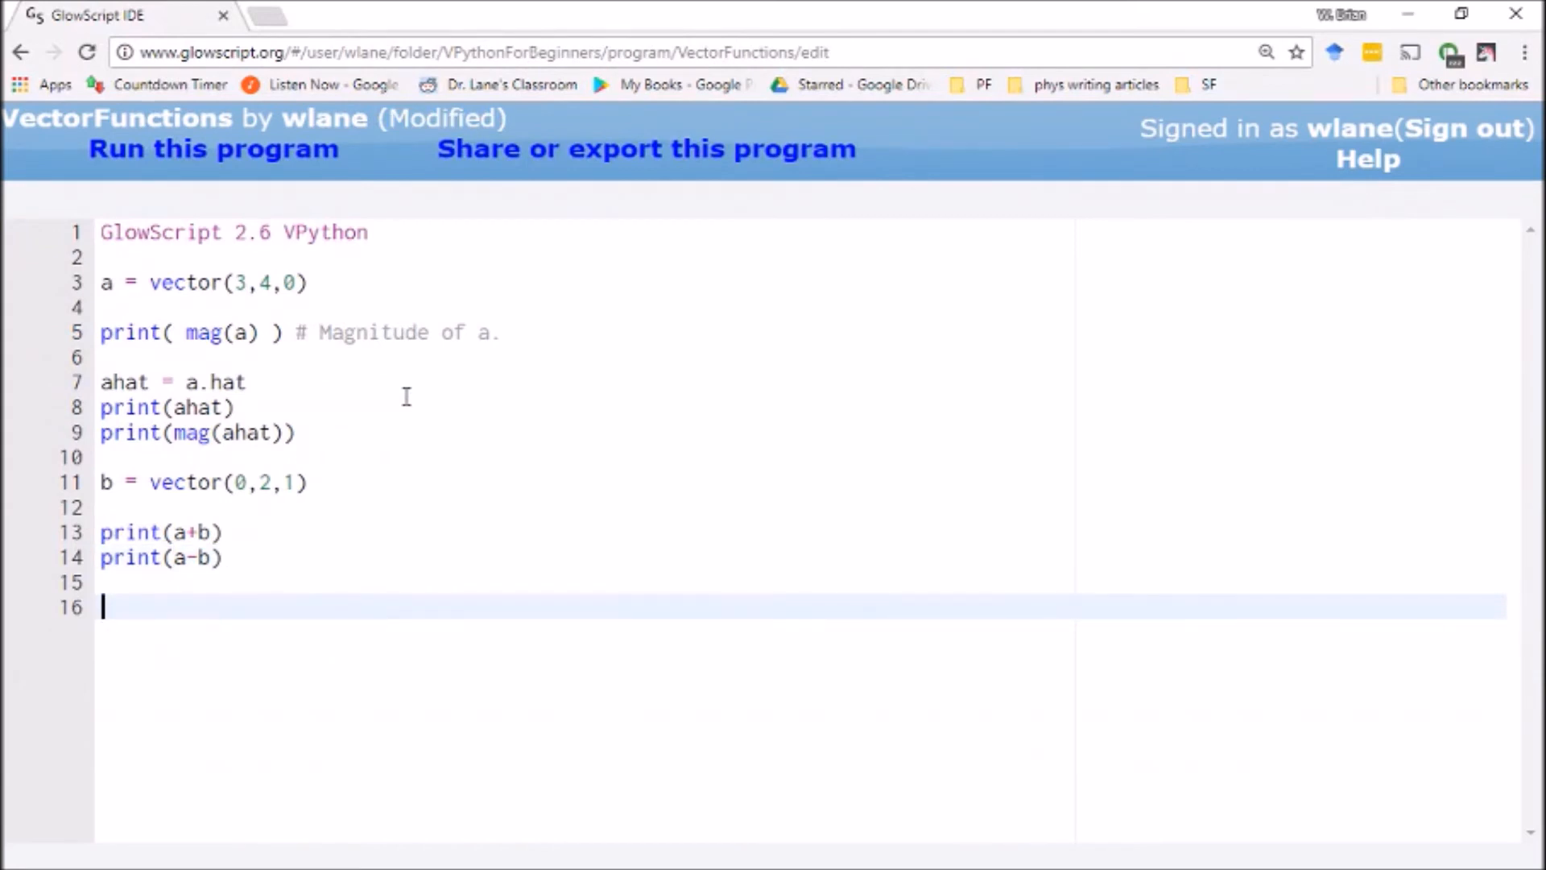
# Save the VectorFunctions program with its sum and difference prints
pyautogui.press('ctrl+s')
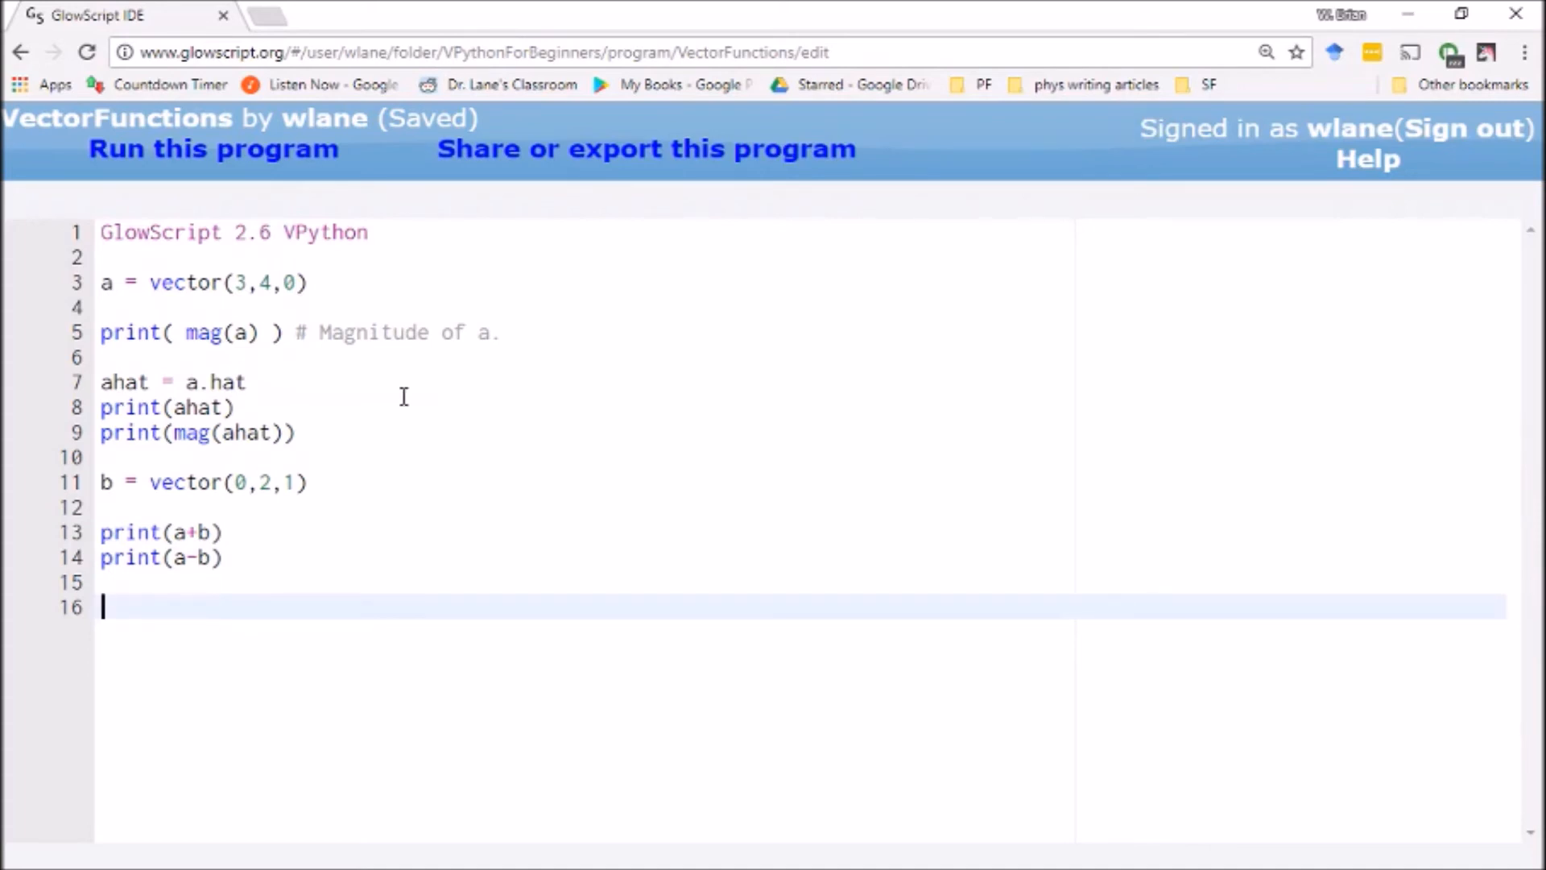
pyautogui.moveTo(272, 370)
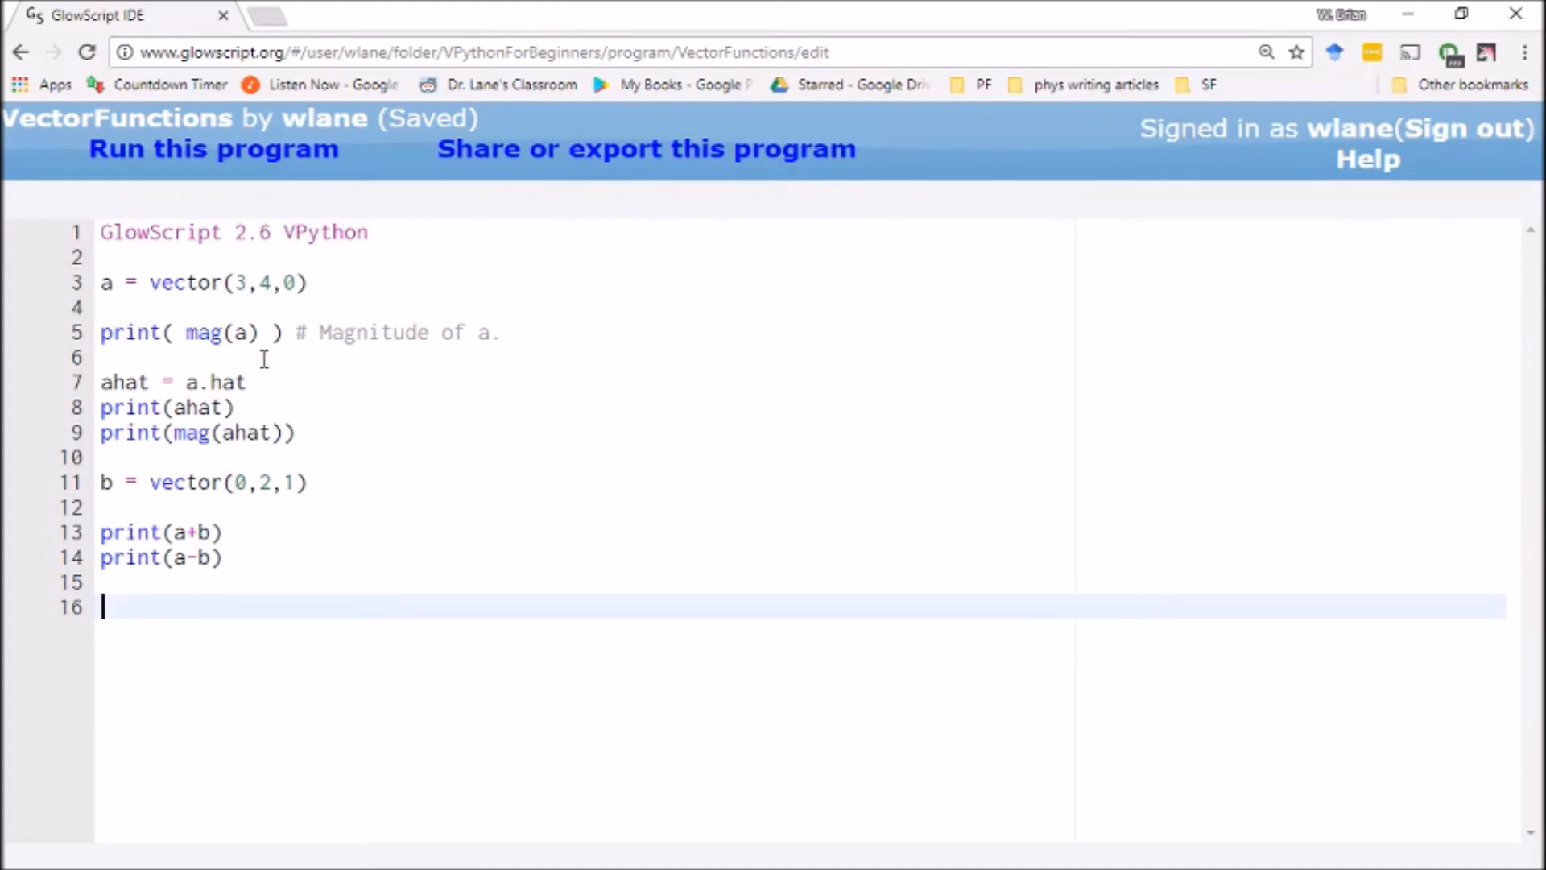
pyautogui.moveTo(295, 504)
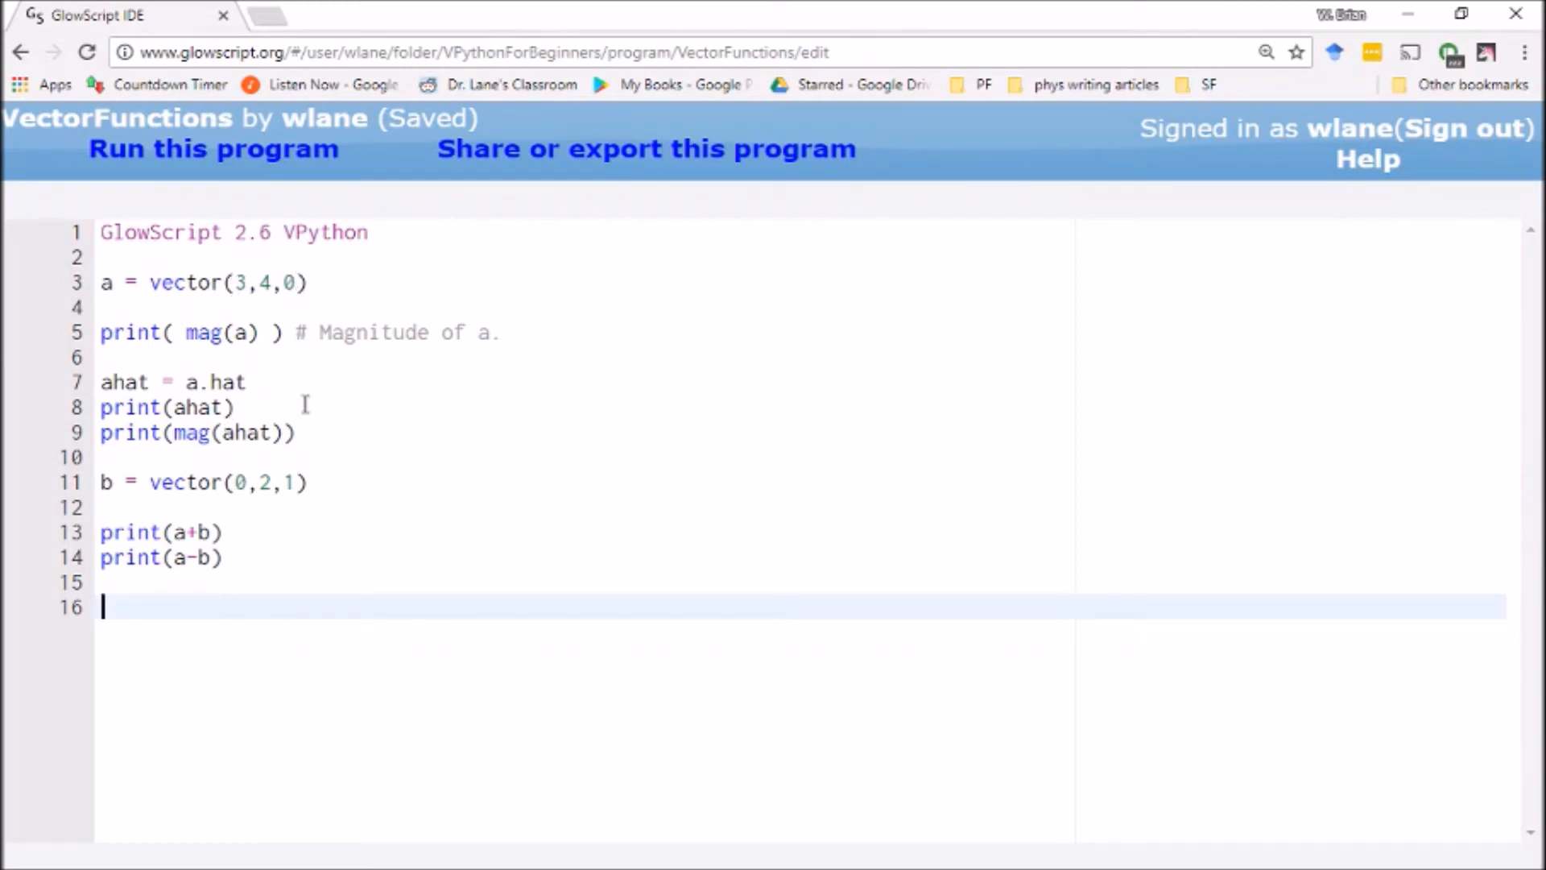
pyautogui.moveTo(294, 324)
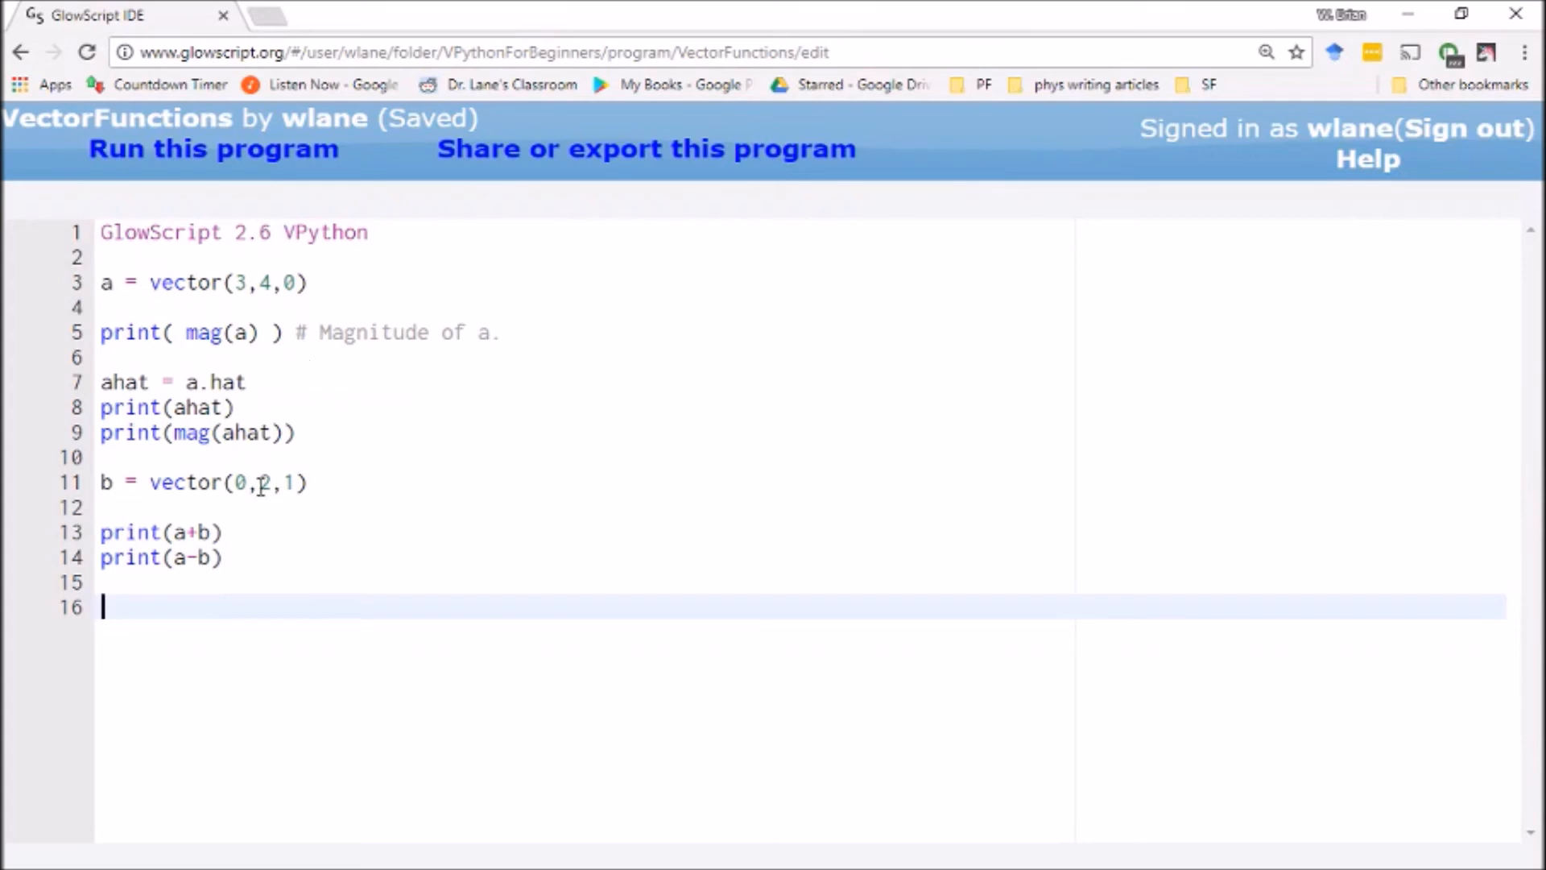
pyautogui.moveTo(279, 378)
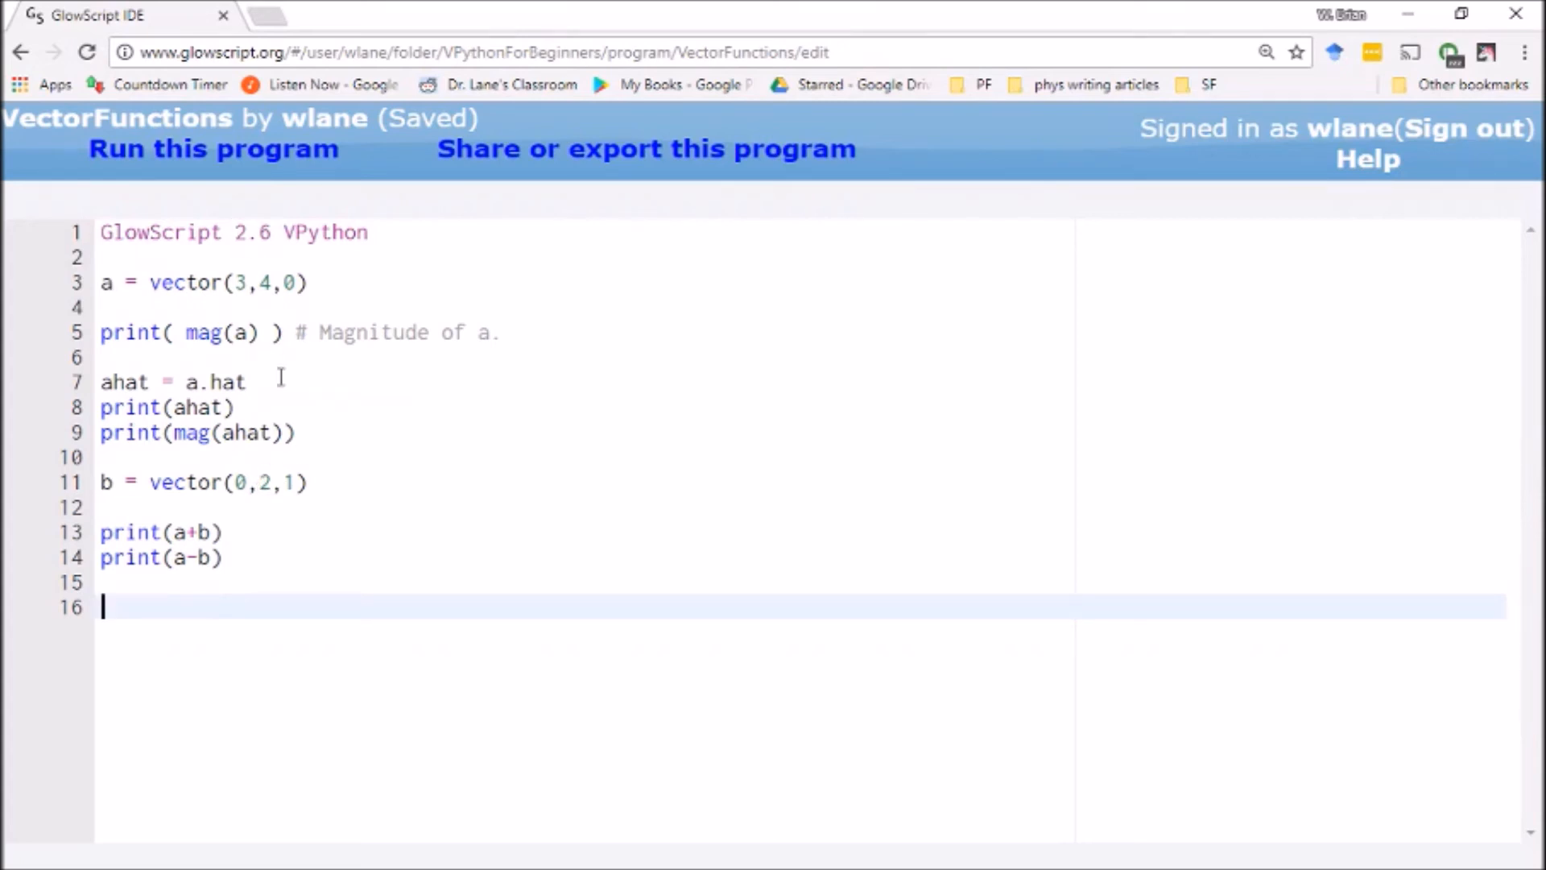
# Print dot(a,b) on line 16, run it to show 8, and resume editing
pyautogui.write('dot(')
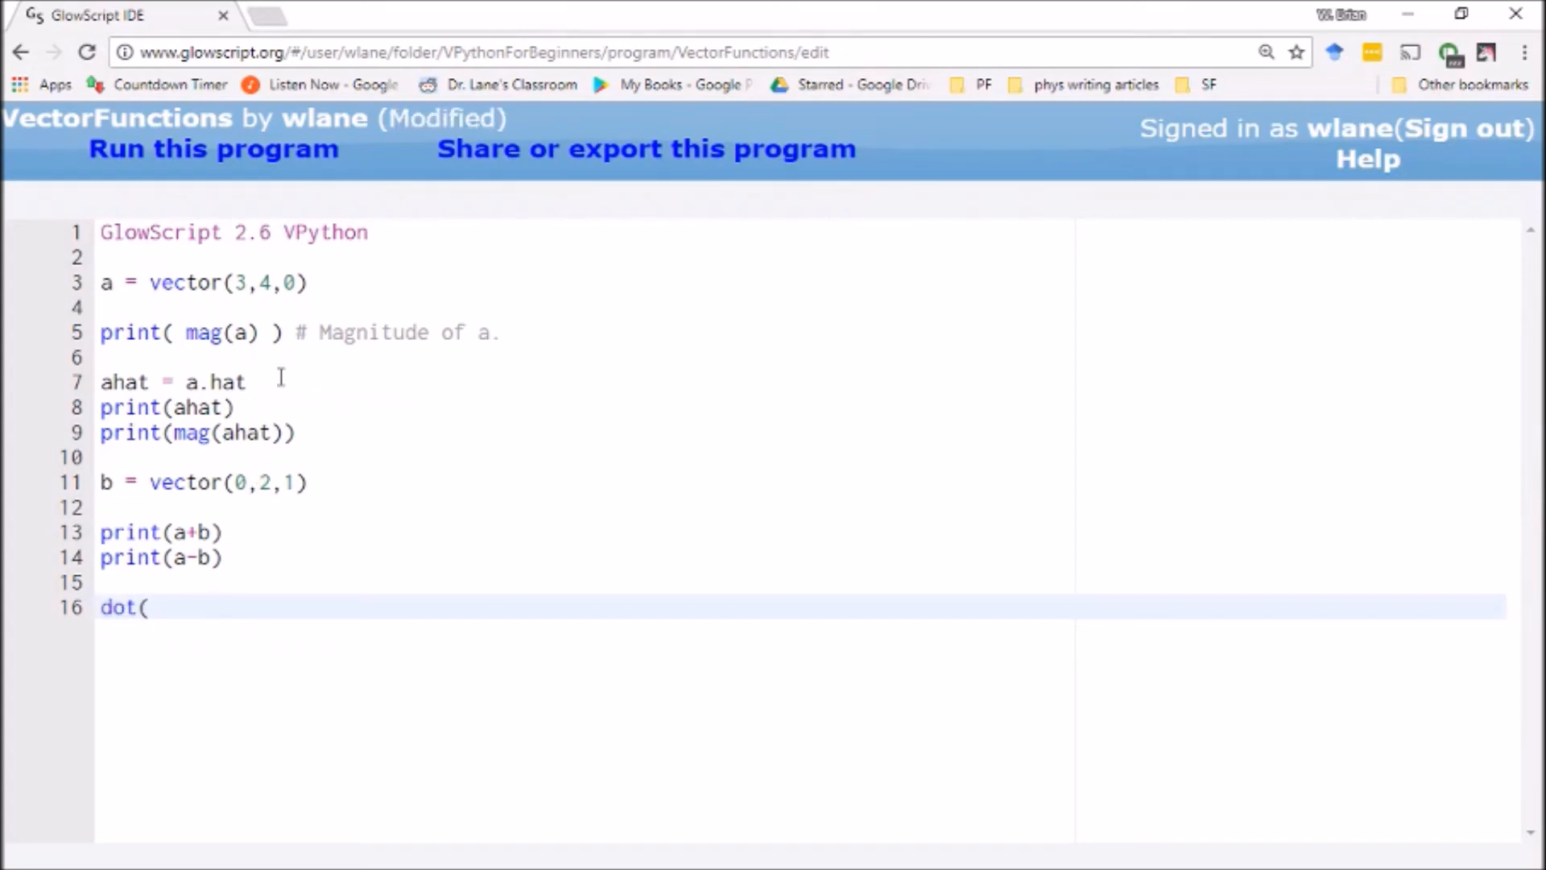
pyautogui.press('ctrl+s')
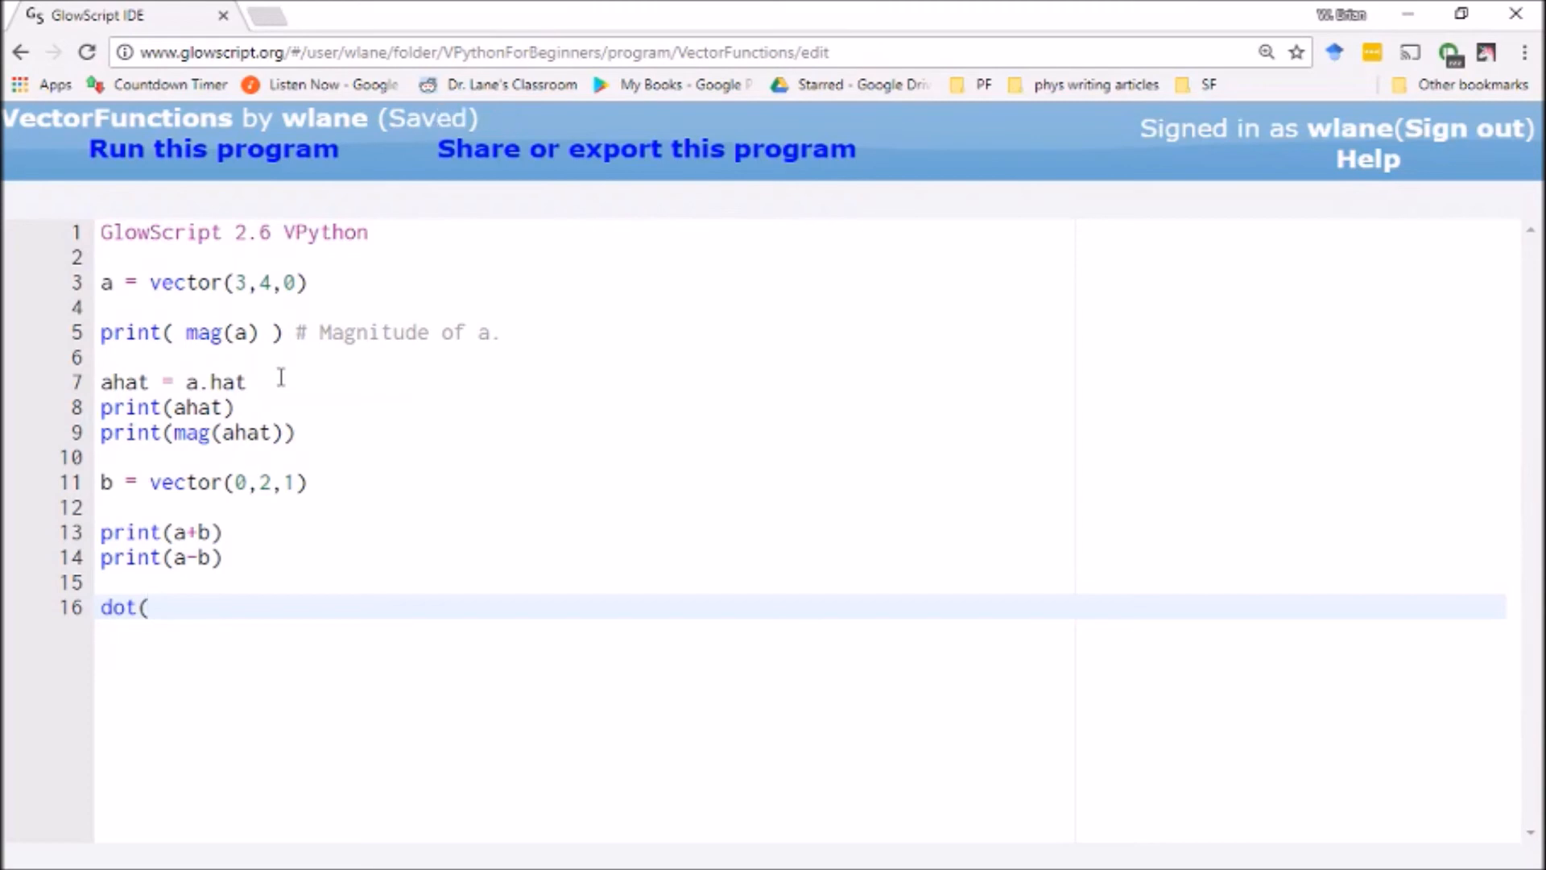
pyautogui.write('a,b)')
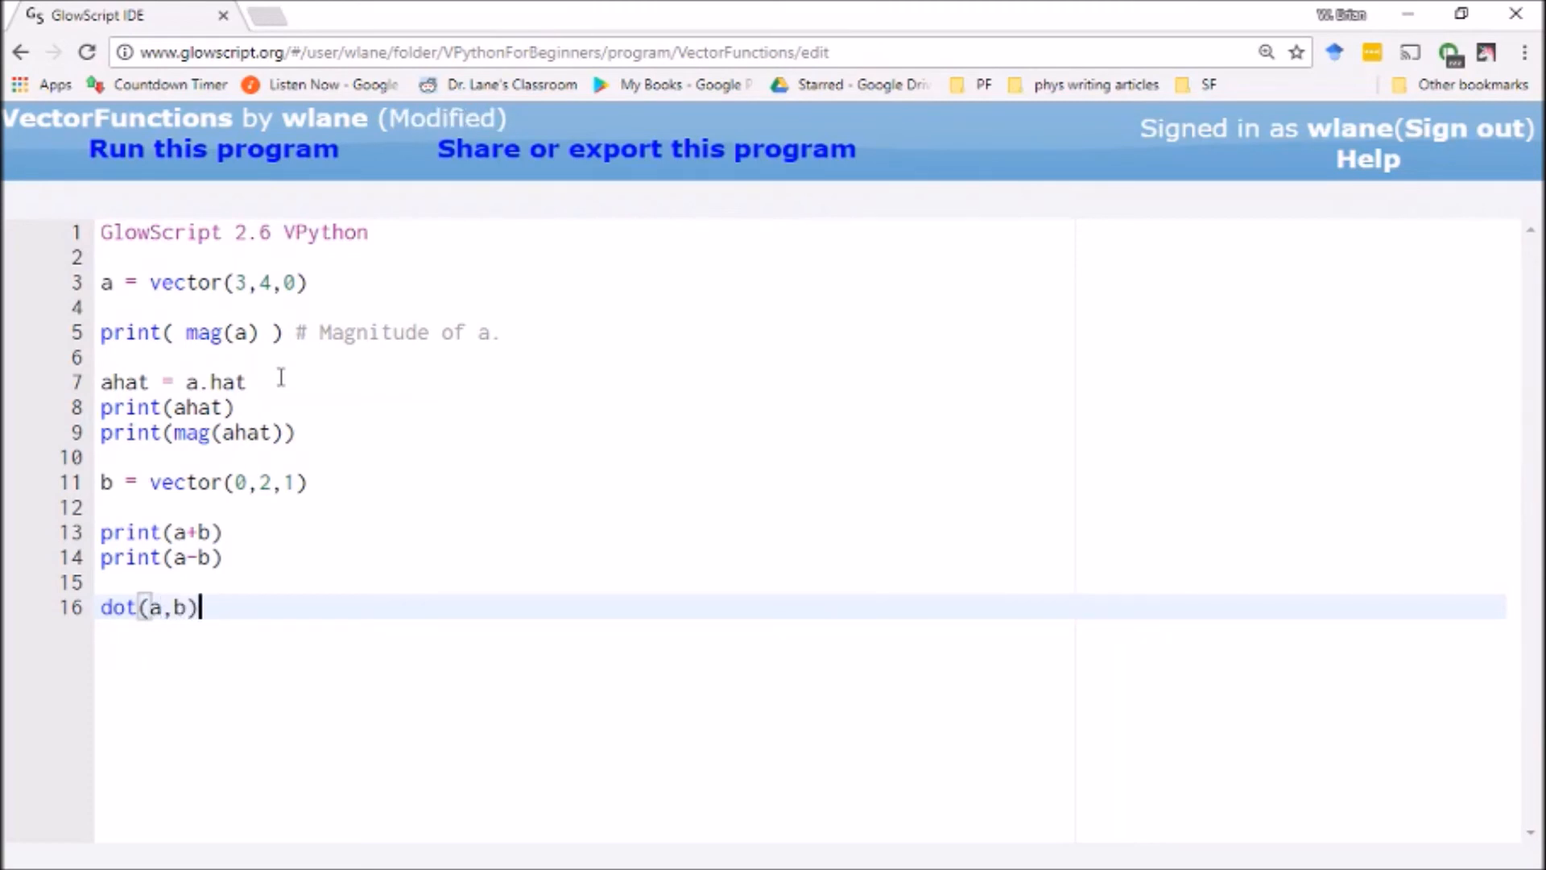
pyautogui.click(212, 149)
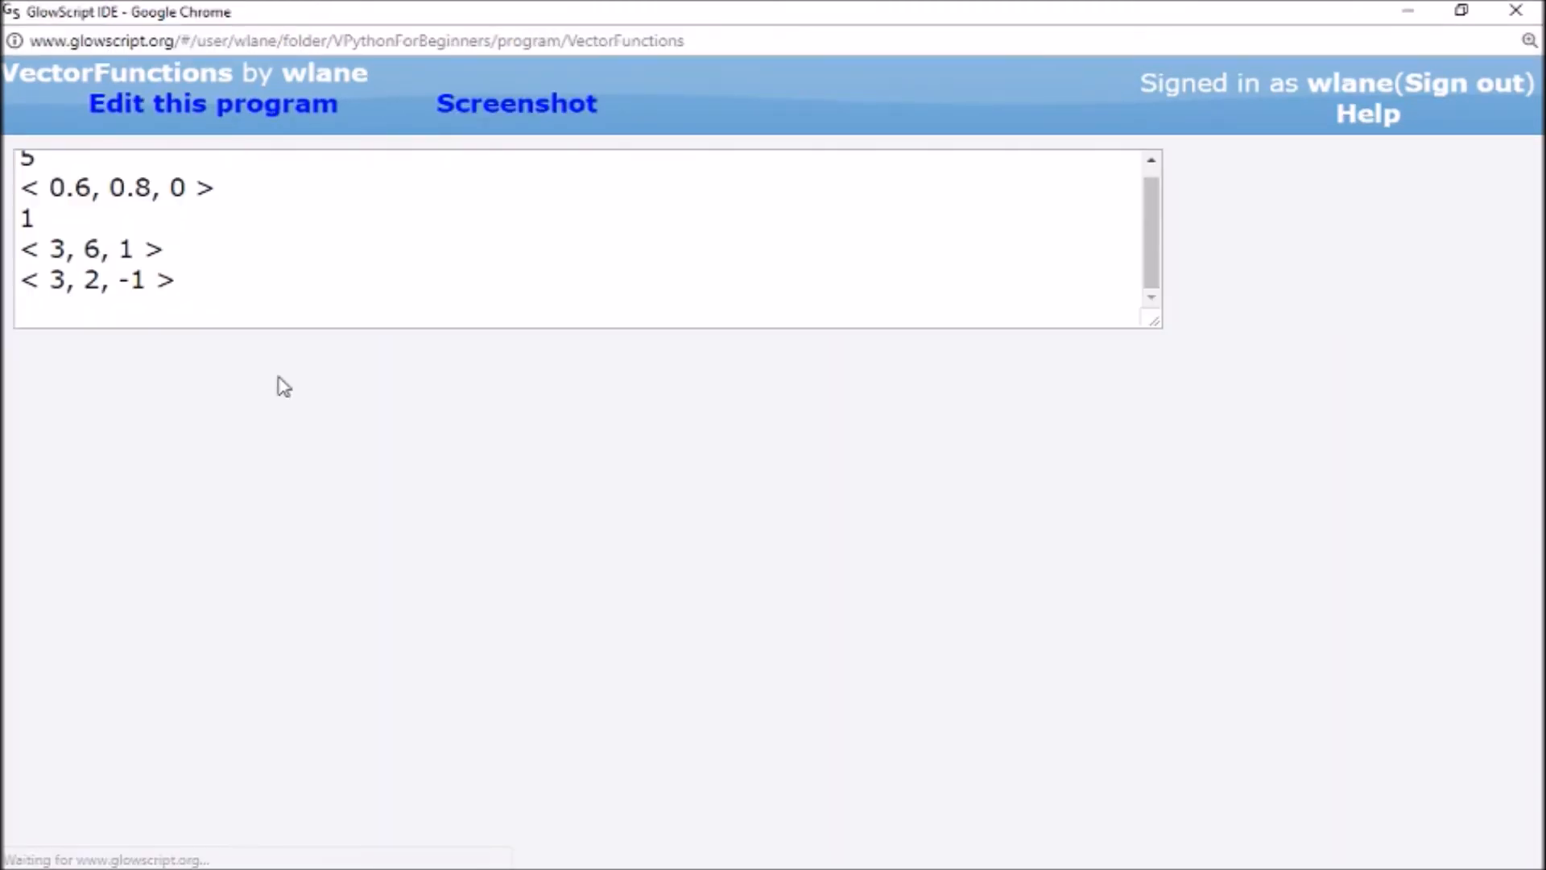
pyautogui.click(212, 102)
pyautogui.write('print(dot(a,b))')
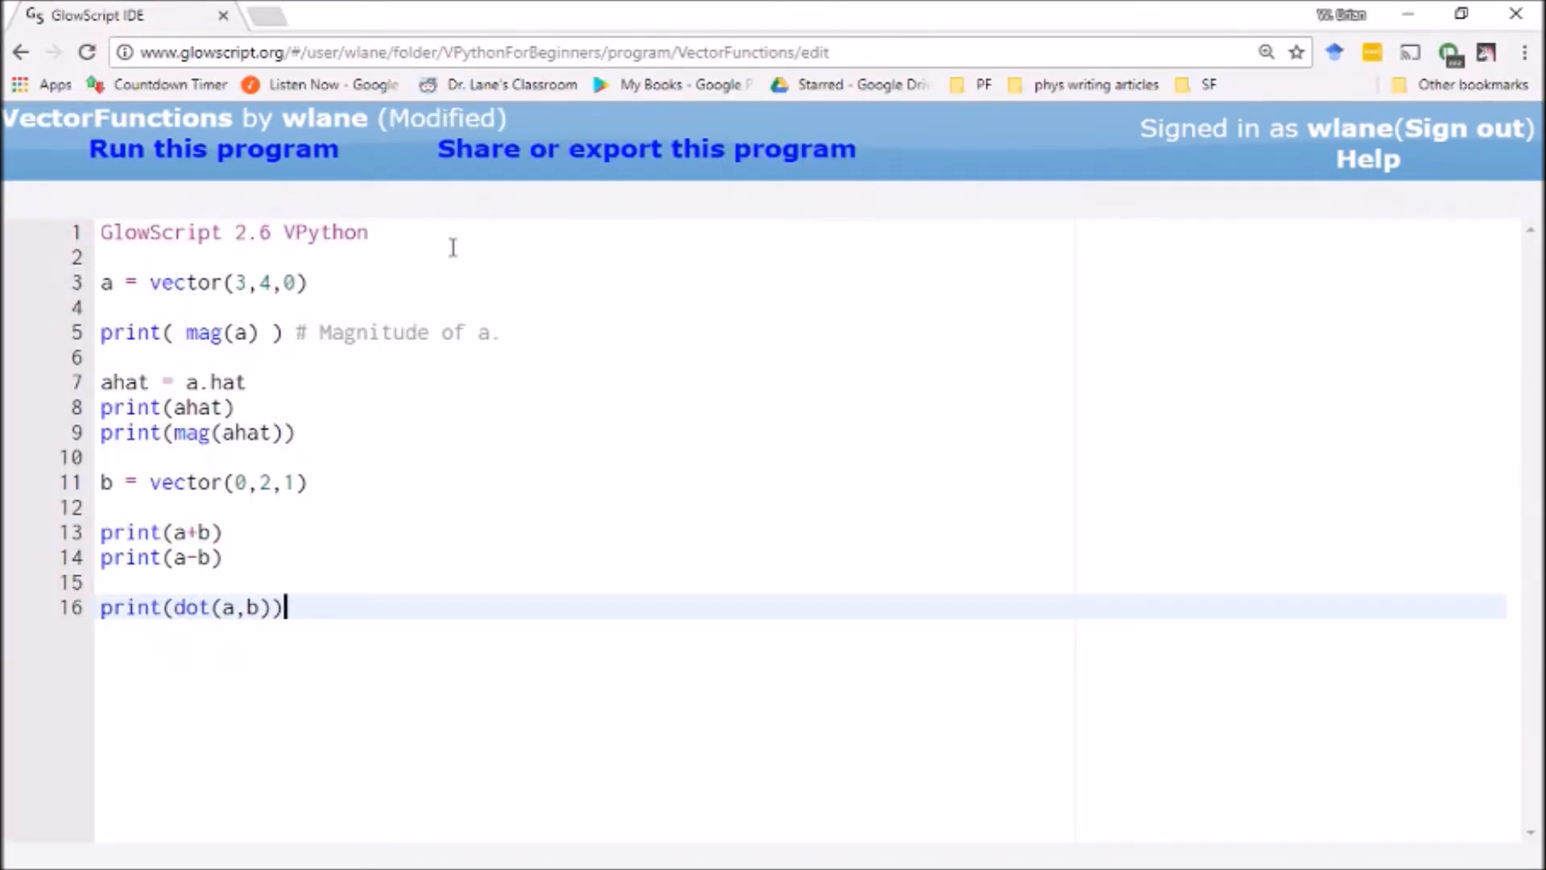
pyautogui.press('ctrl+s')
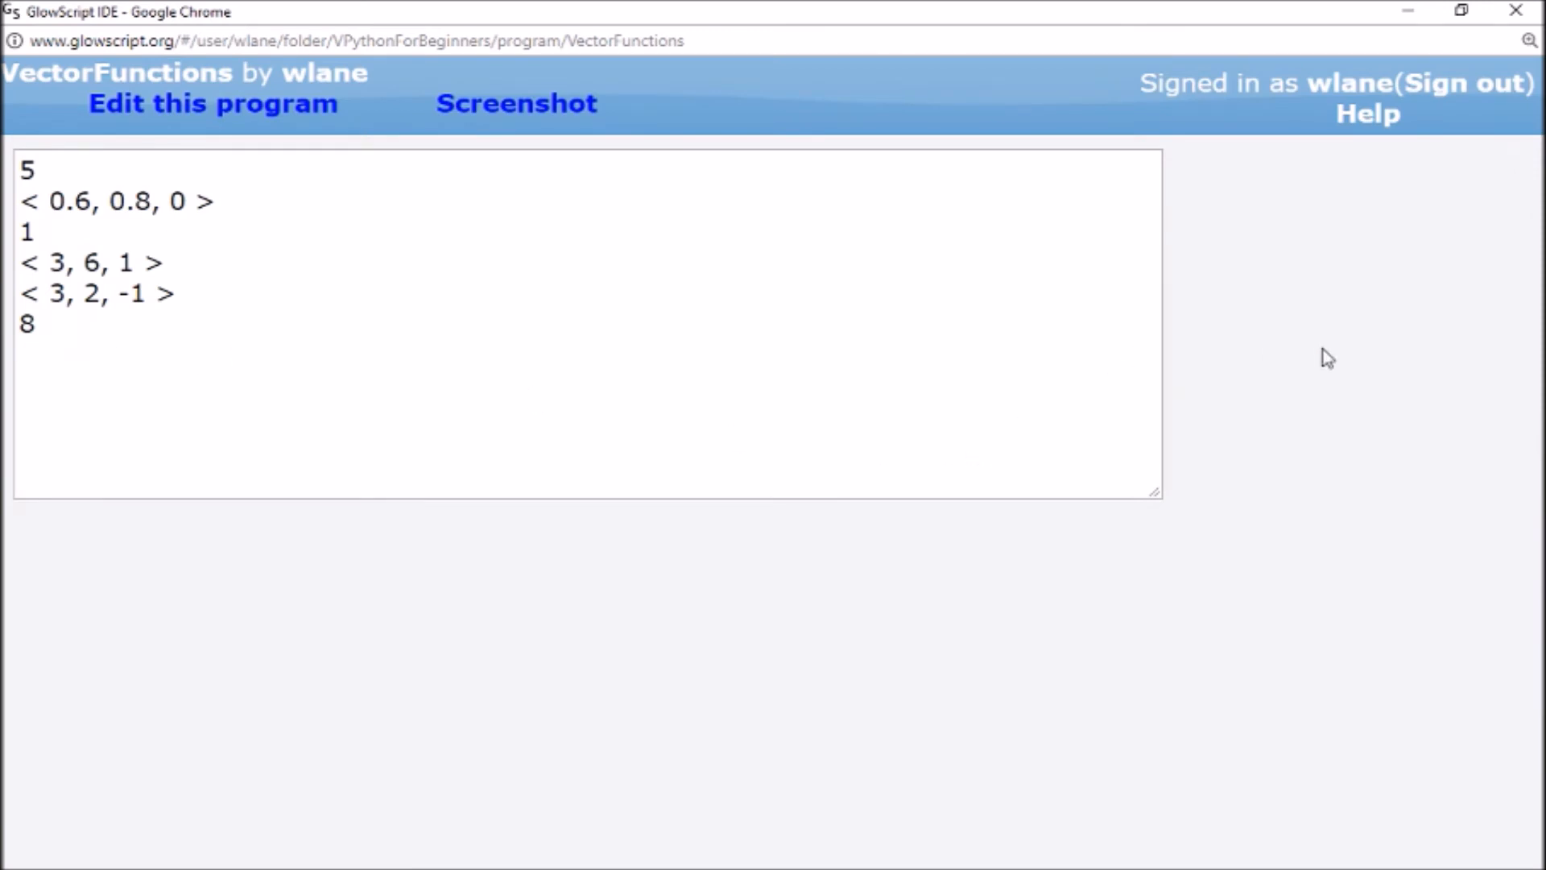
pyautogui.click(212, 104)
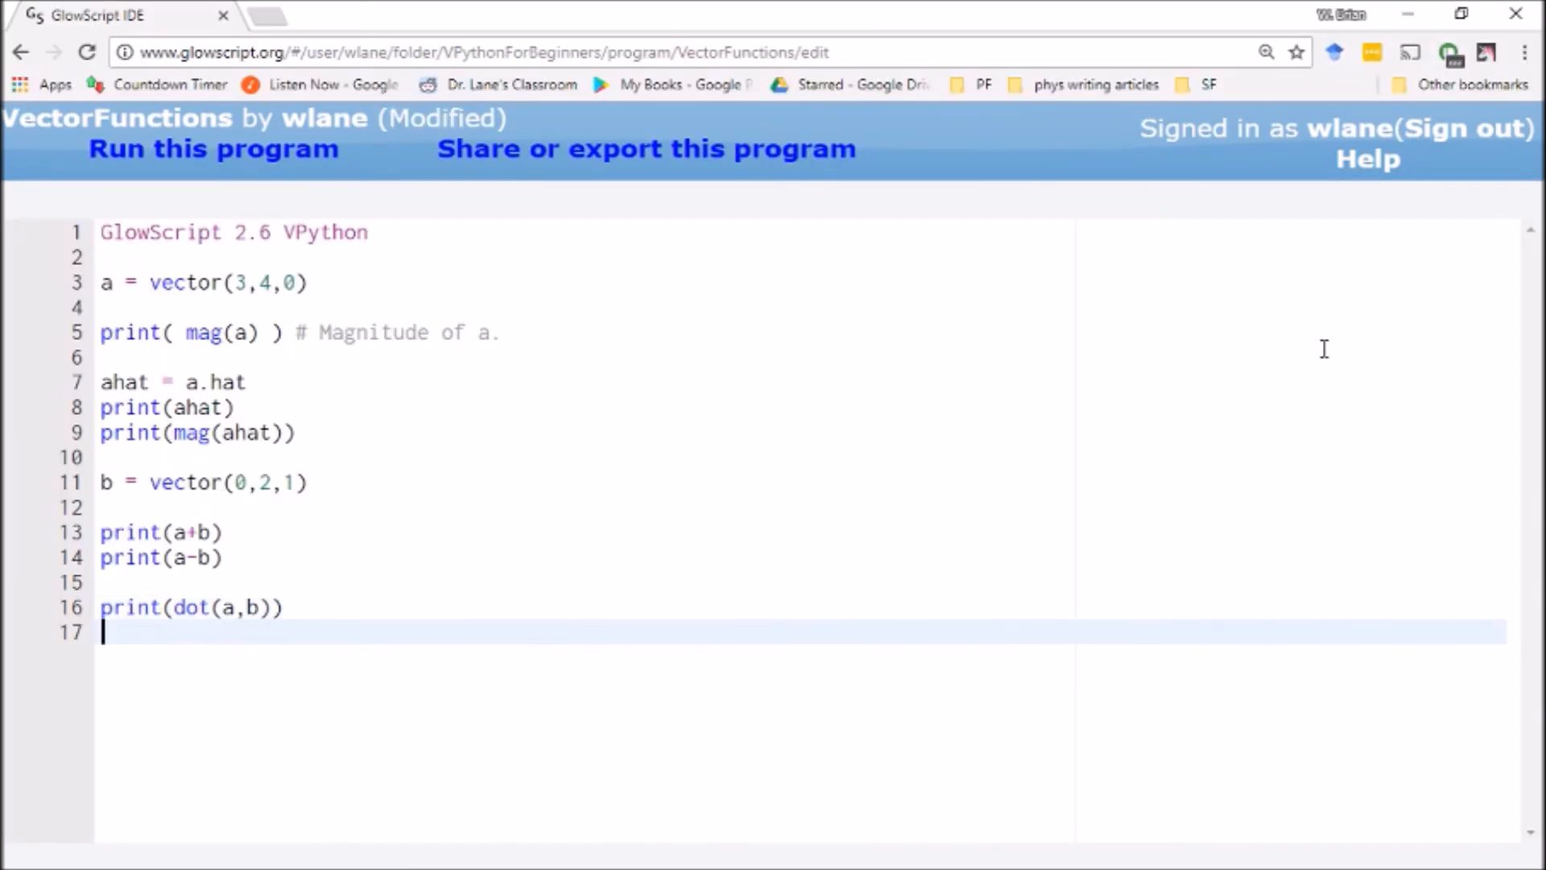
pyautogui.press('ctrl+s')
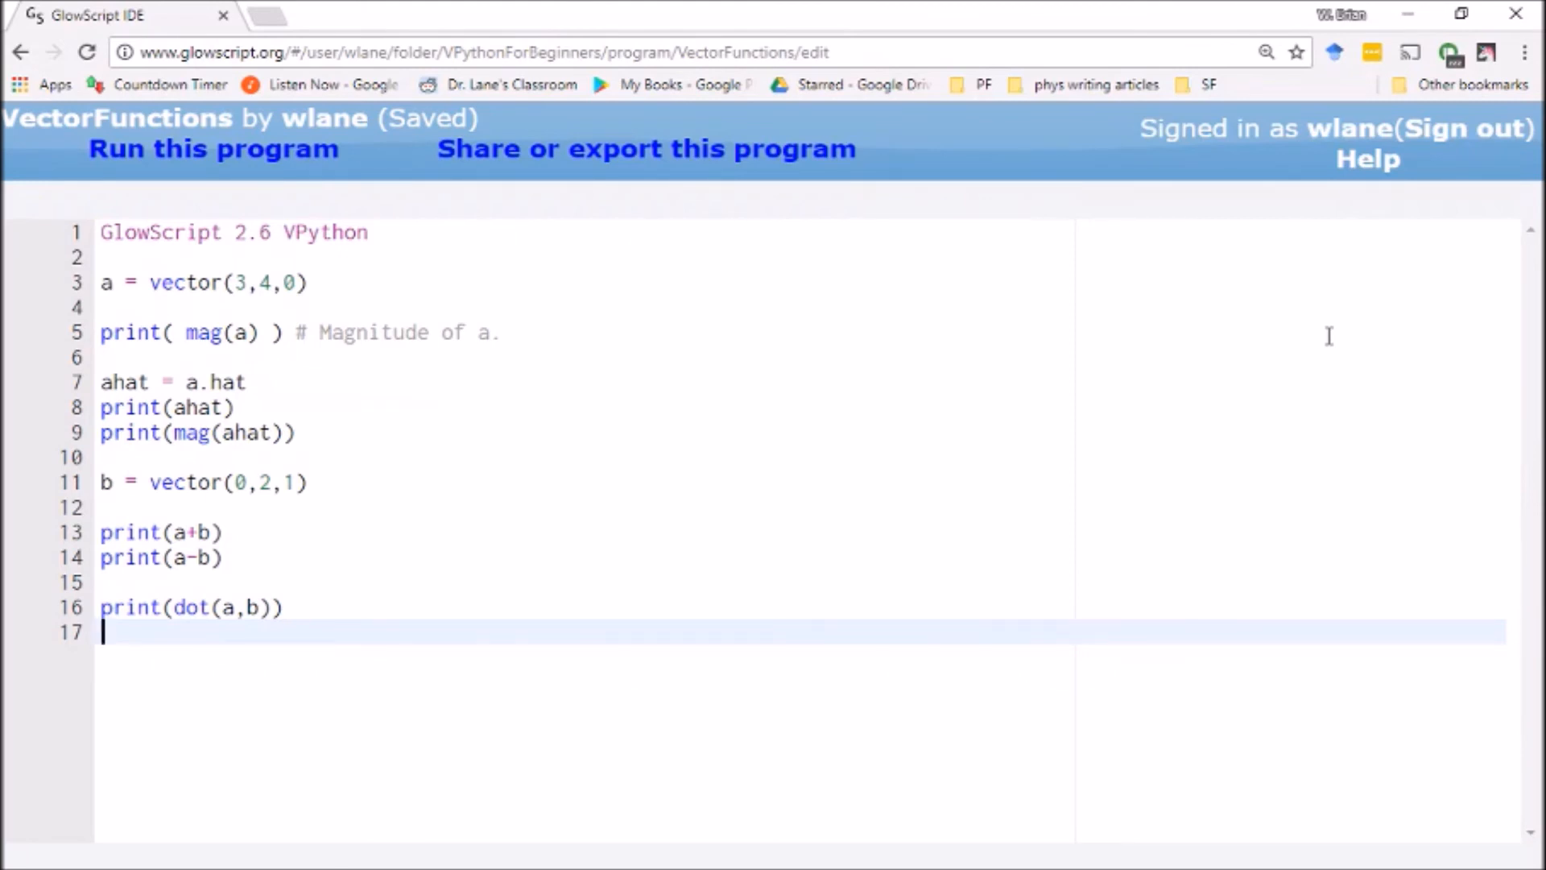
pyautogui.moveTo(1278, 468)
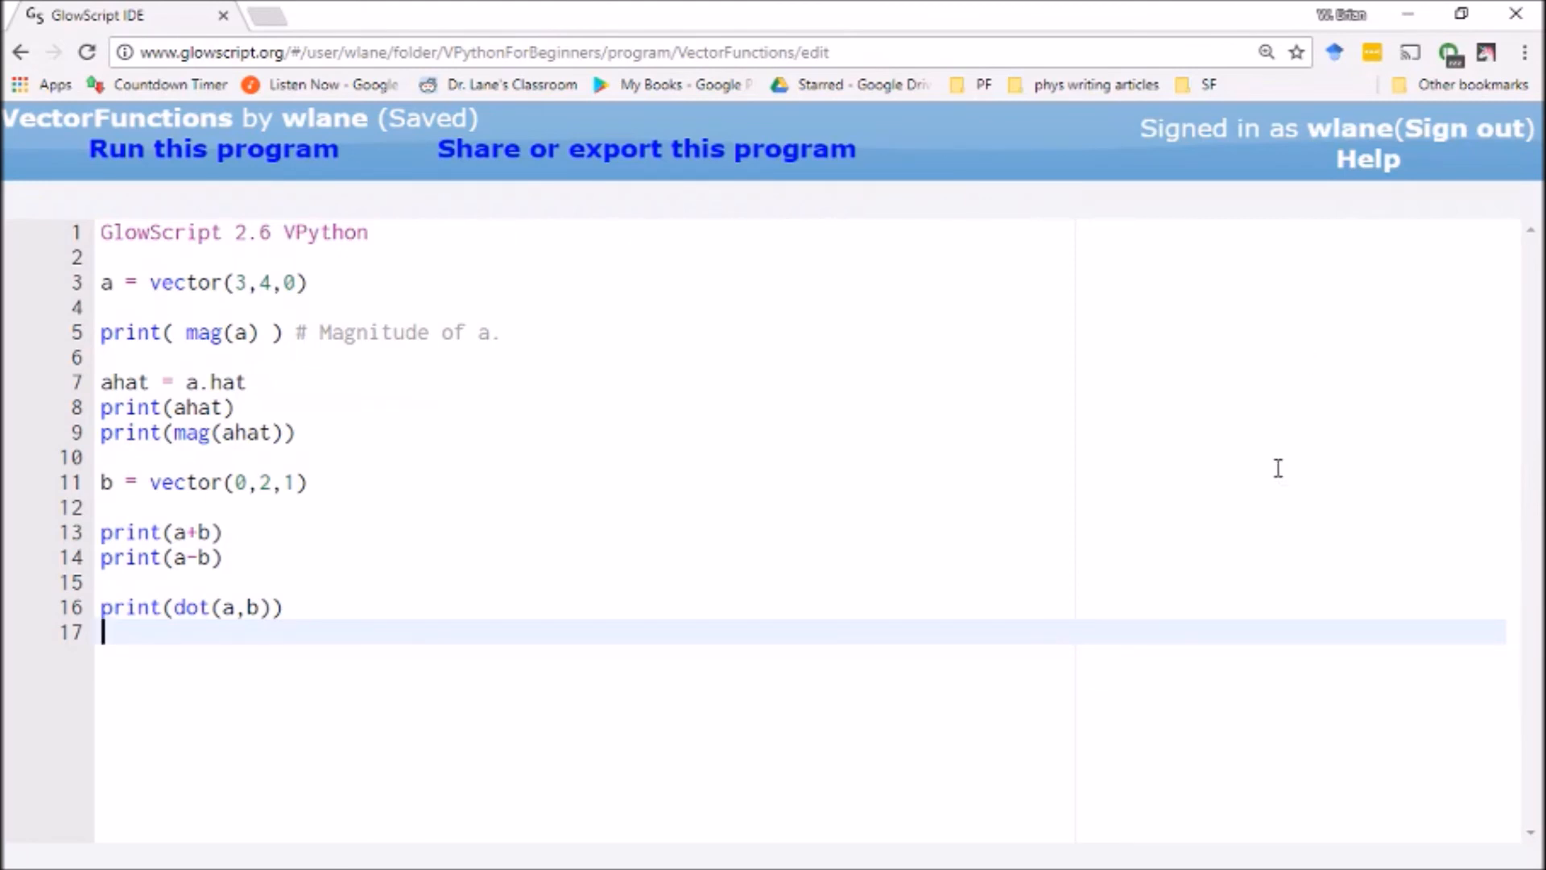
pyautogui.moveTo(763, 328)
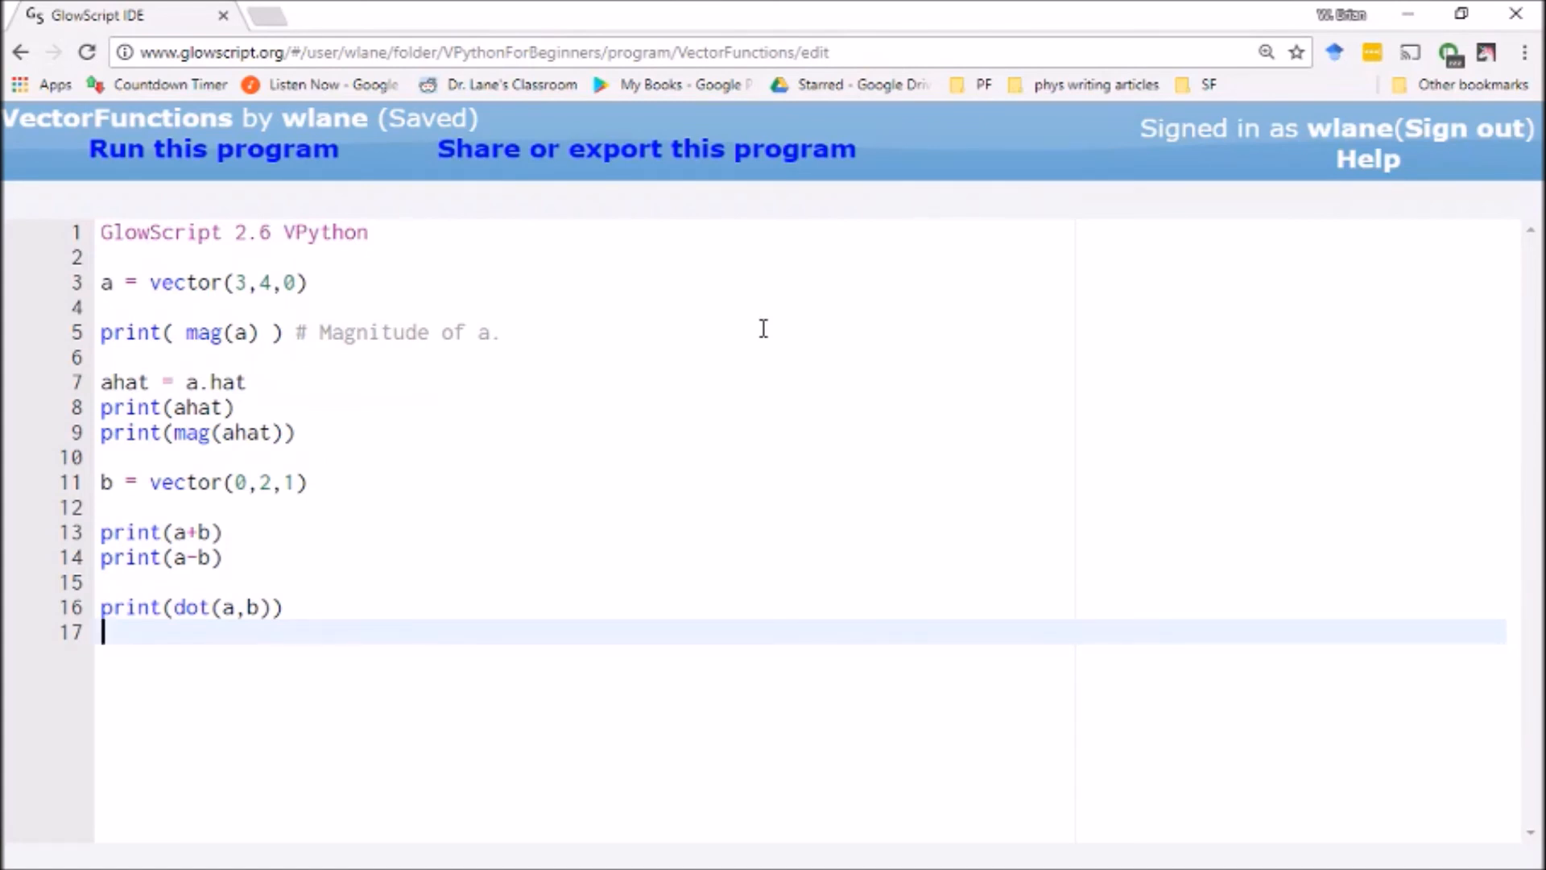
# Define c = cross(a,b), print it, and run the program to get < 4, -3, 6 >
pyautogui.write('c')
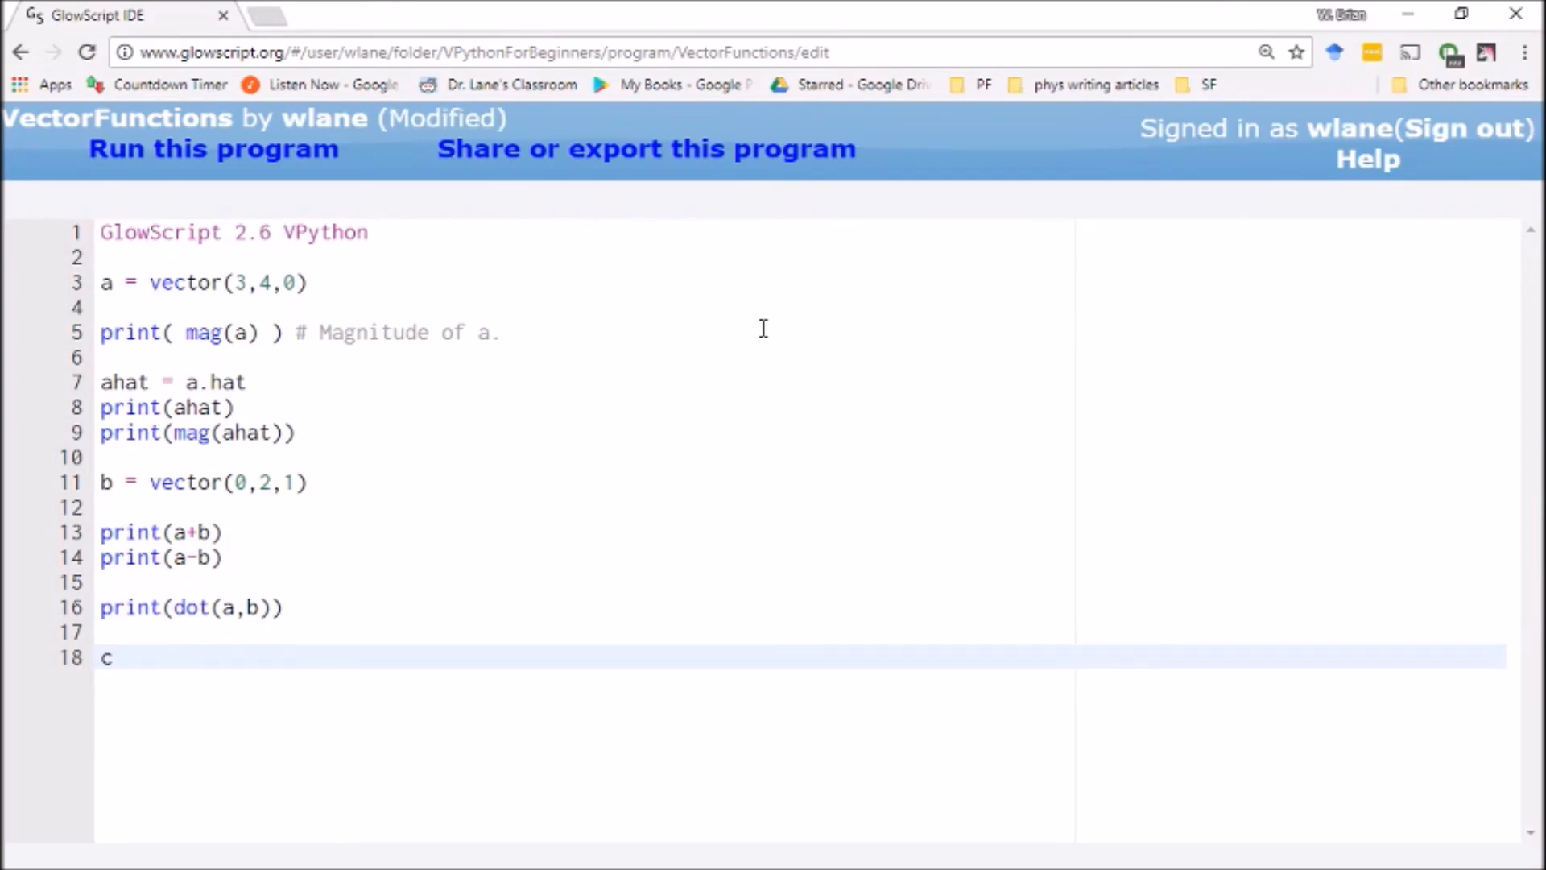
pyautogui.write('=')
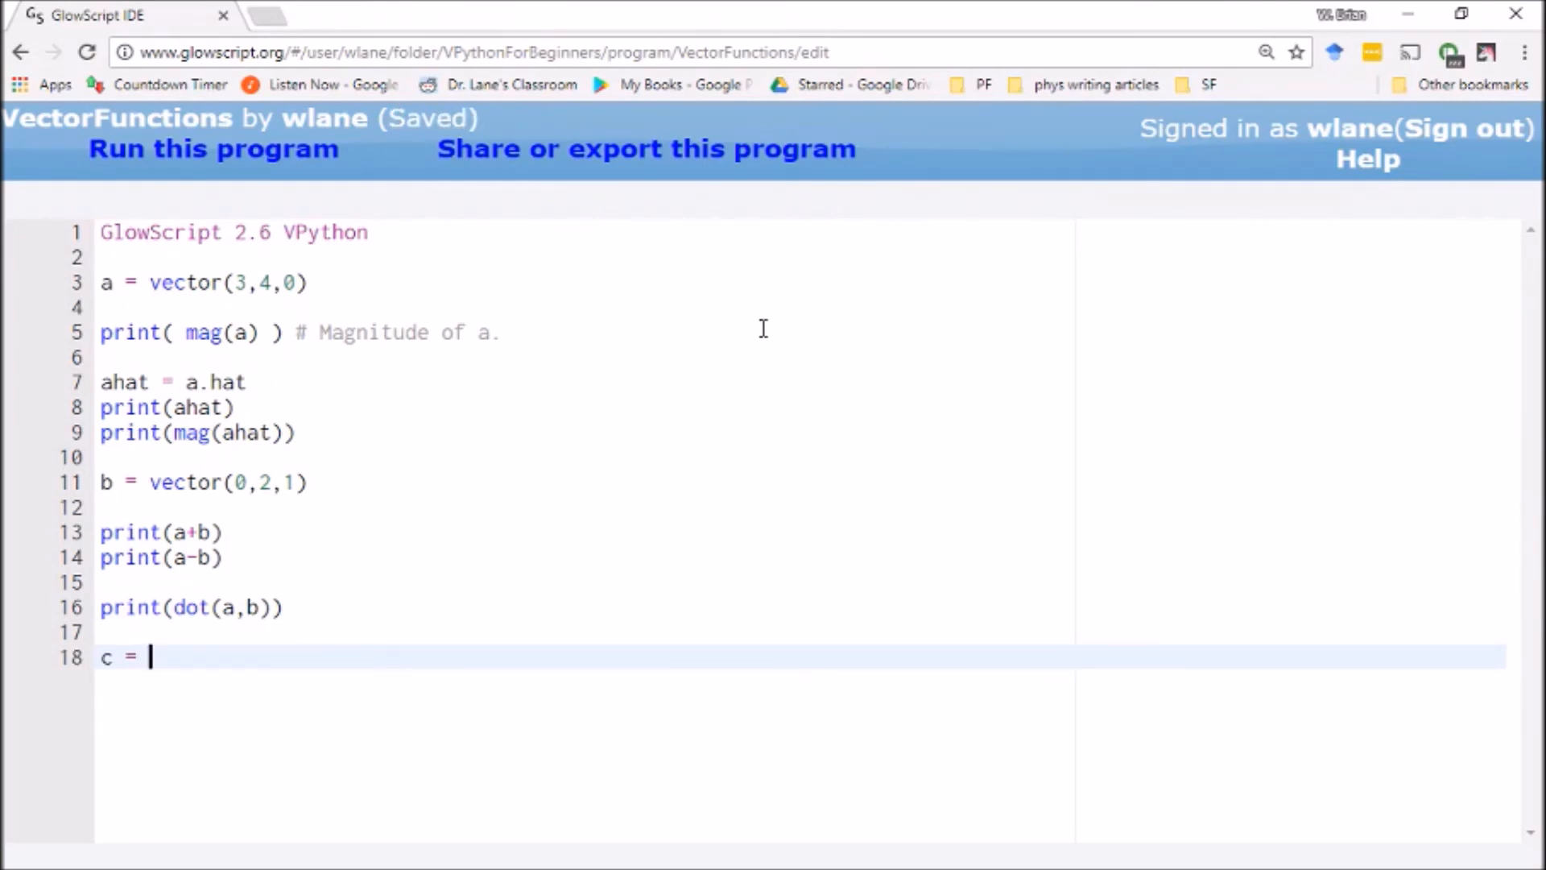
pyautogui.write('cross(a,b)')
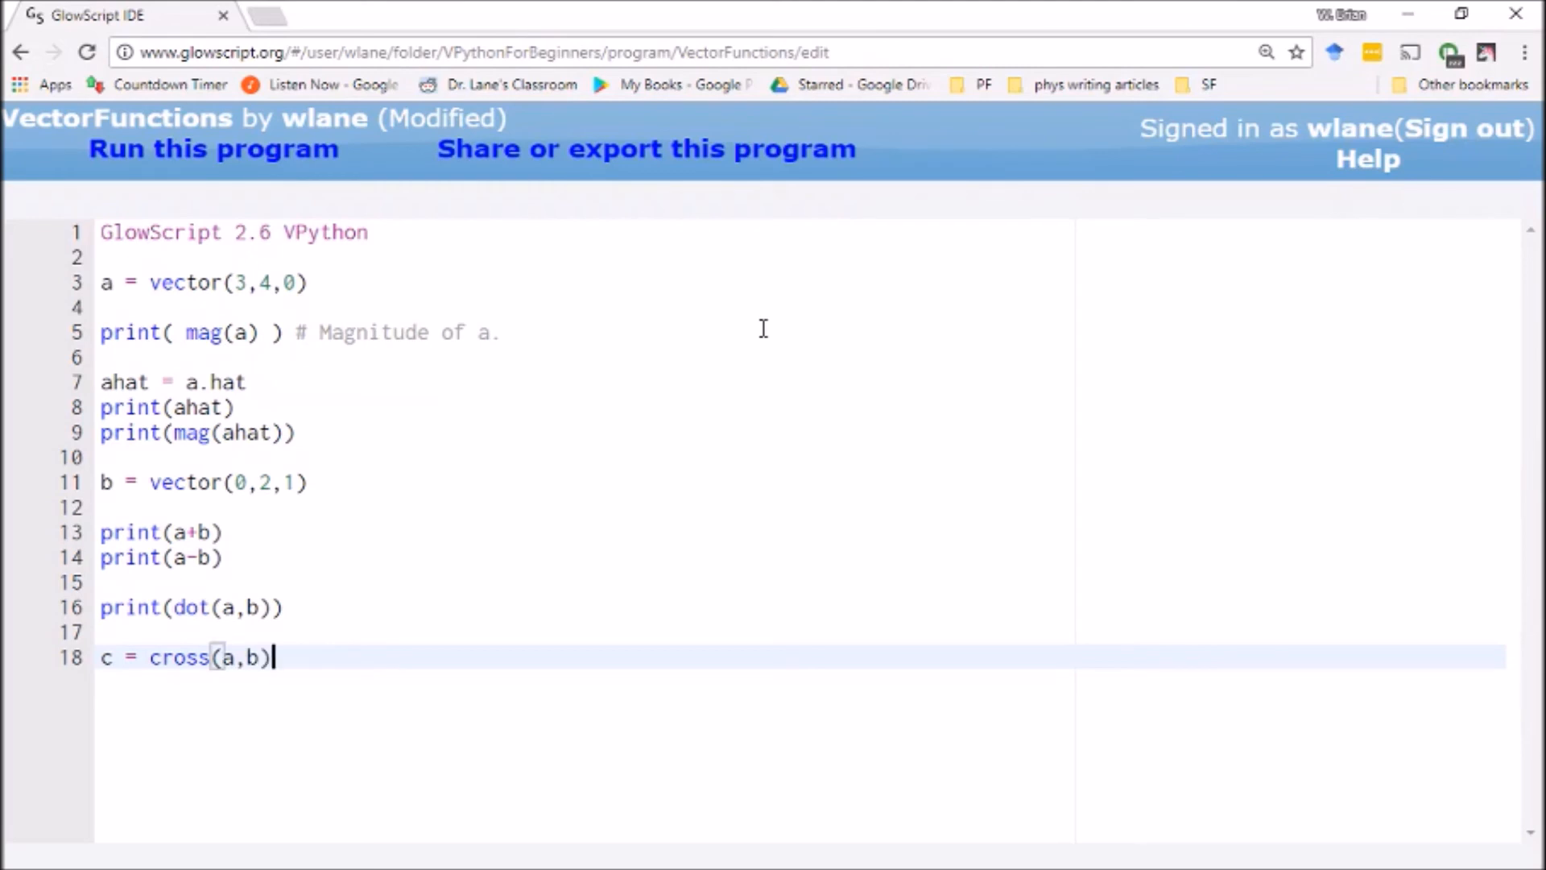
pyautogui.press('ctrl+s')
pyautogui.write('print(c')
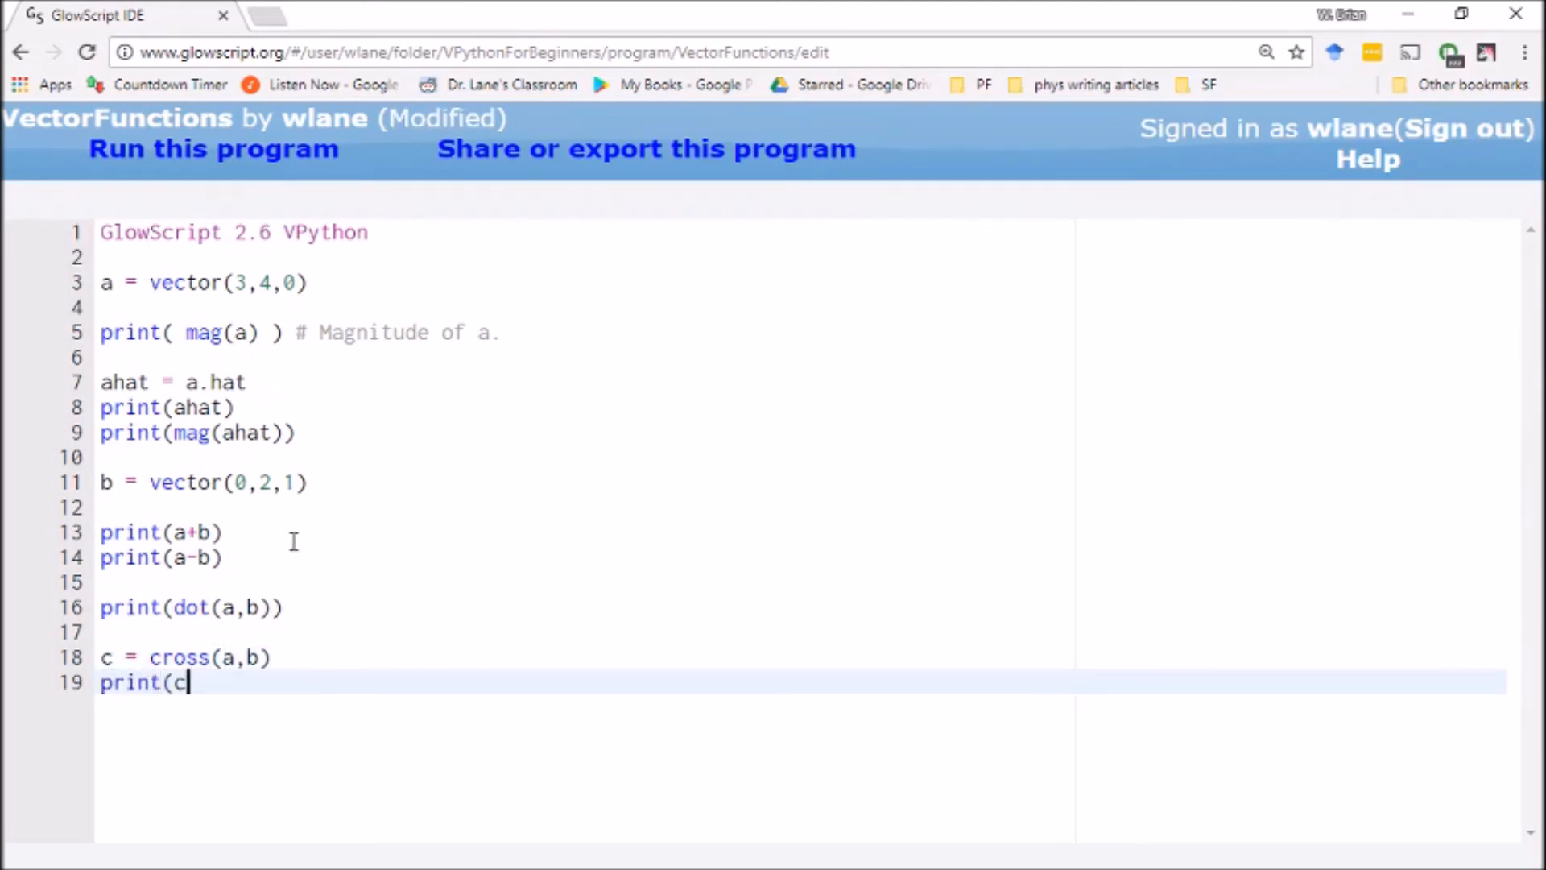
pyautogui.click(212, 149)
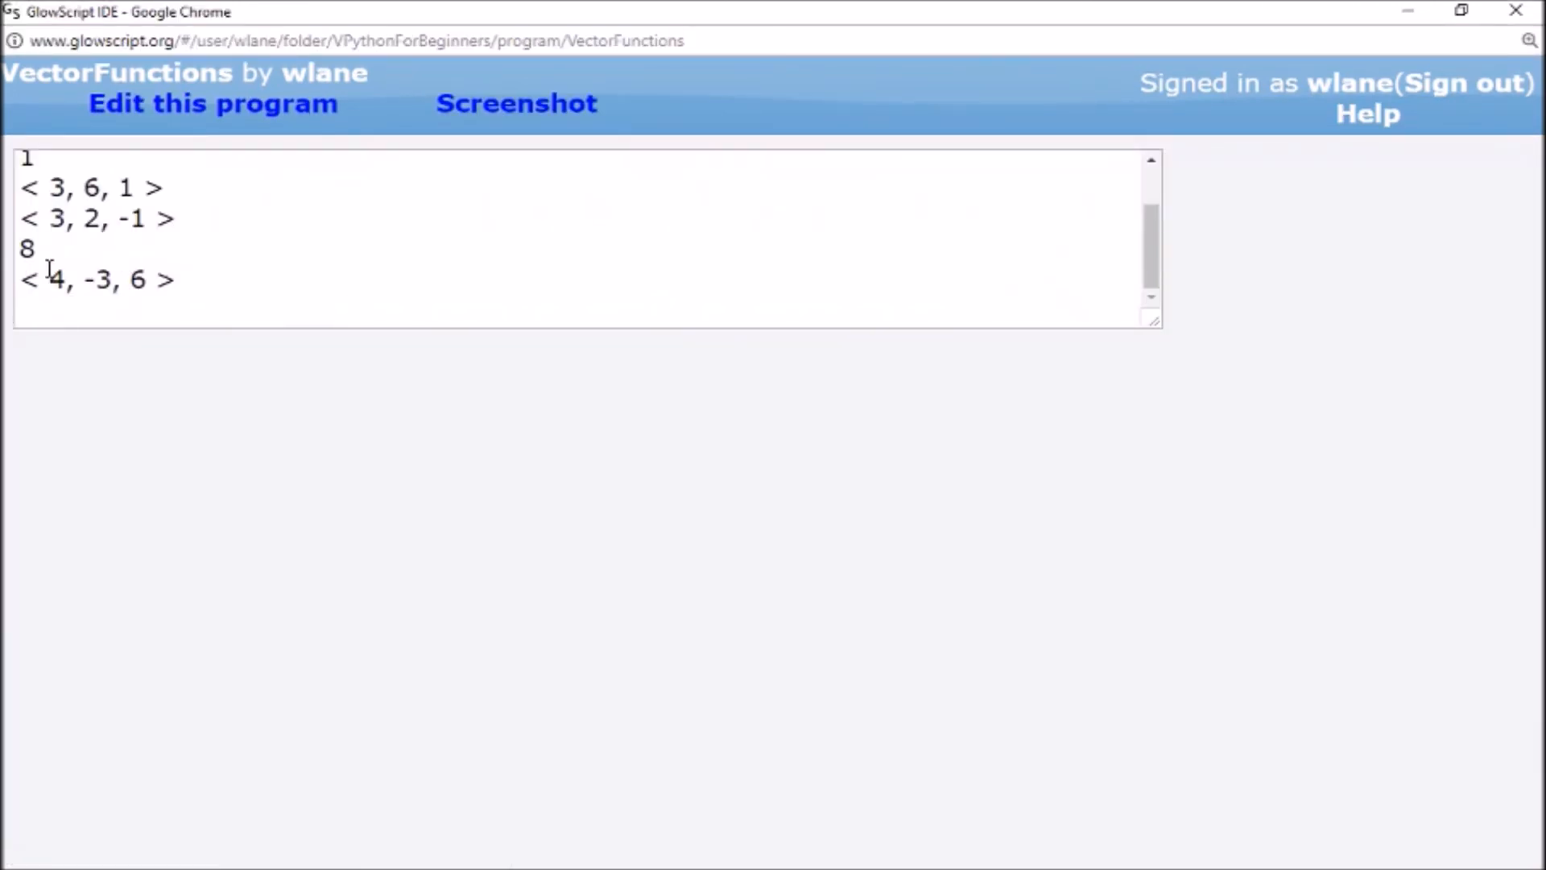
pyautogui.moveTo(223, 339)
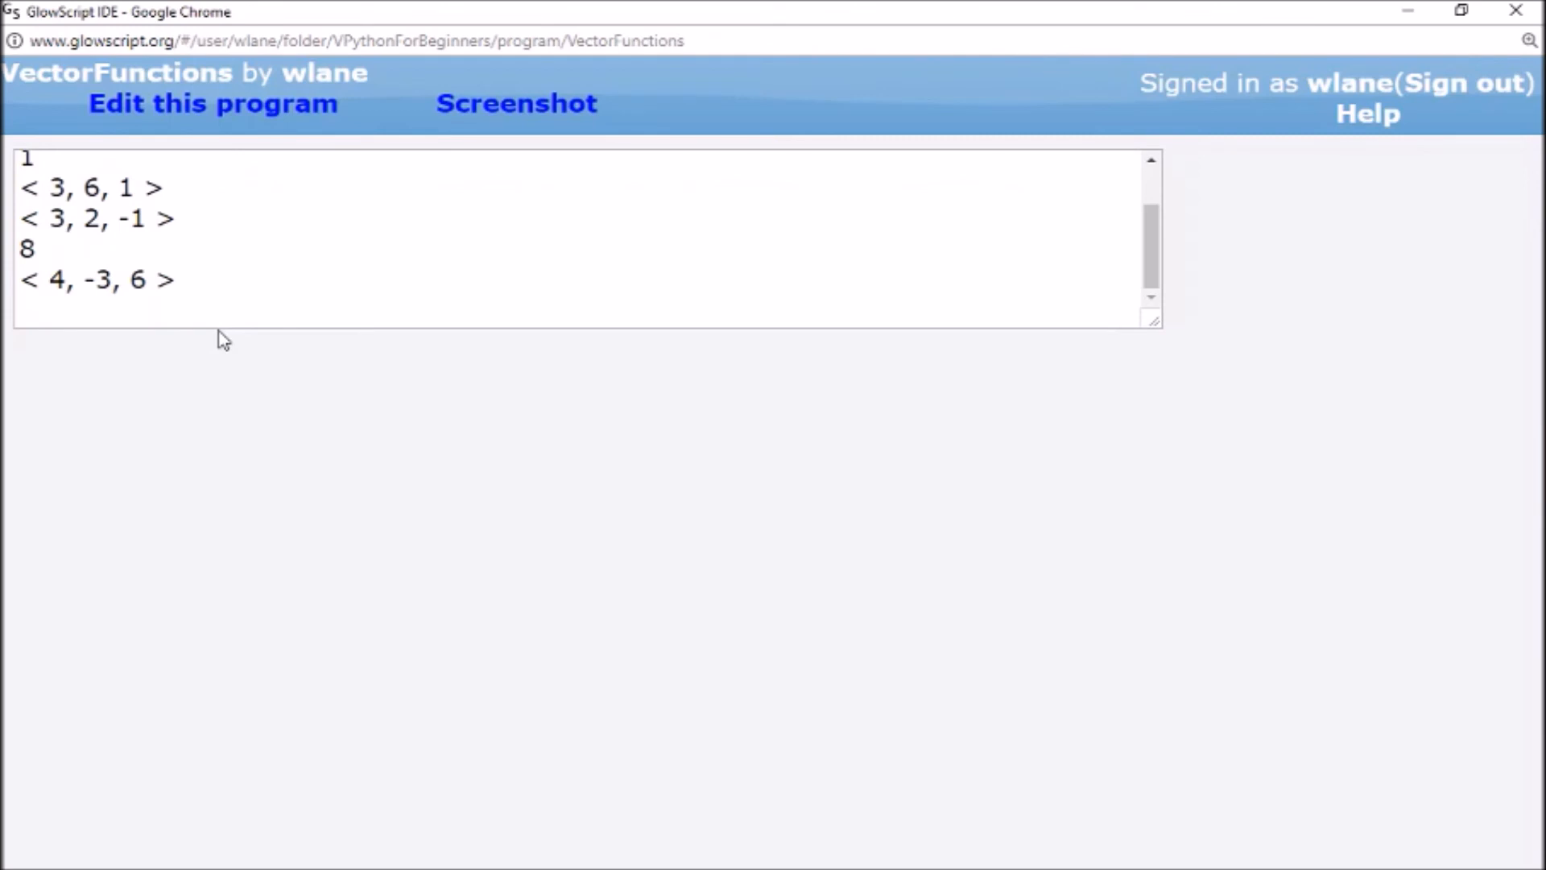
pyautogui.click(212, 102)
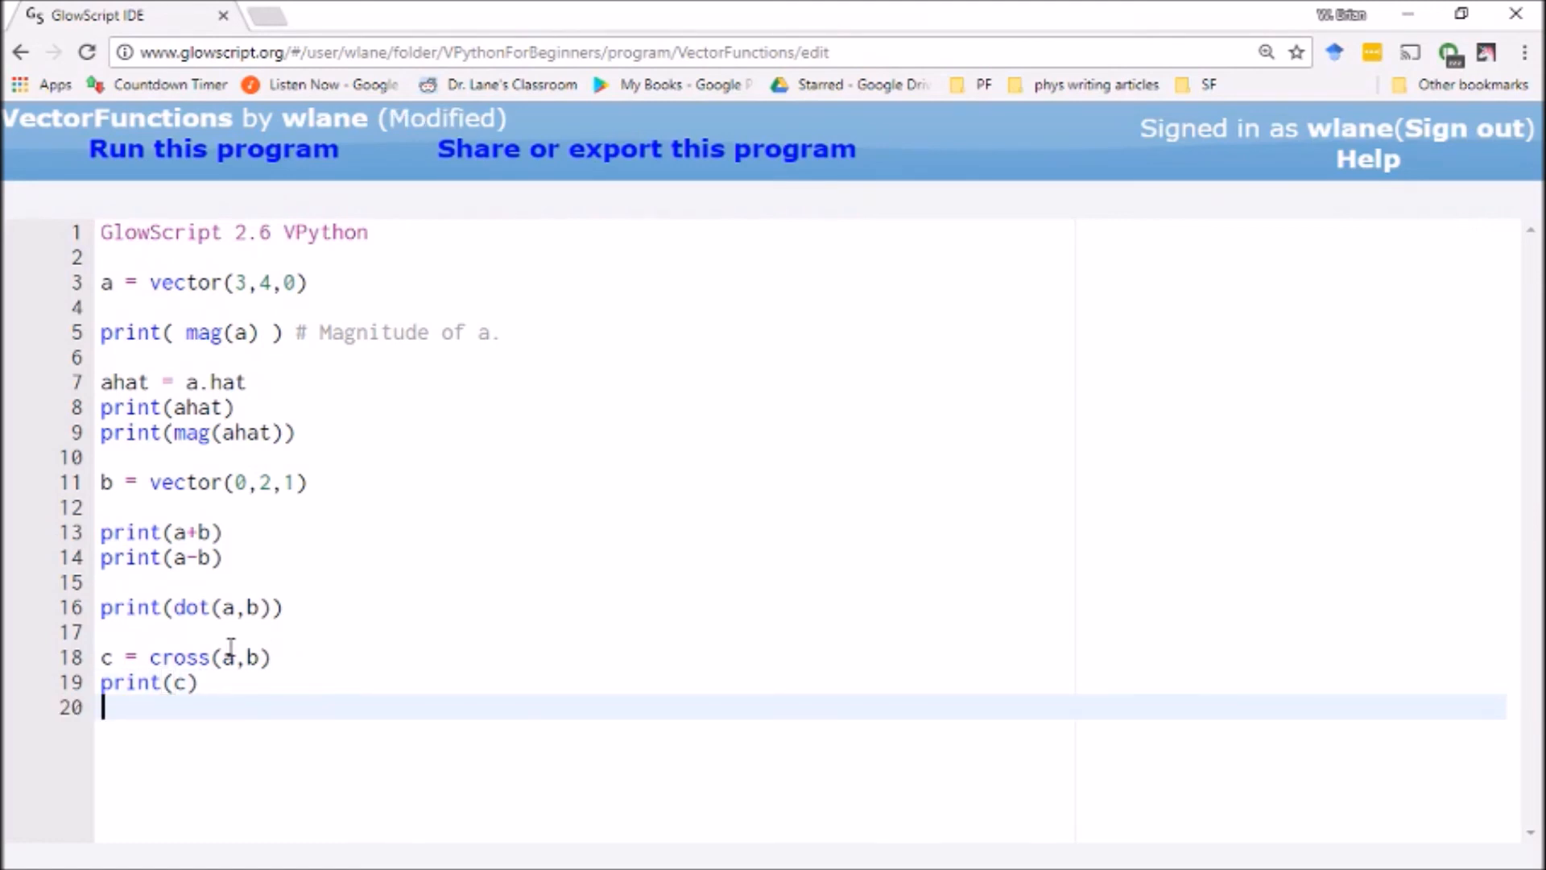
# Print dot(c,a) and dot(c,b), save, and run to confirm both output 0
pyautogui.write('dot(')
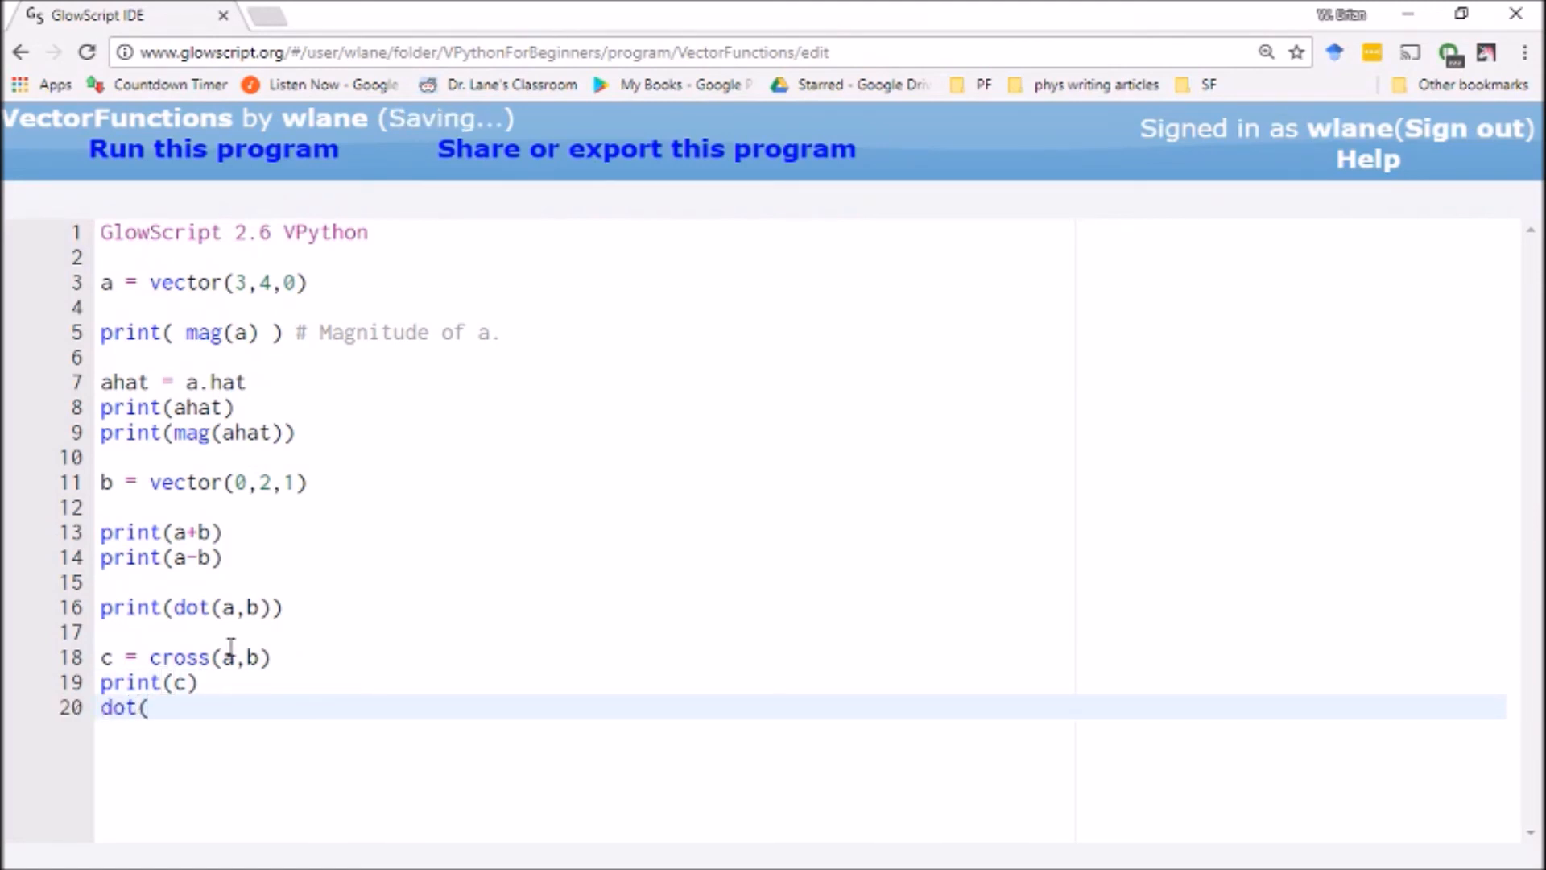
pyautogui.write('c,a)')
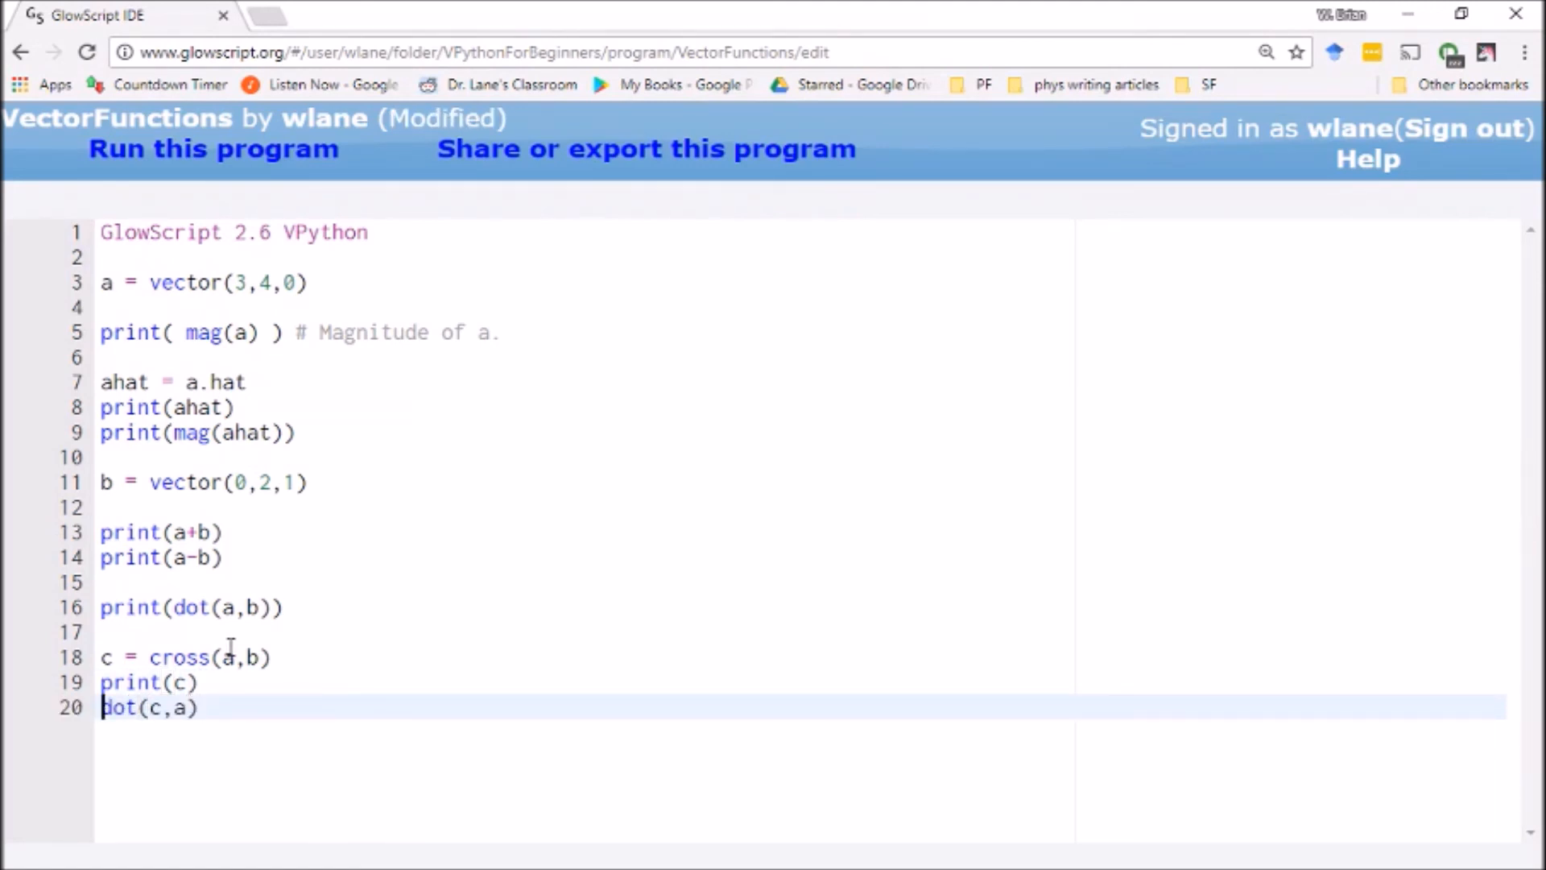
pyautogui.write('print(')
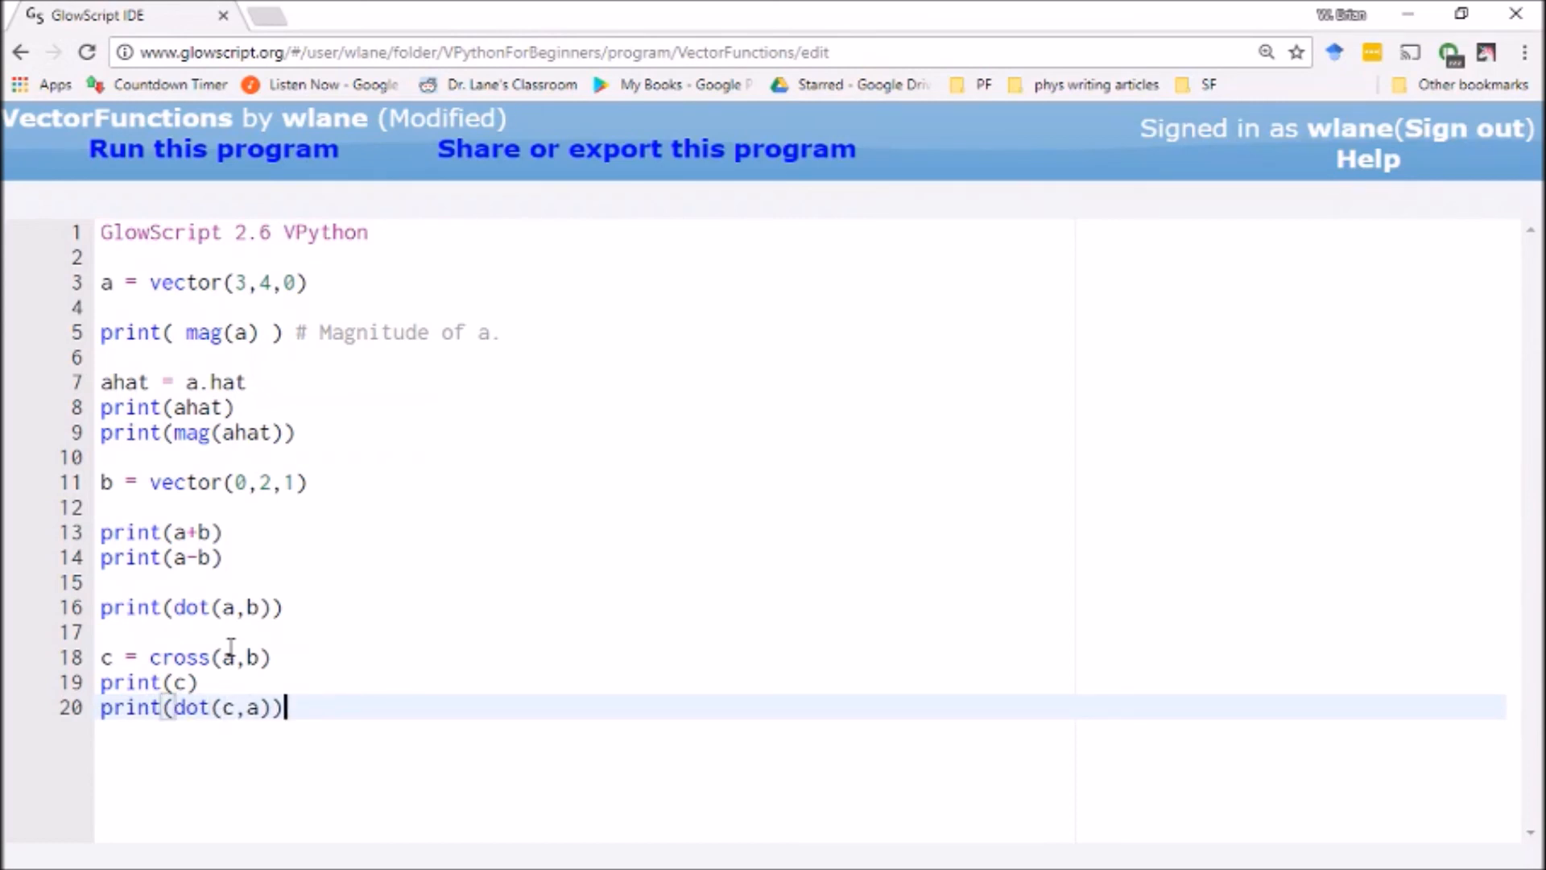
pyautogui.press('ctrl+s')
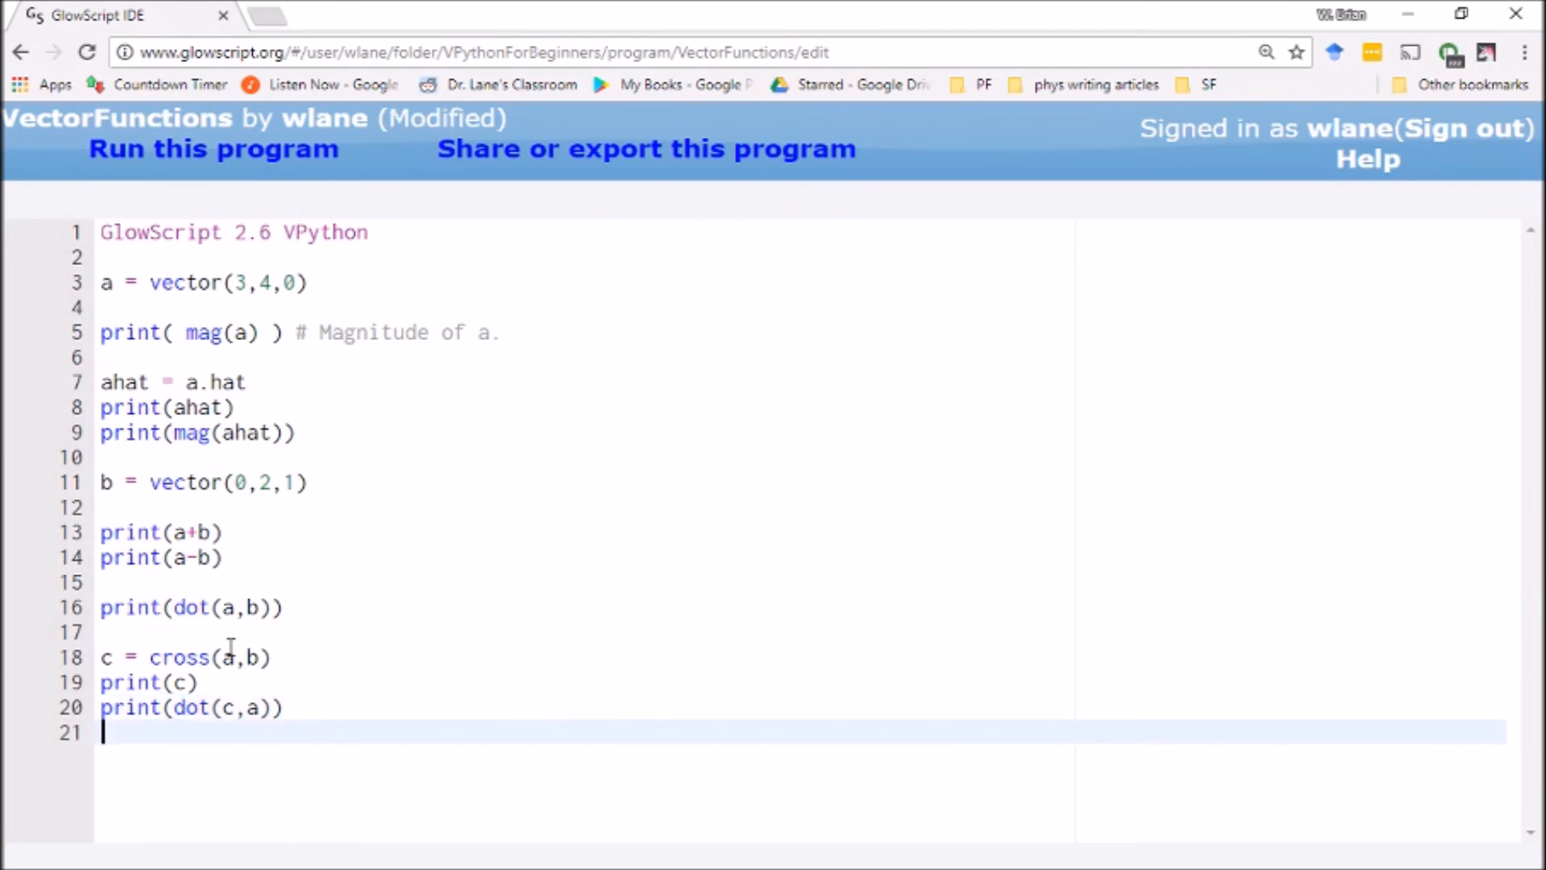
pyautogui.write('print(dot(c,b))')
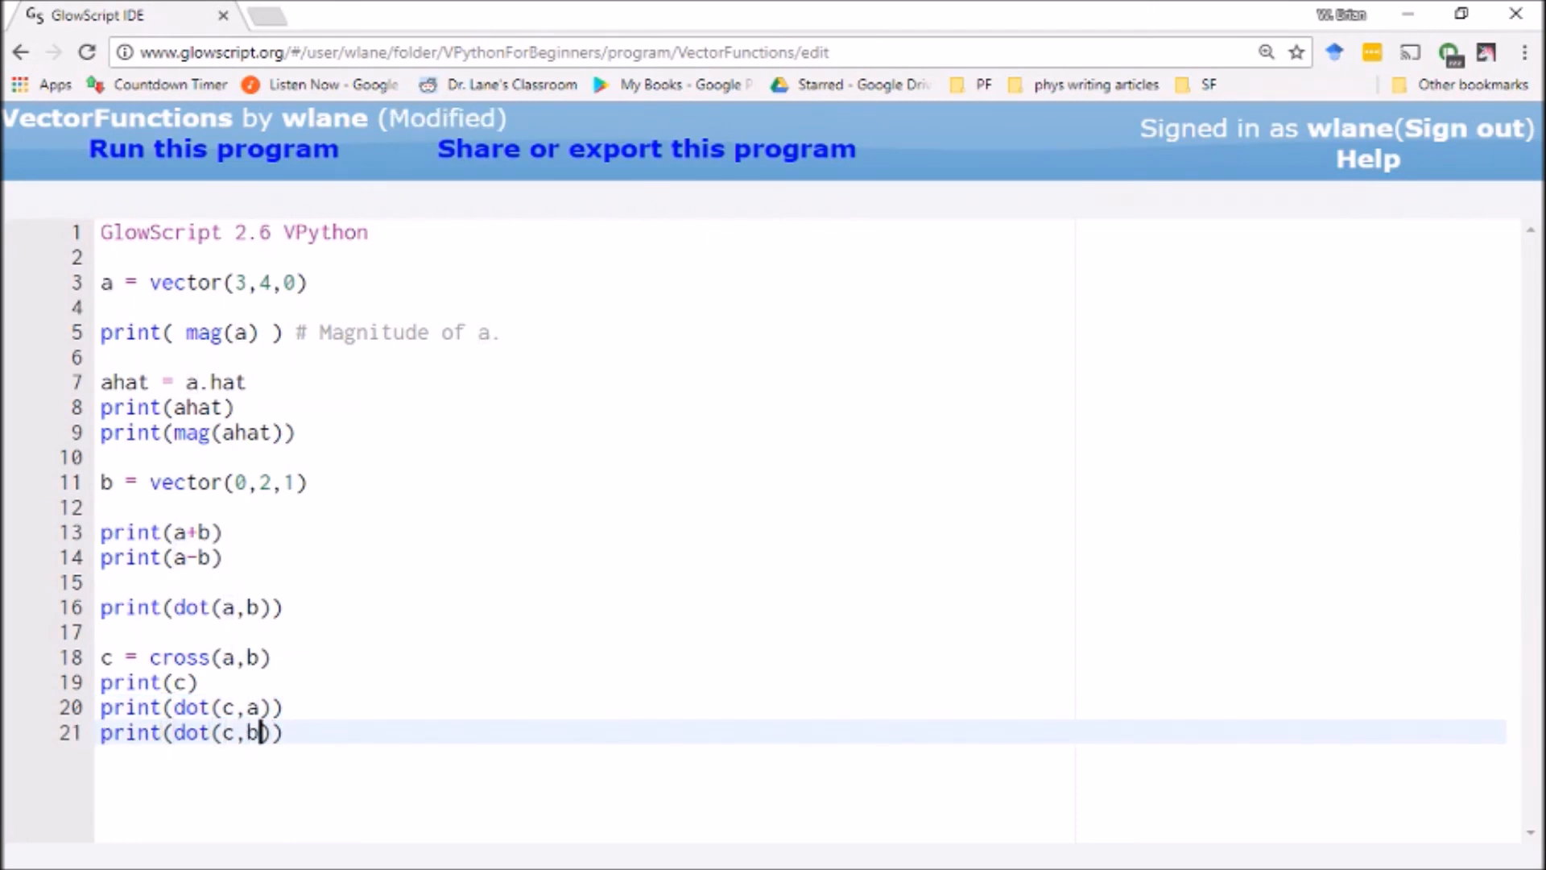
pyautogui.press('ctrl+s')
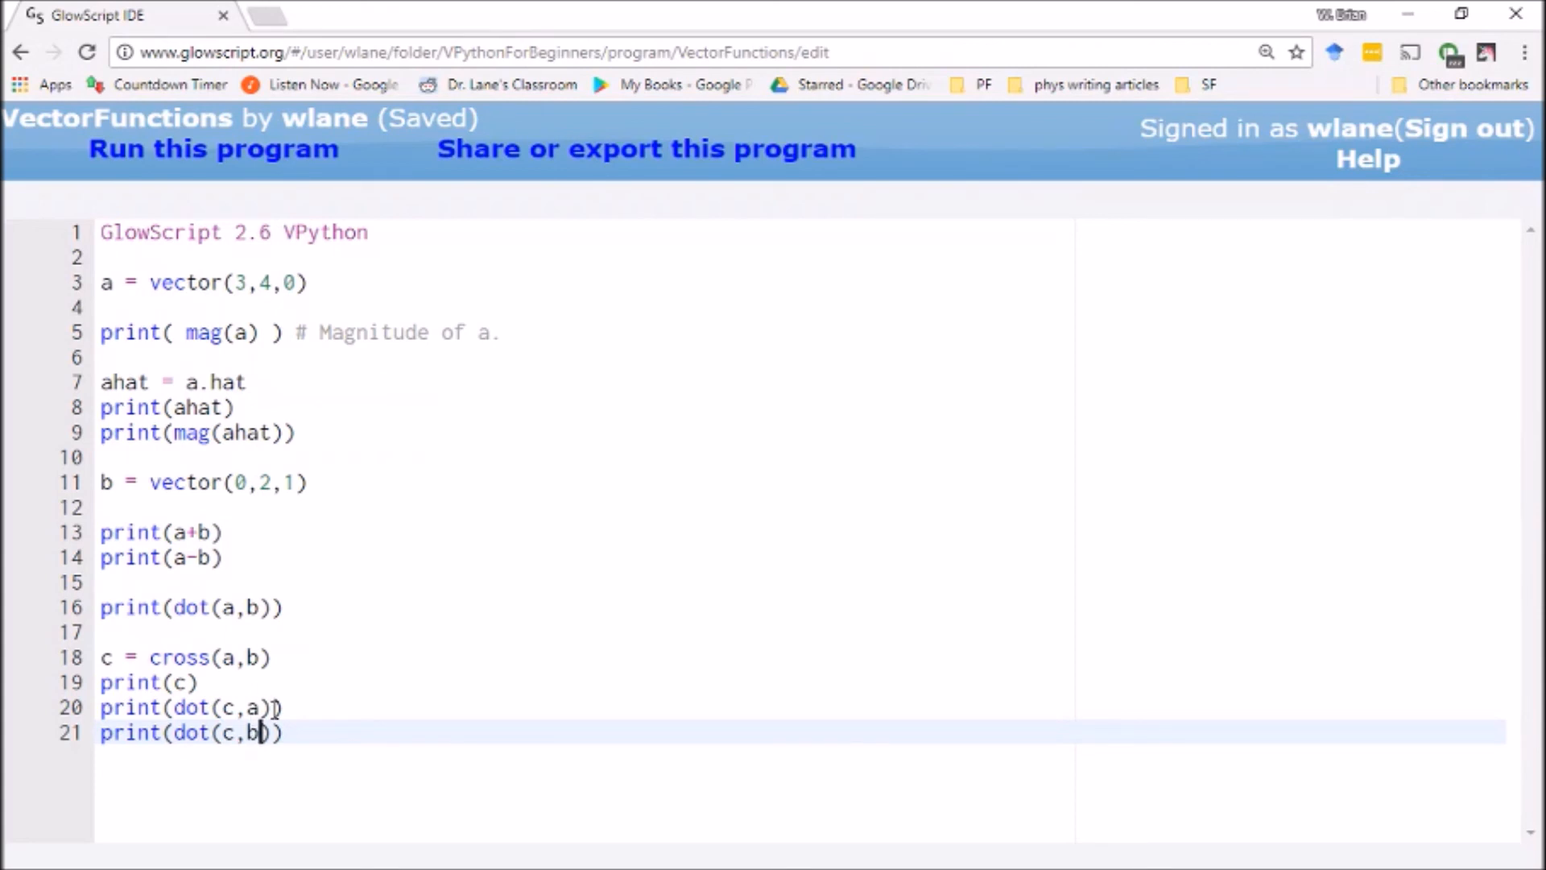
pyautogui.moveTo(264, 708)
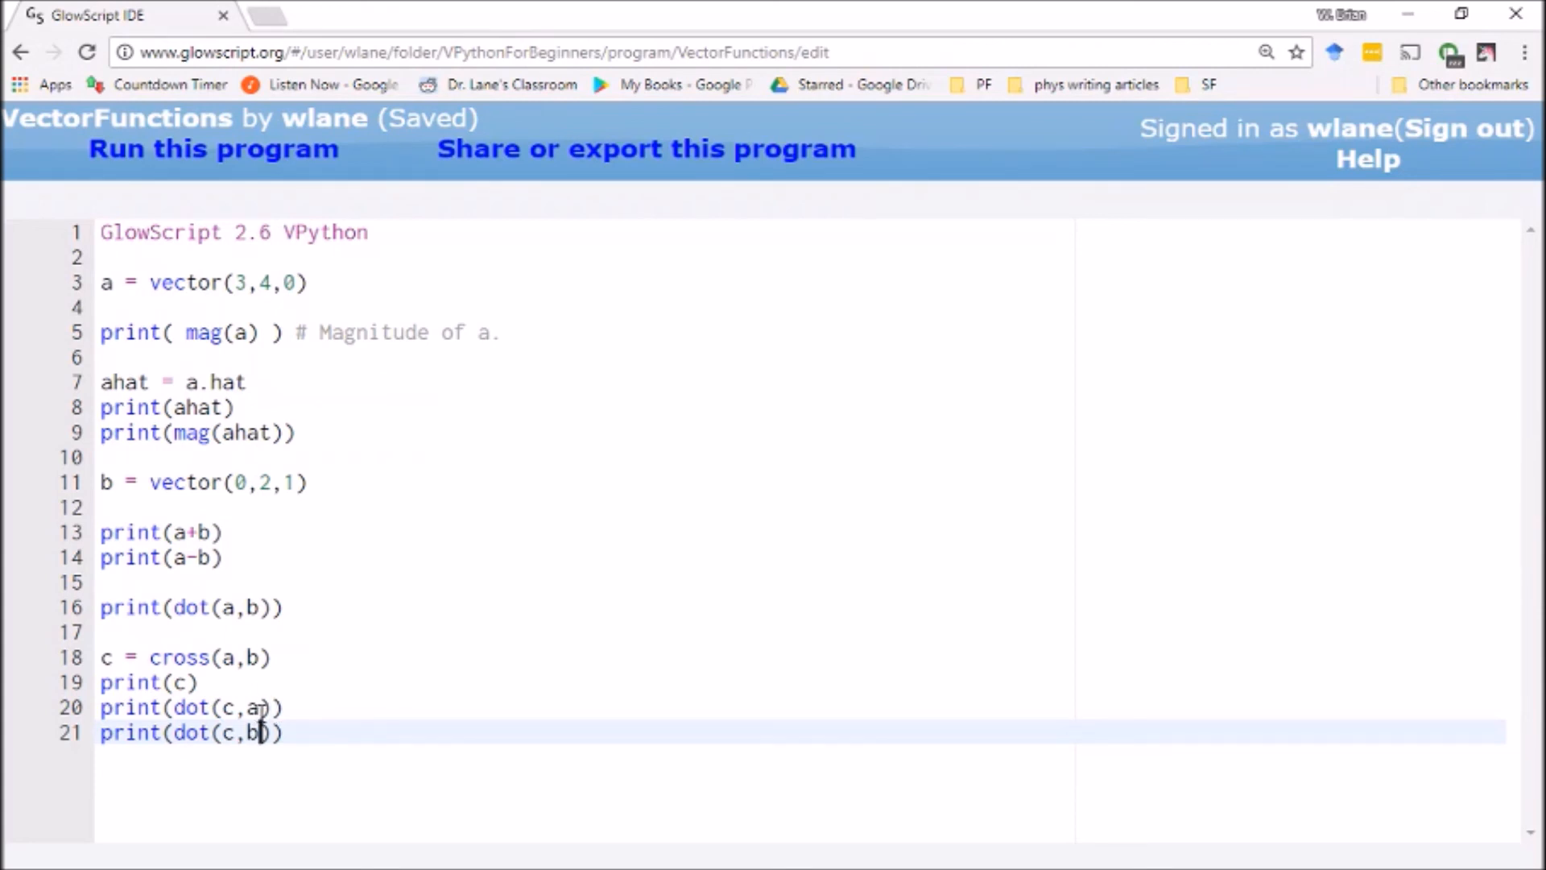
pyautogui.click(213, 149)
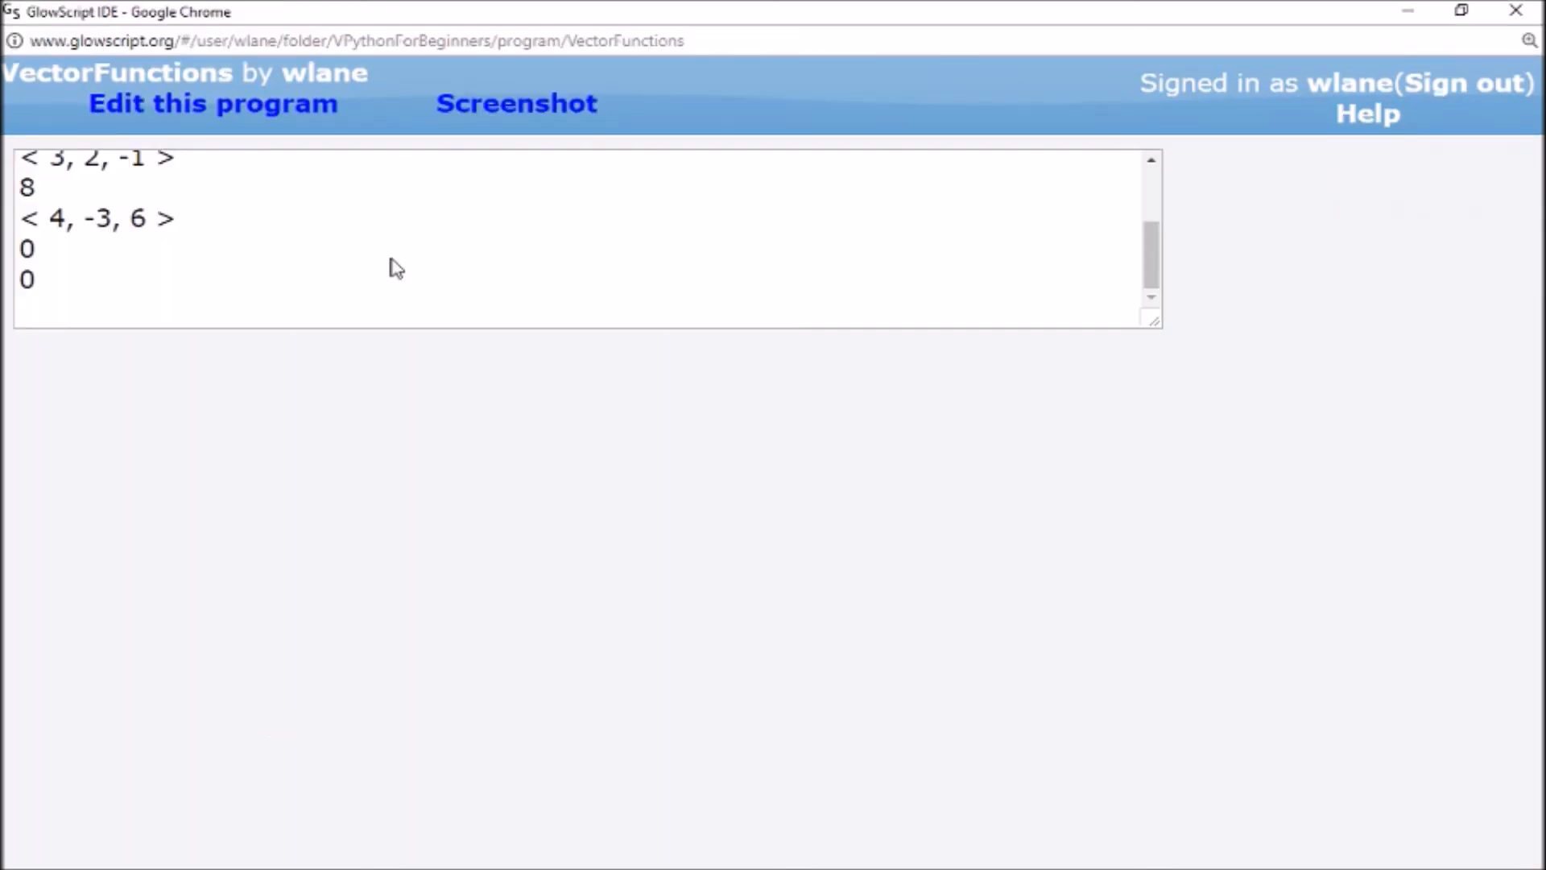
pyautogui.moveTo(54, 252)
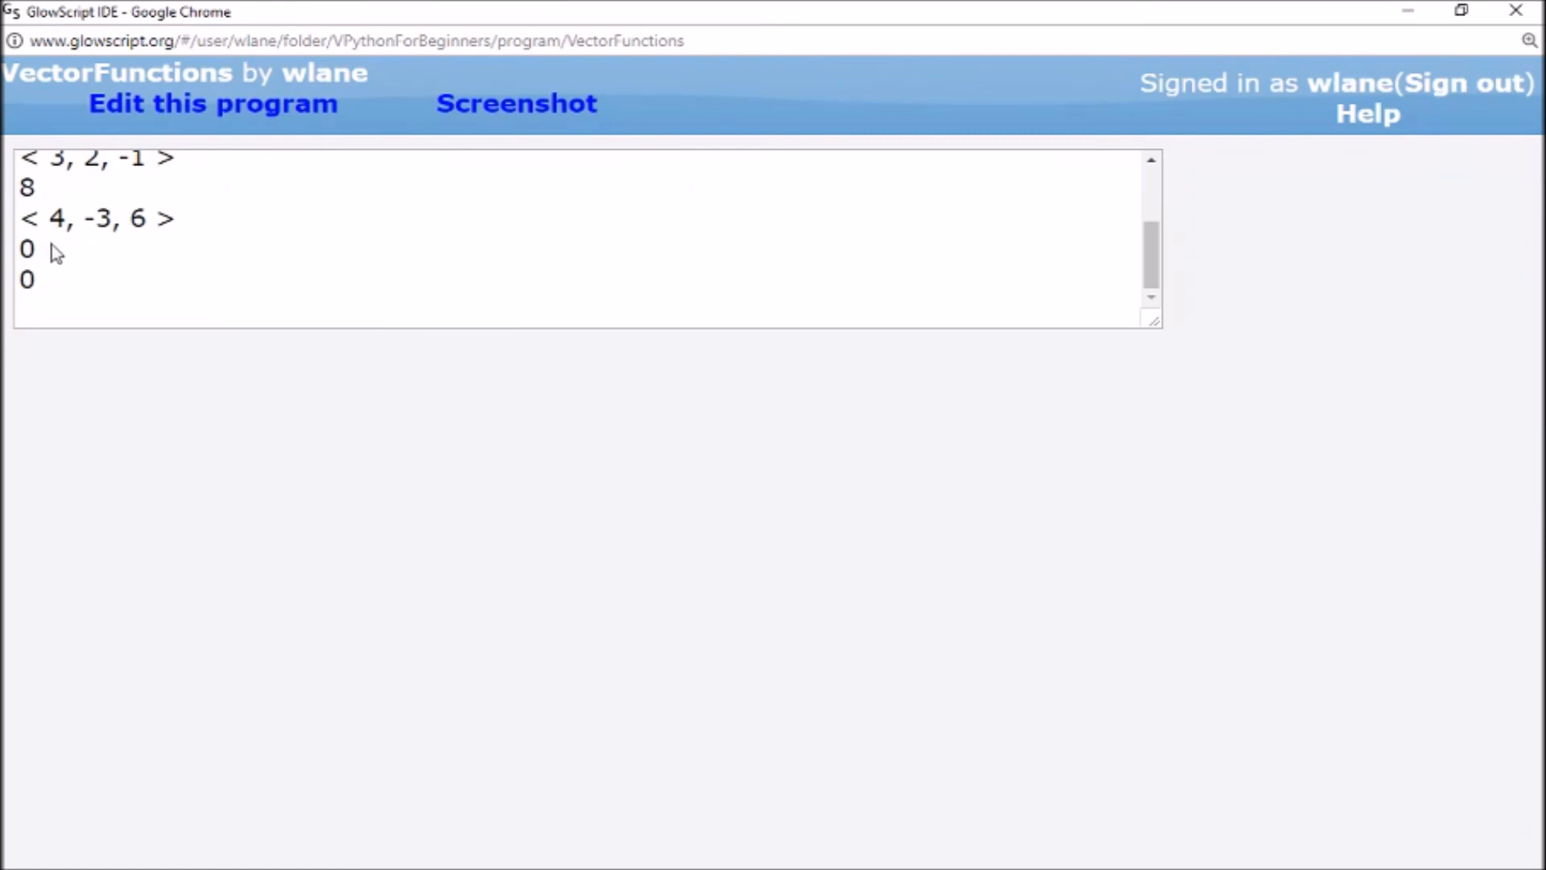
pyautogui.click(212, 102)
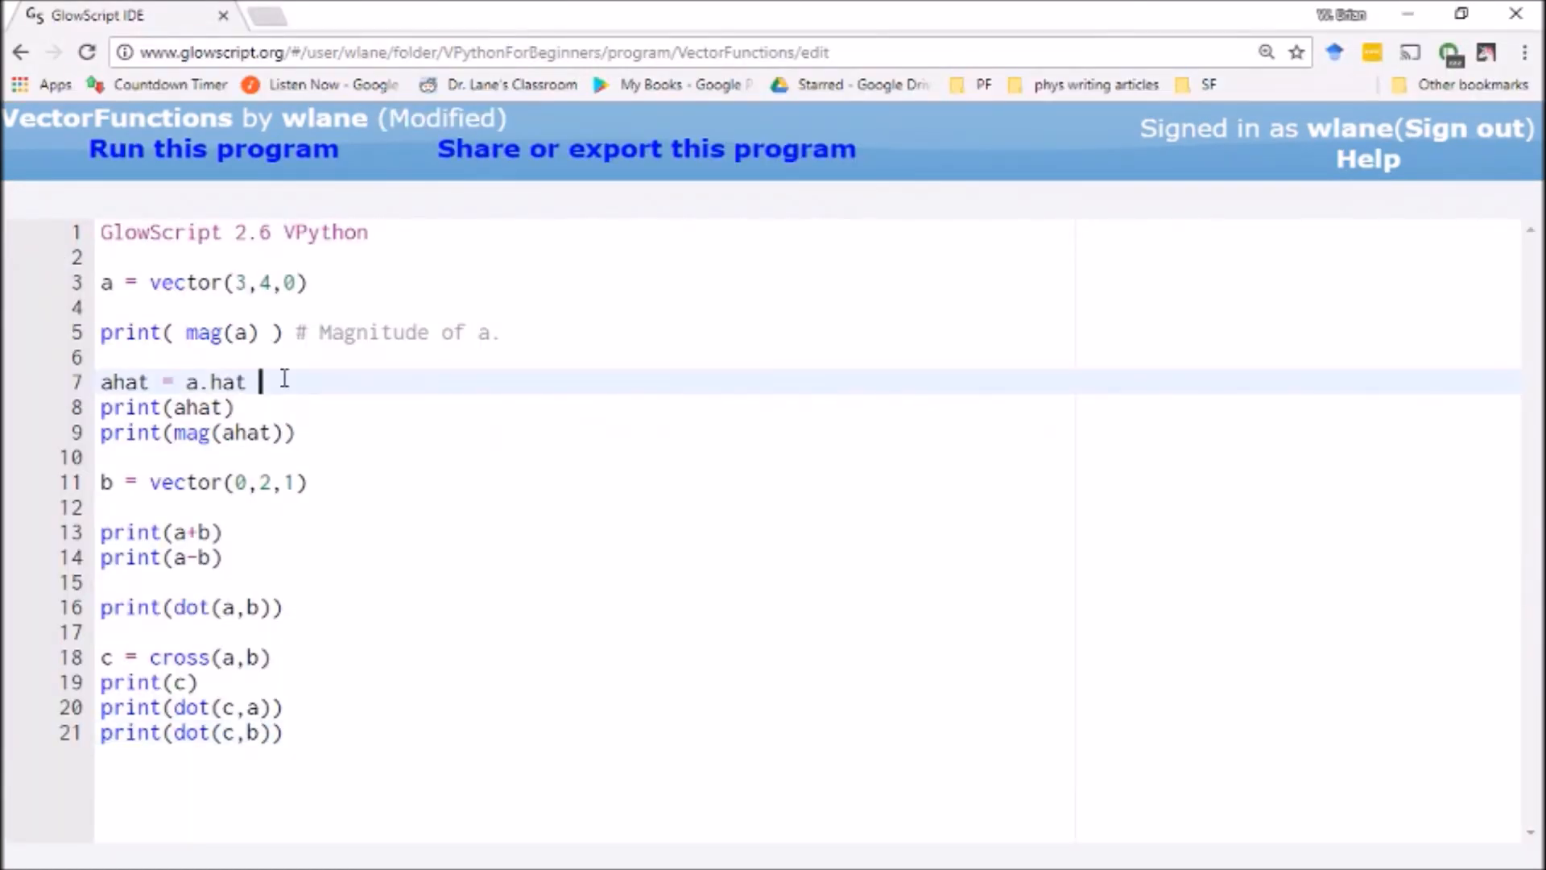
# Append '# Unit vector of a.' to the ahat = a.hat line and save
pyautogui.write('#')
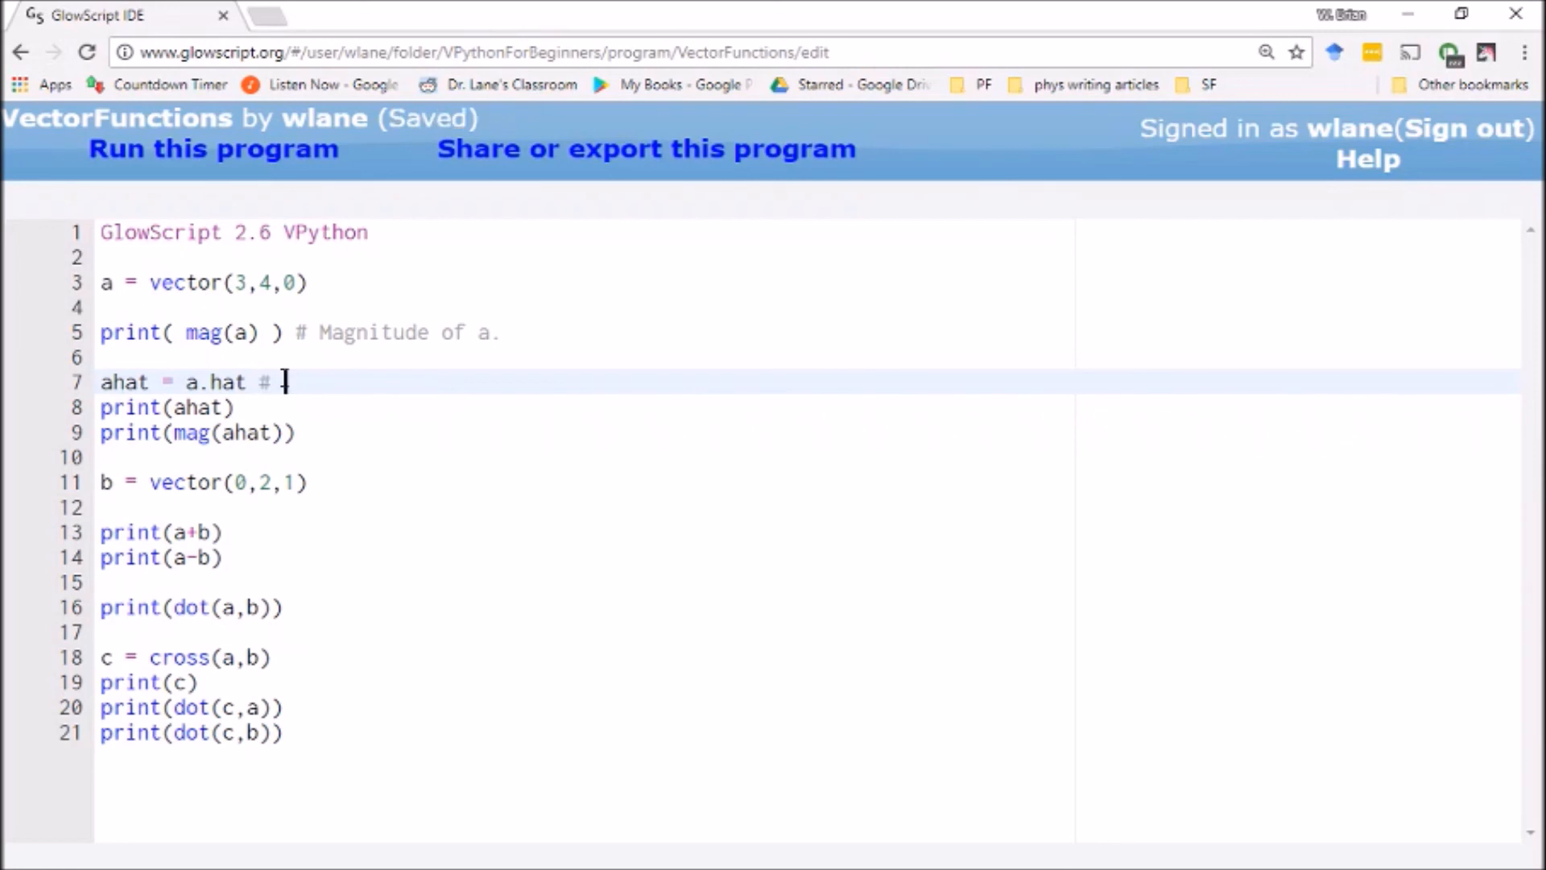
pyautogui.write('Unit vector')
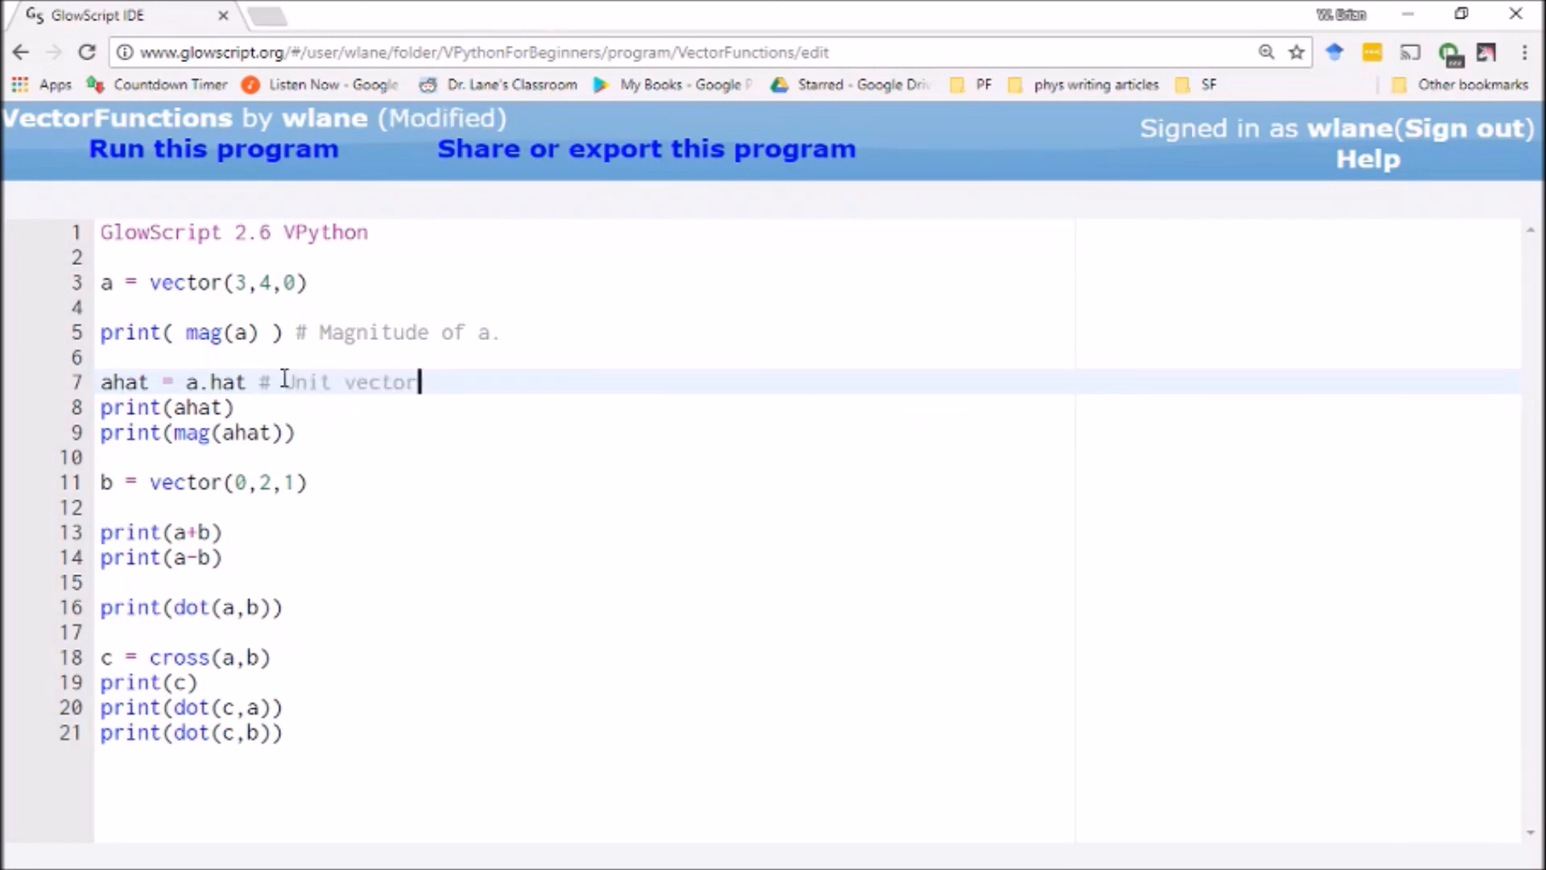
pyautogui.write('of a.')
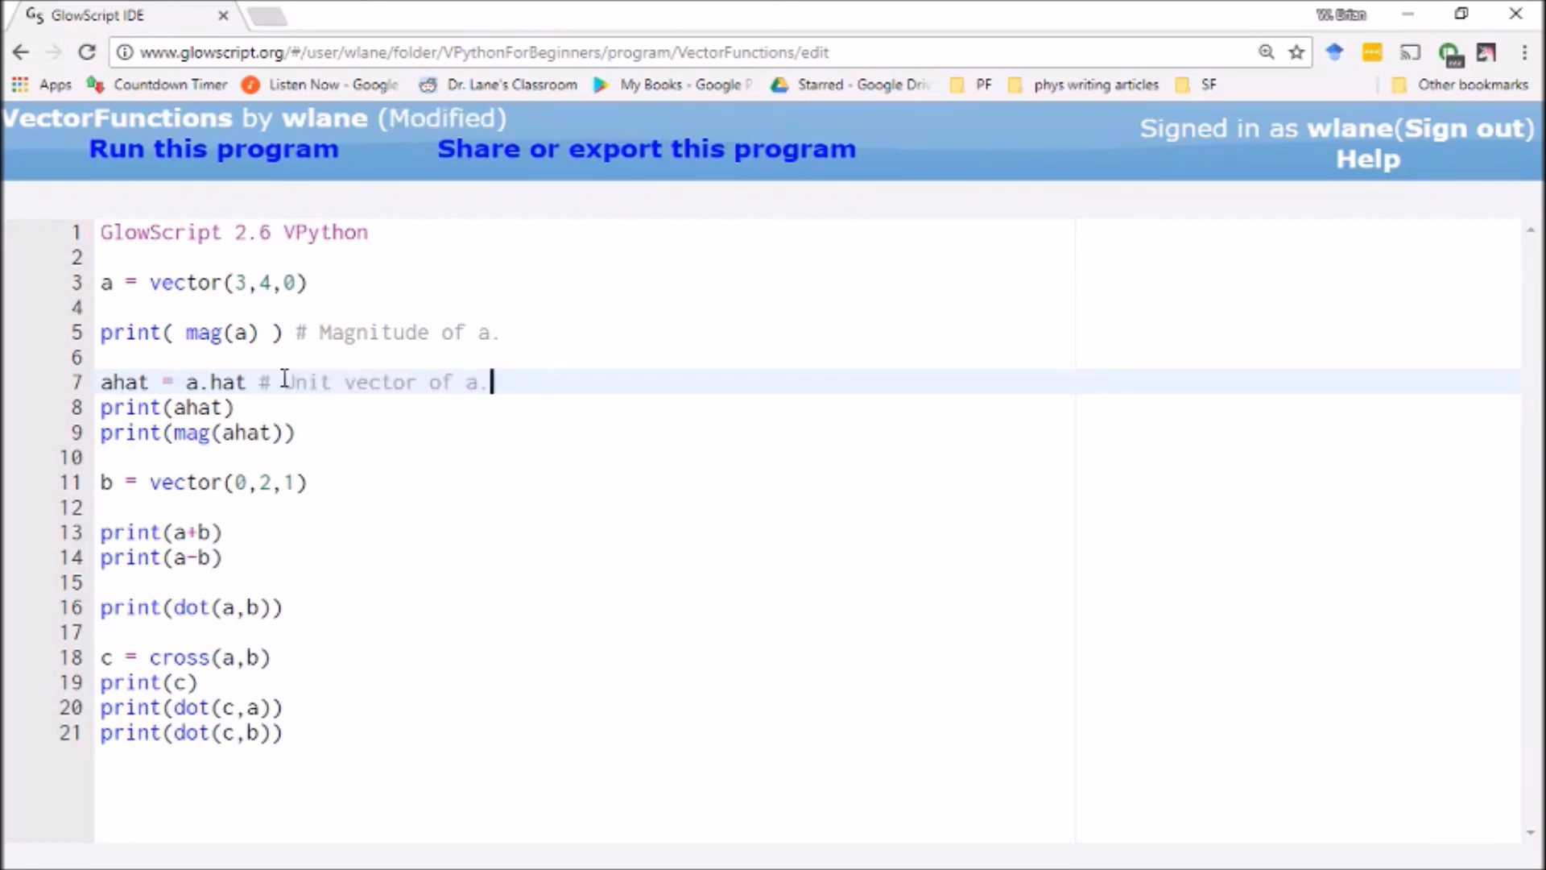
pyautogui.press('ctrl+s')
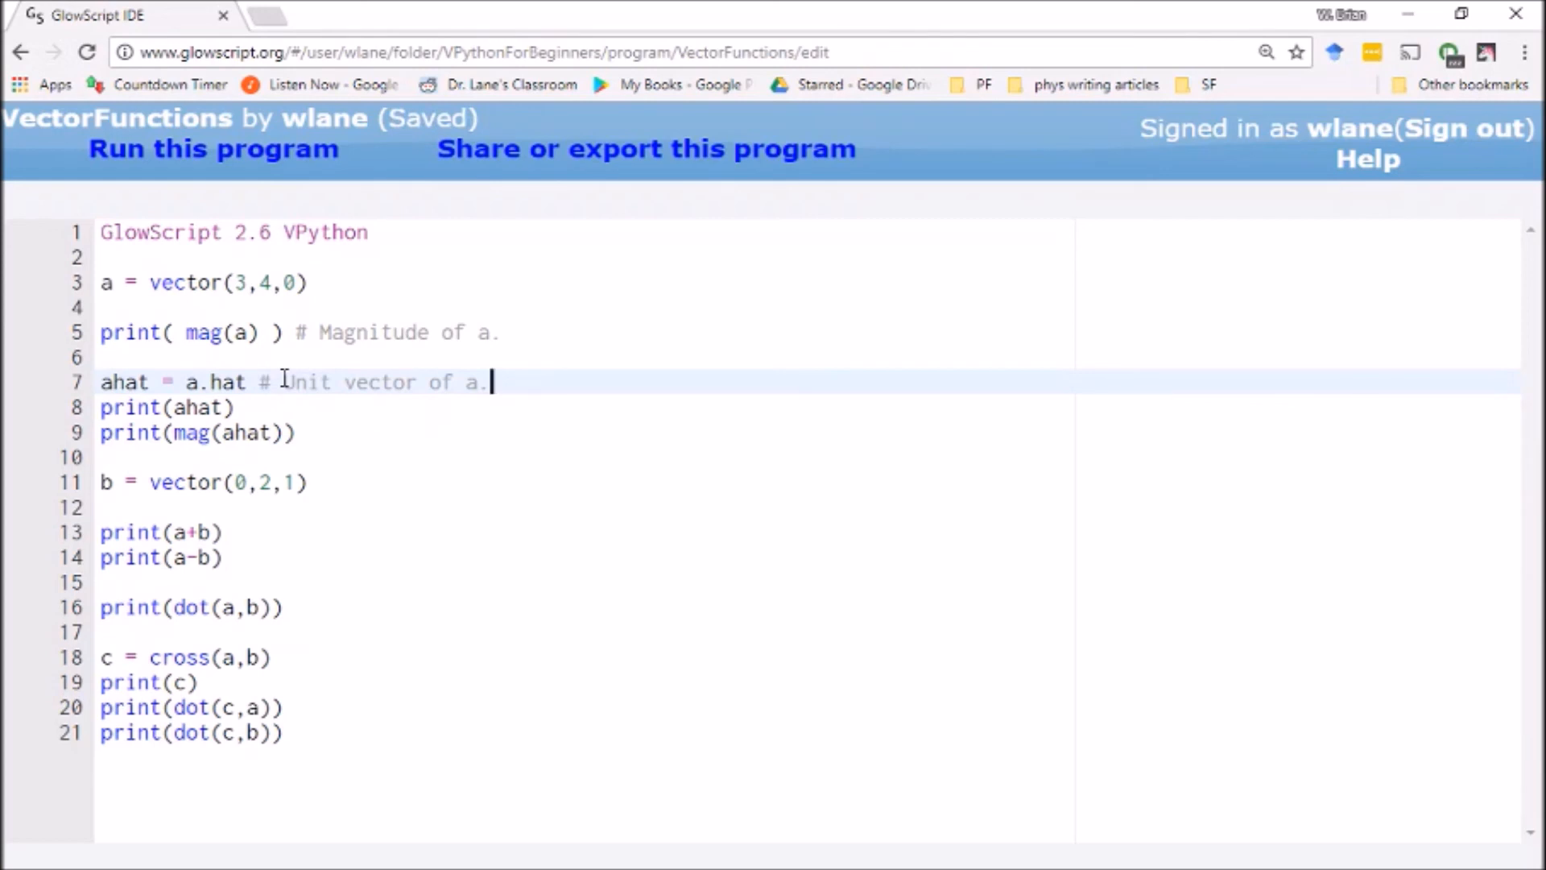